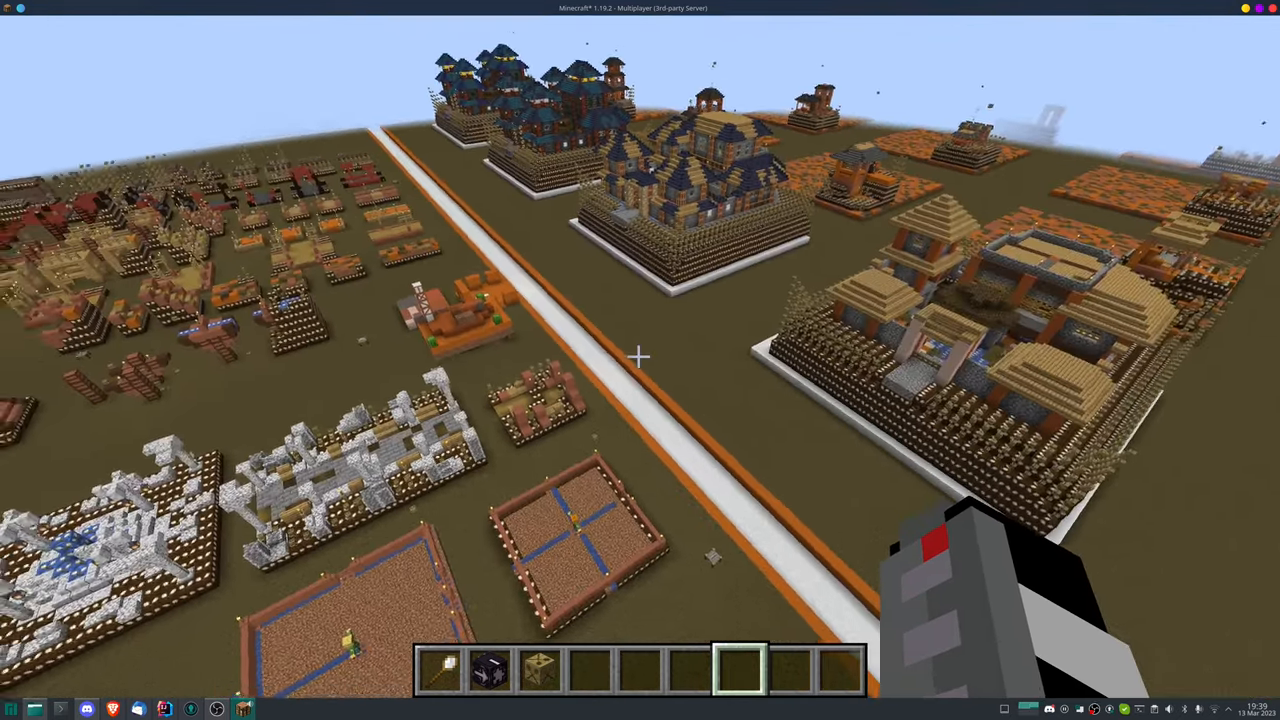
pyautogui.moveTo(640, 360)
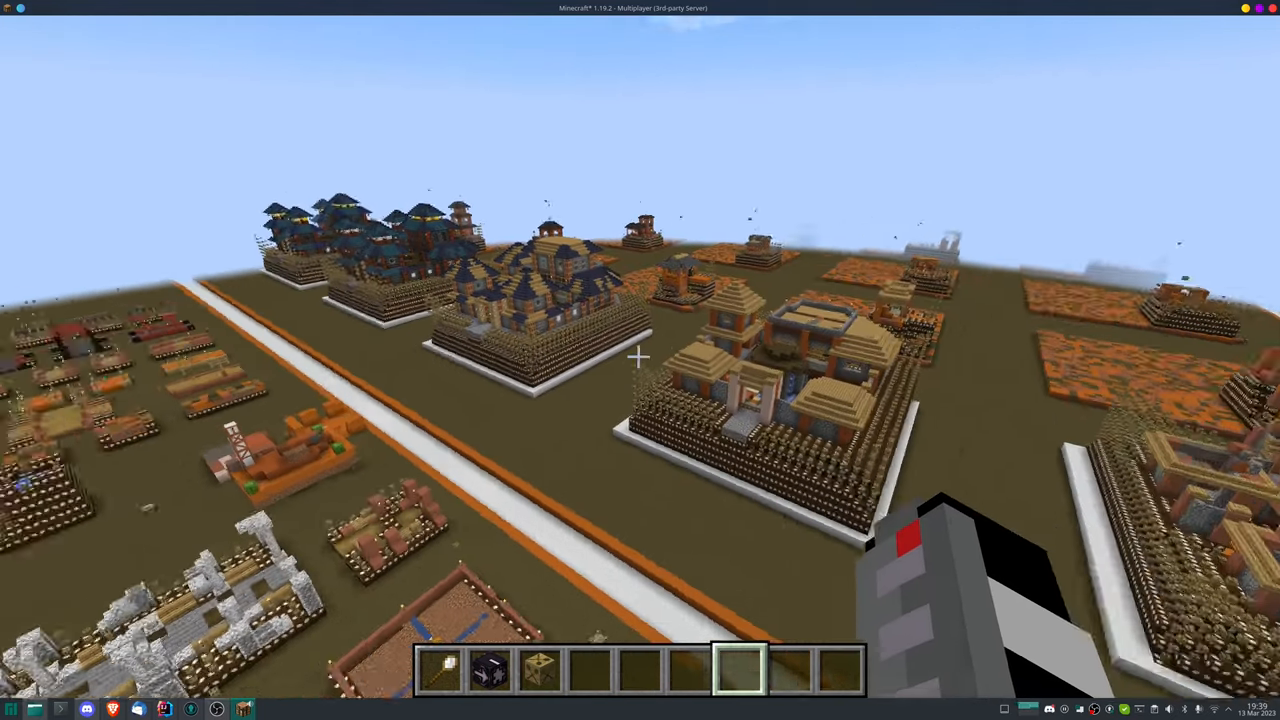
pyautogui.moveTo(640, 360)
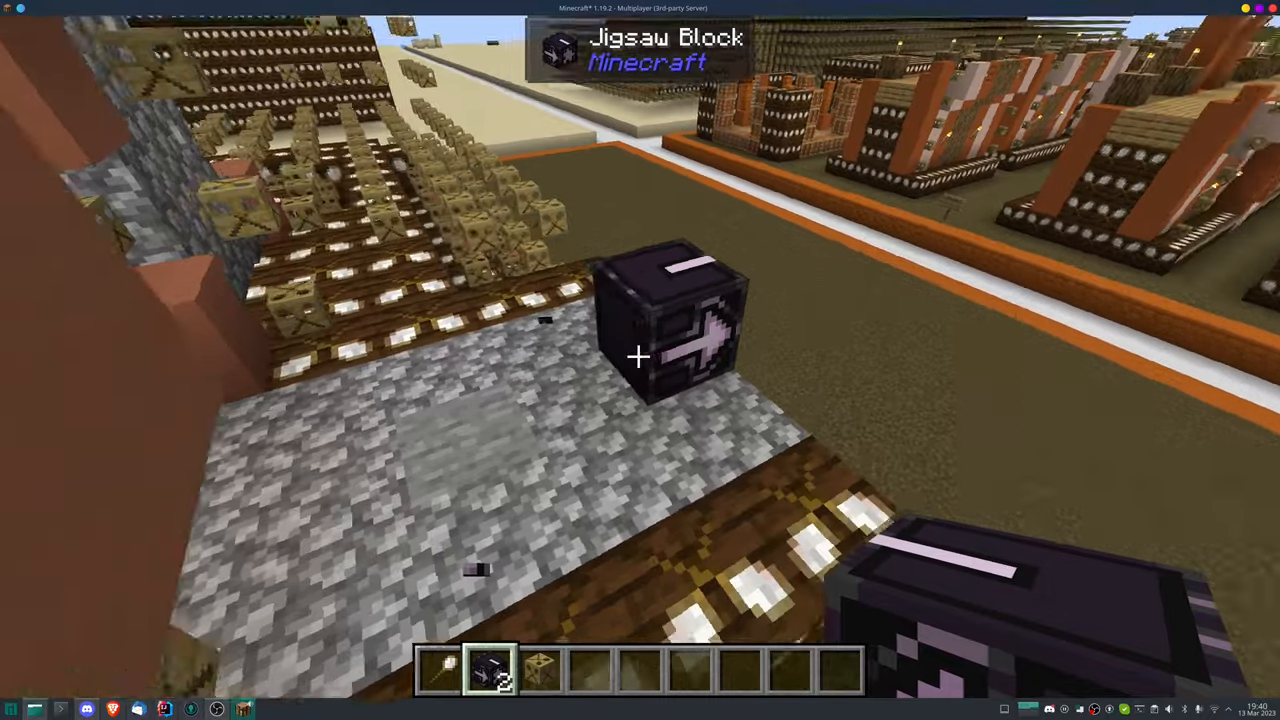
pyautogui.moveTo(640, 360)
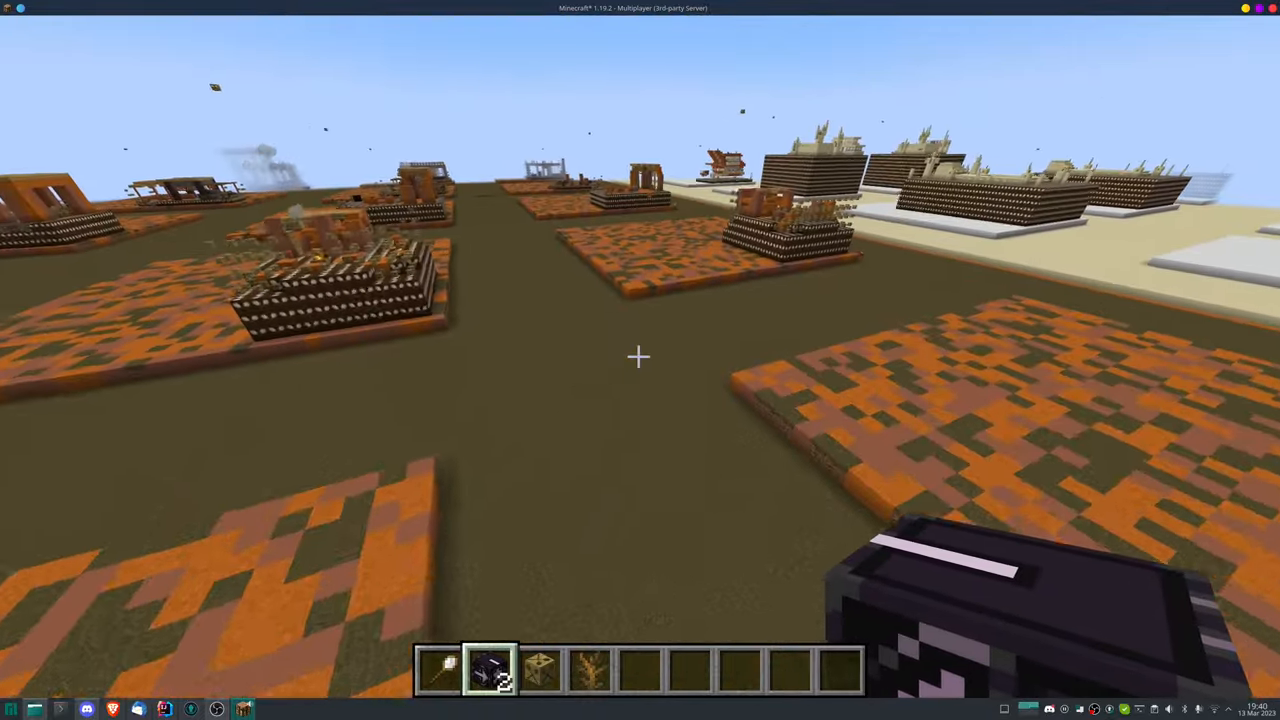
pyautogui.moveTo(640, 360)
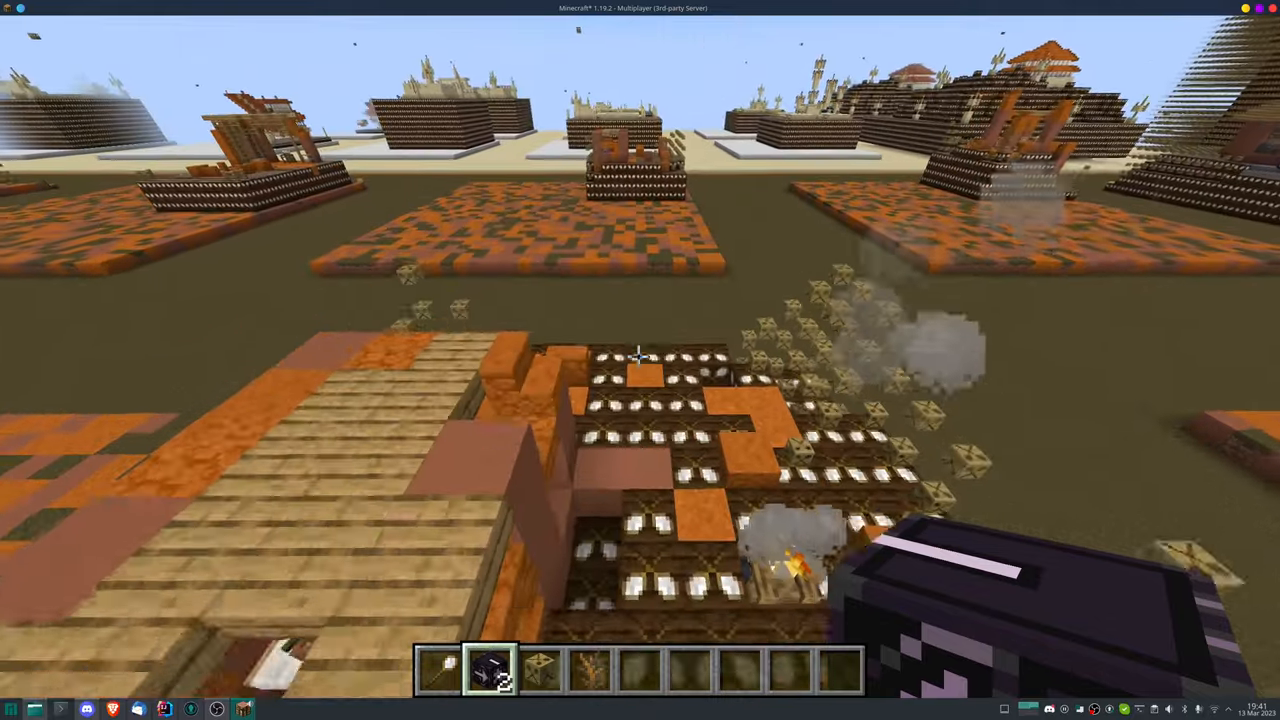
pyautogui.moveTo(640, 360)
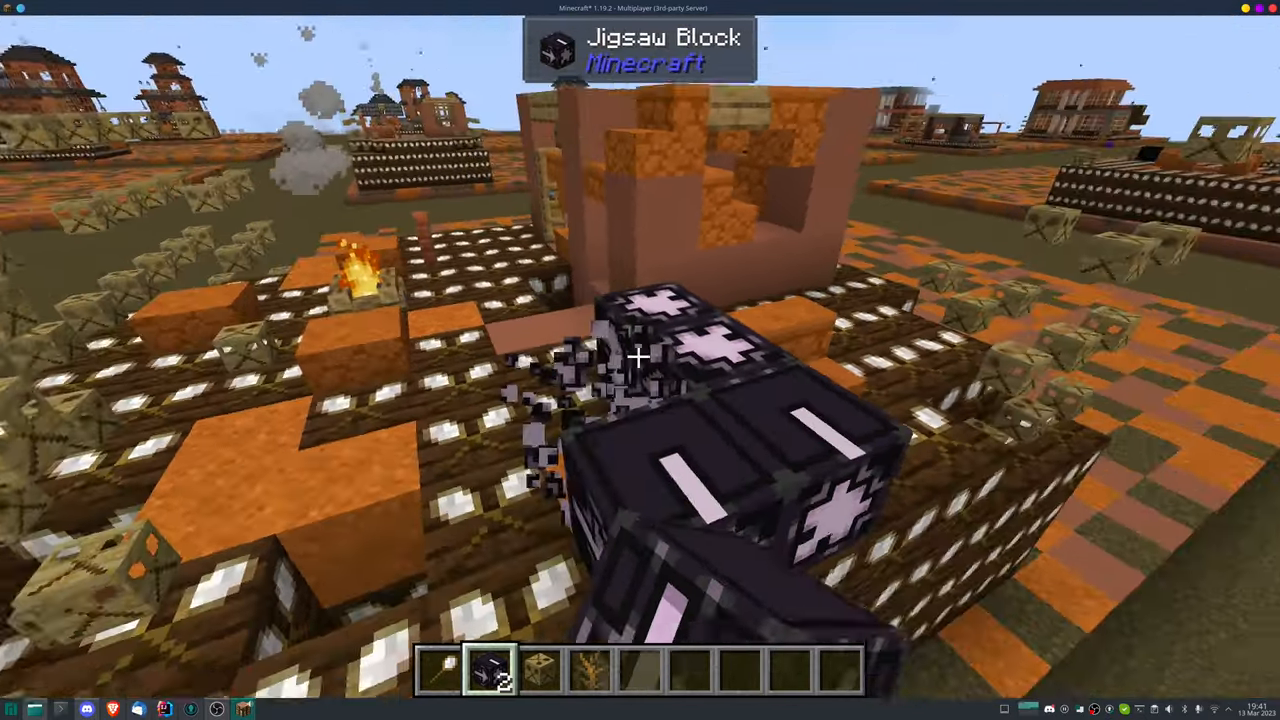
pyautogui.moveTo(640, 356)
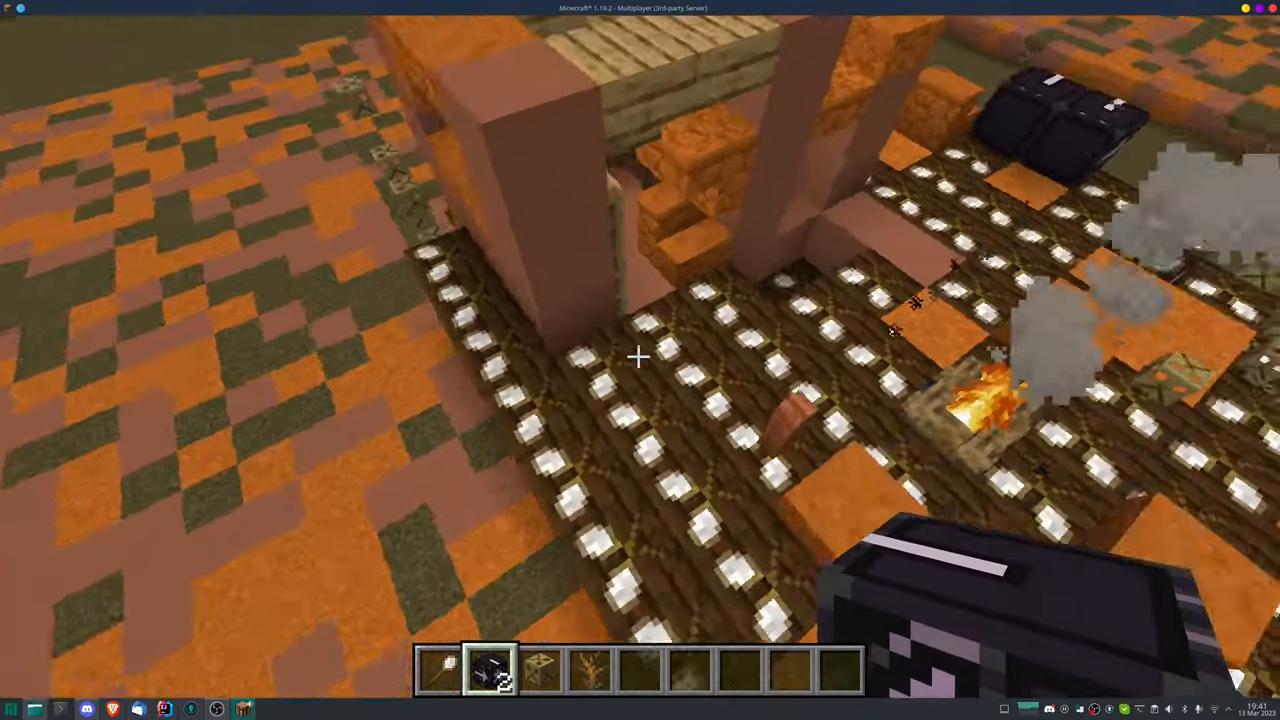
pyautogui.moveTo(640, 360)
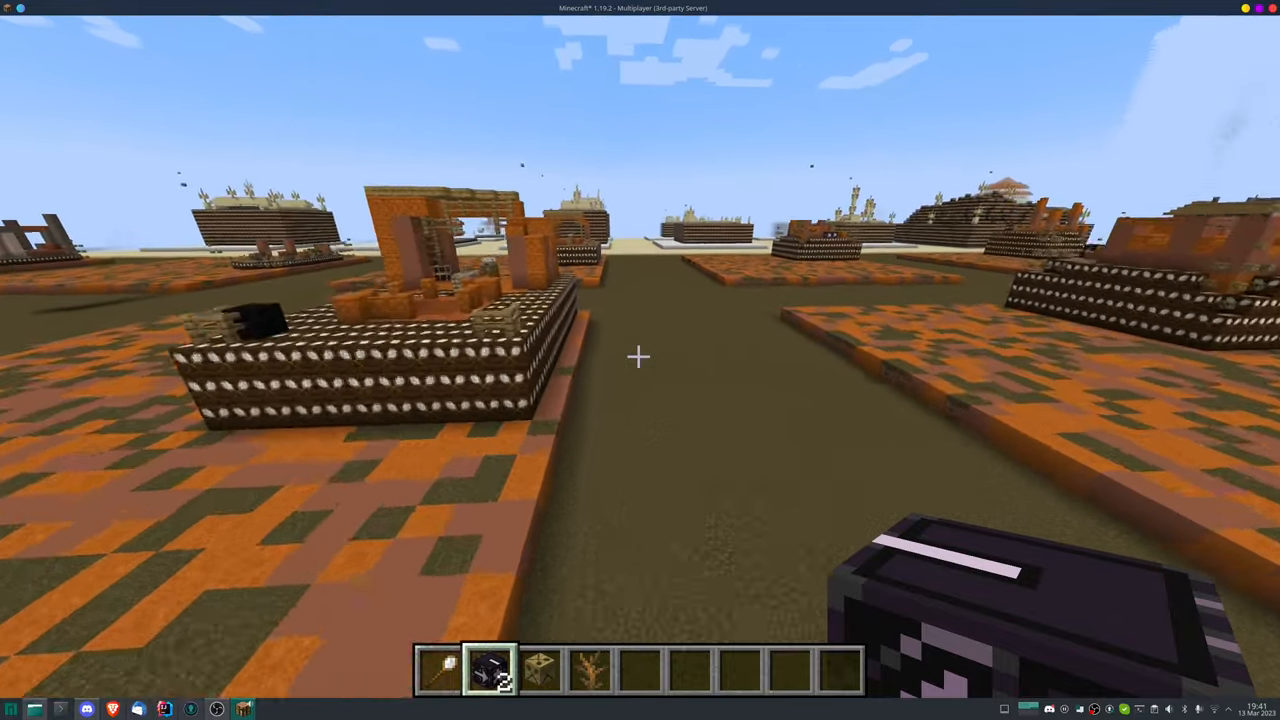
pyautogui.moveTo(640, 360)
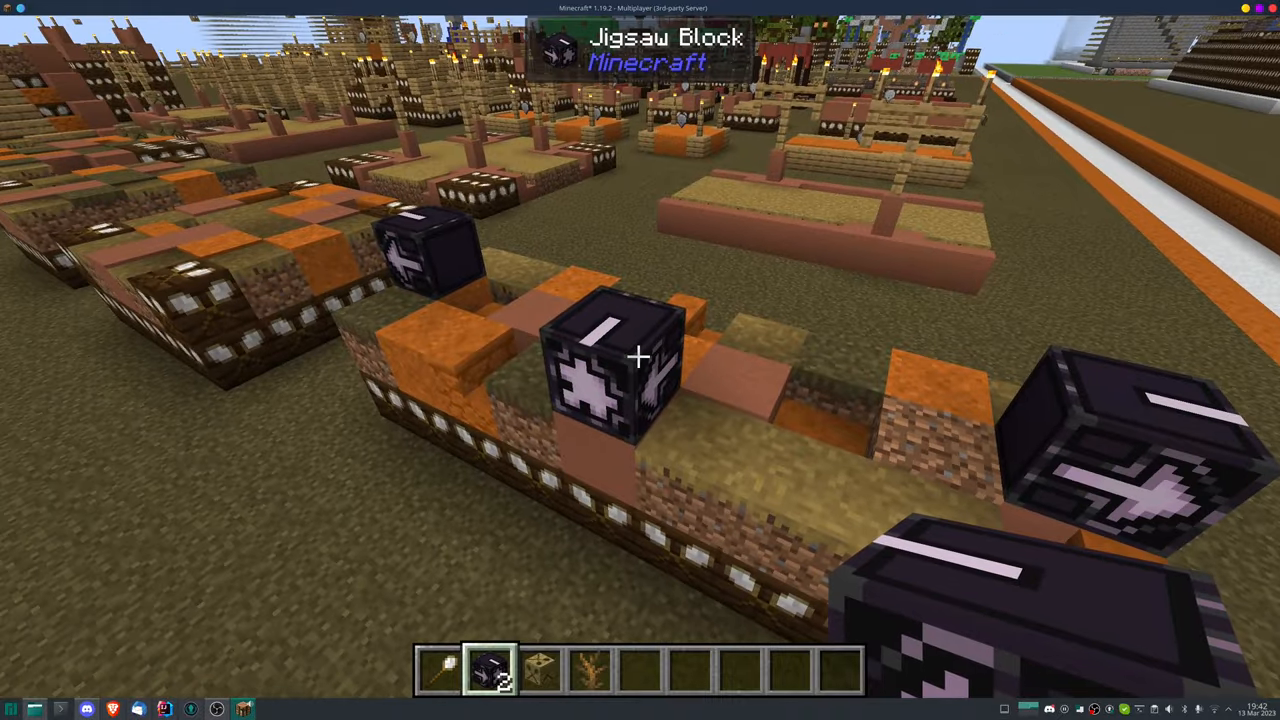
pyautogui.moveTo(640, 356)
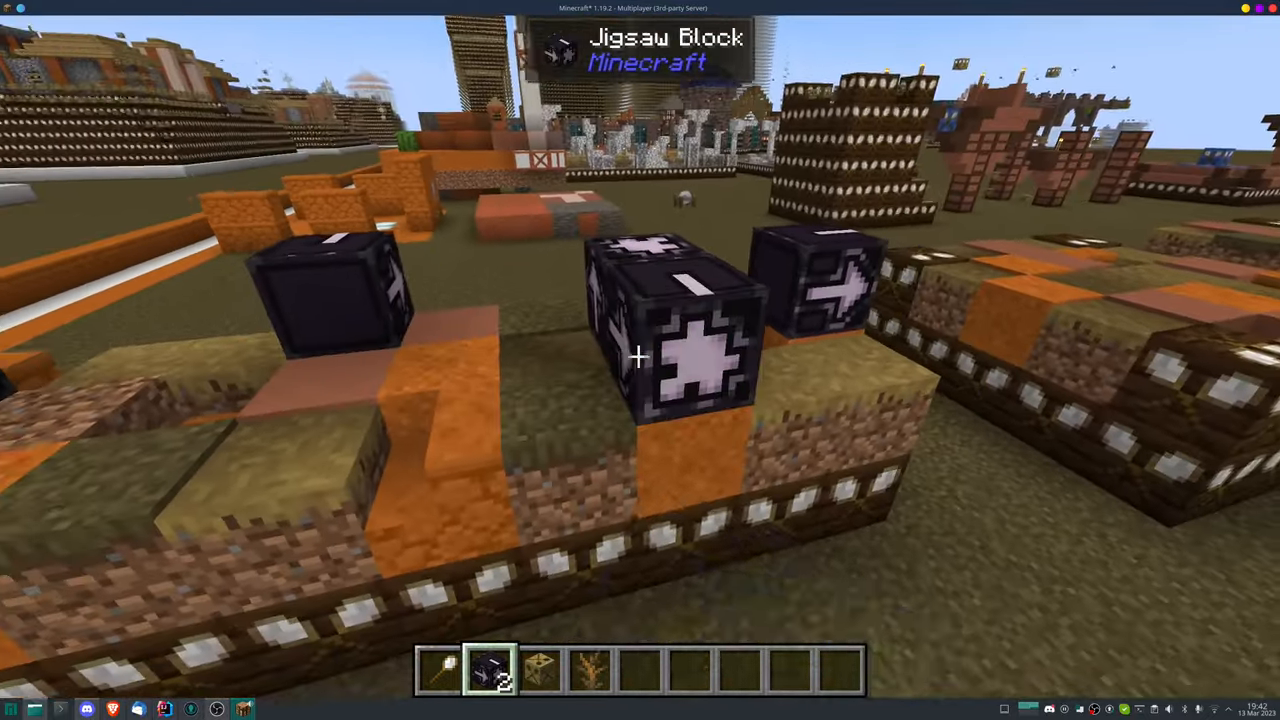
pyautogui.moveTo(640, 356)
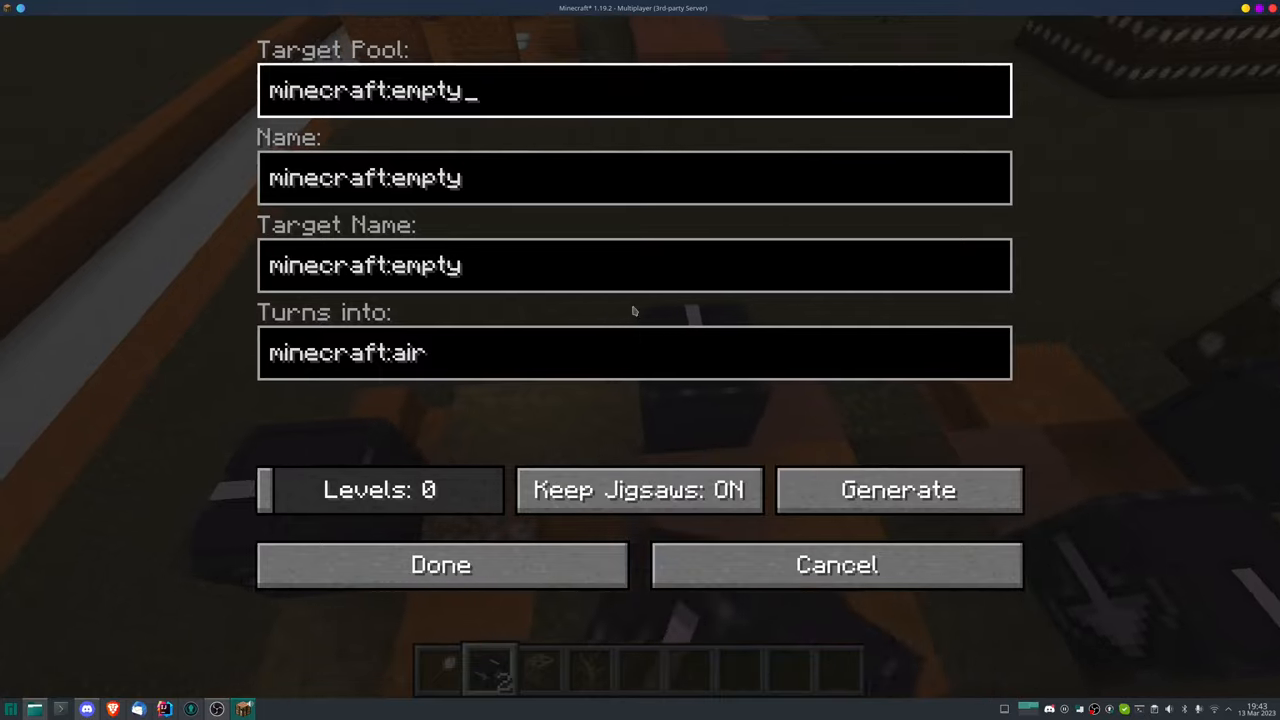
# - Set the Target Pool of each path jigsaw block to building
pyautogui.write('building')
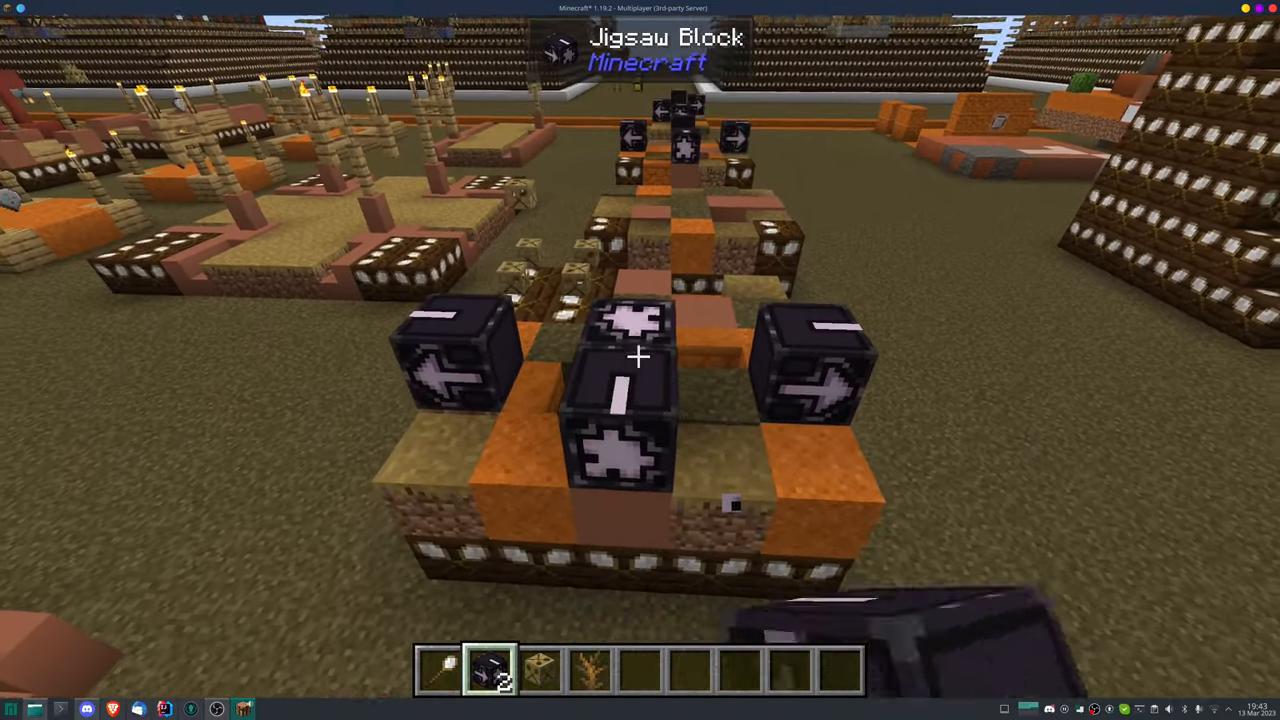
pyautogui.moveTo(640, 360)
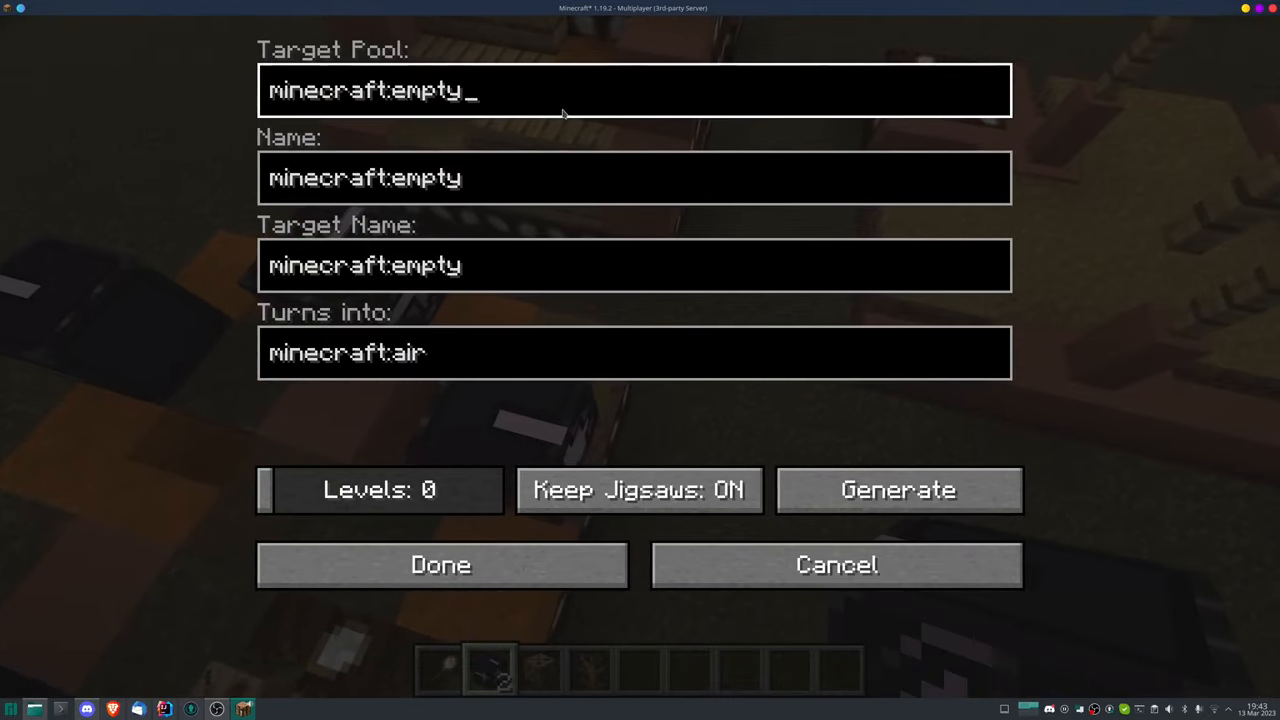
pyautogui.write('building')
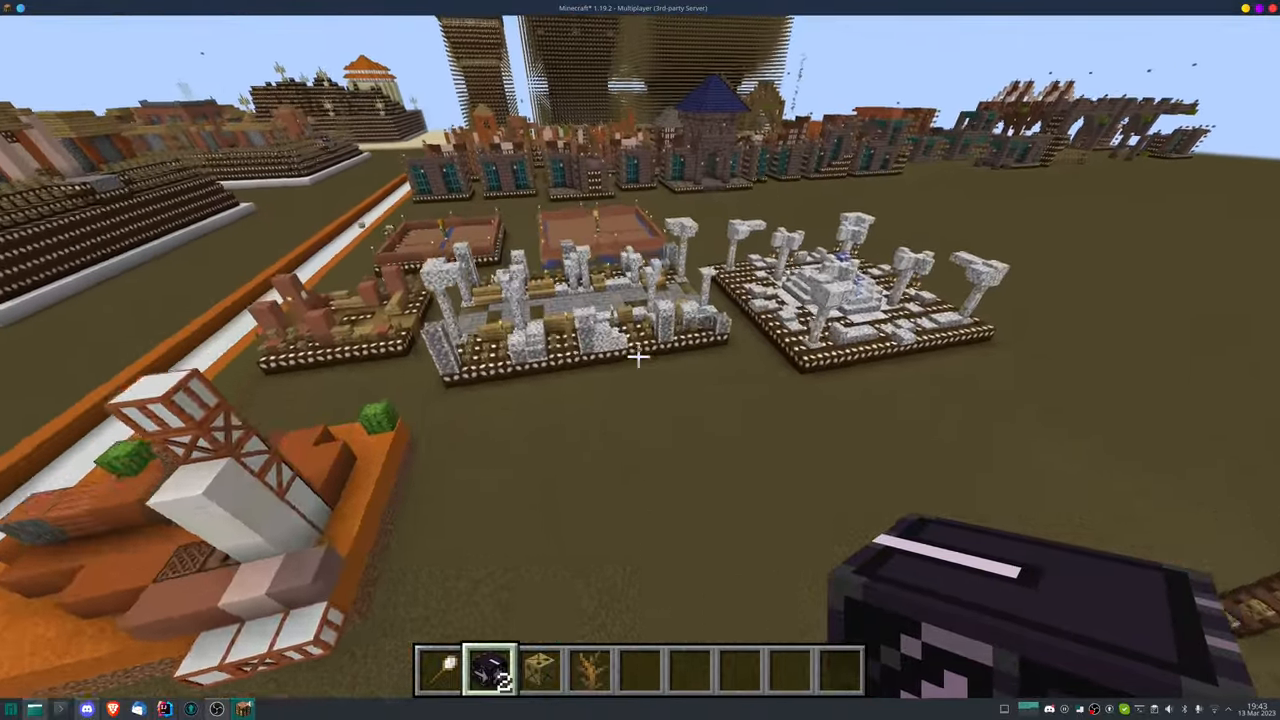
pyautogui.moveTo(640, 360)
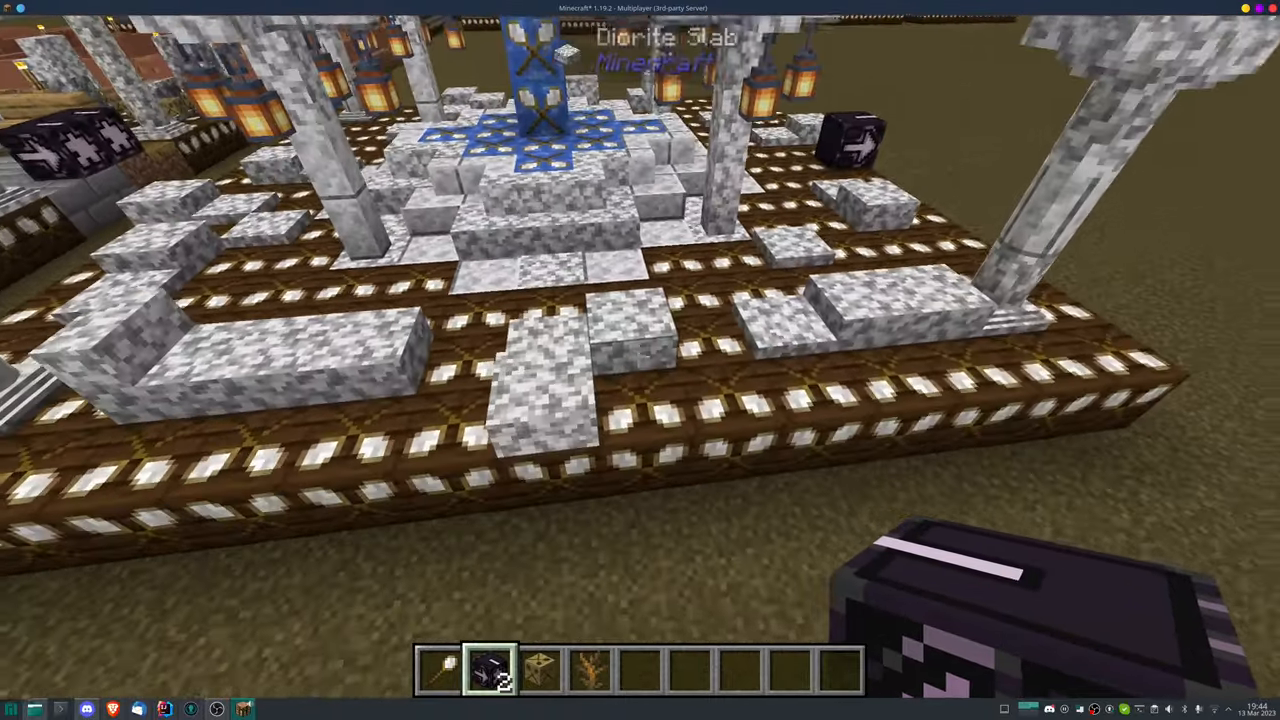
pyautogui.moveTo(640, 360)
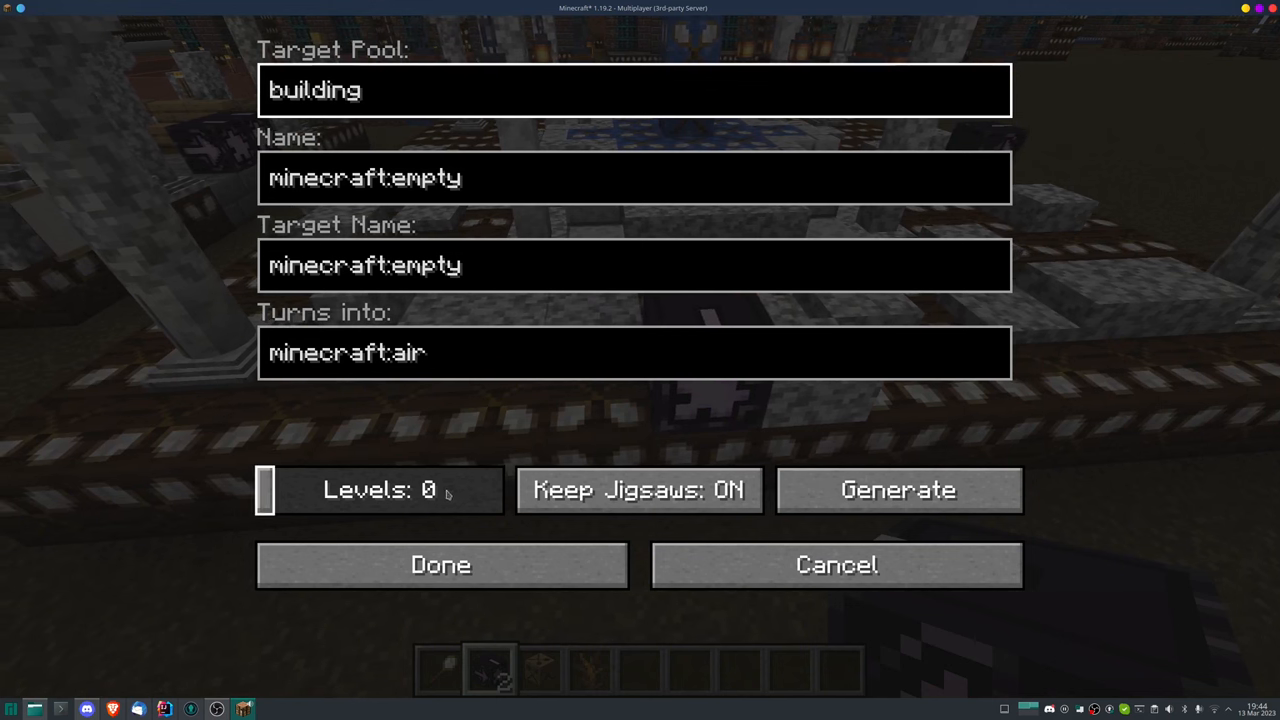
# - Confirm the building target pool on each park jigsaw block with Done
pyautogui.click(440, 564)
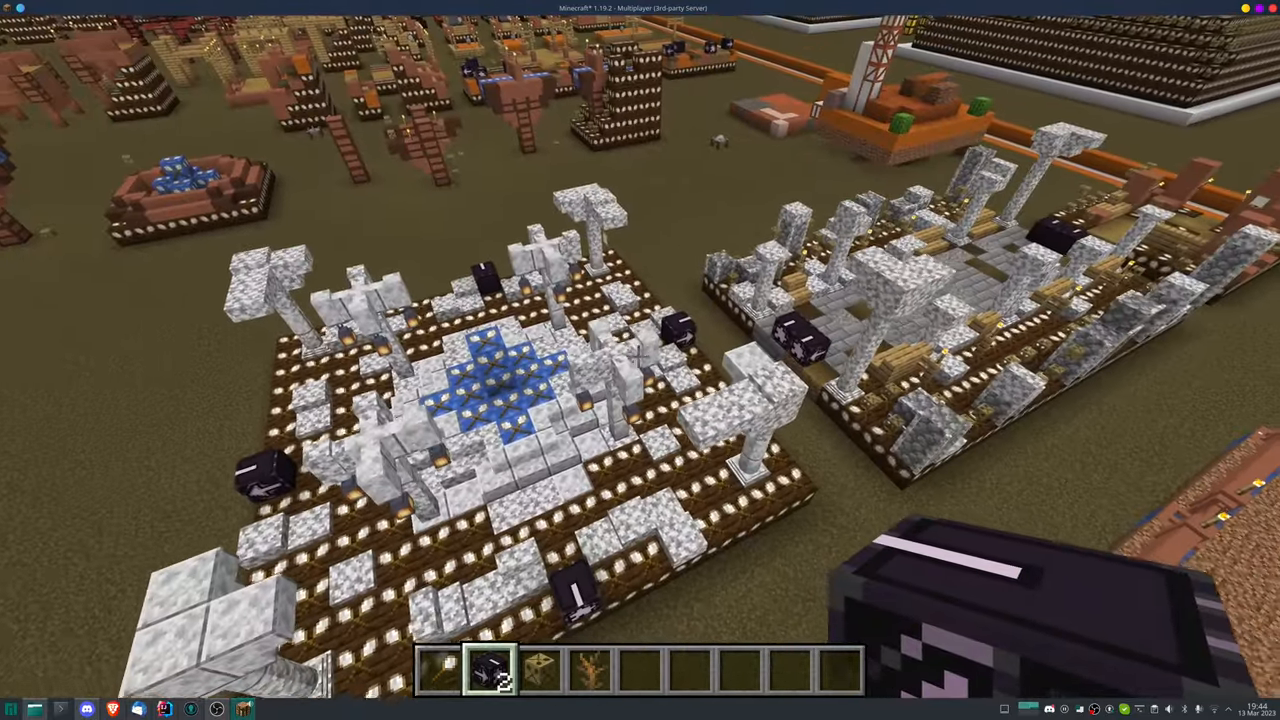
pyautogui.moveTo(630, 360)
pyautogui.write('buildi')
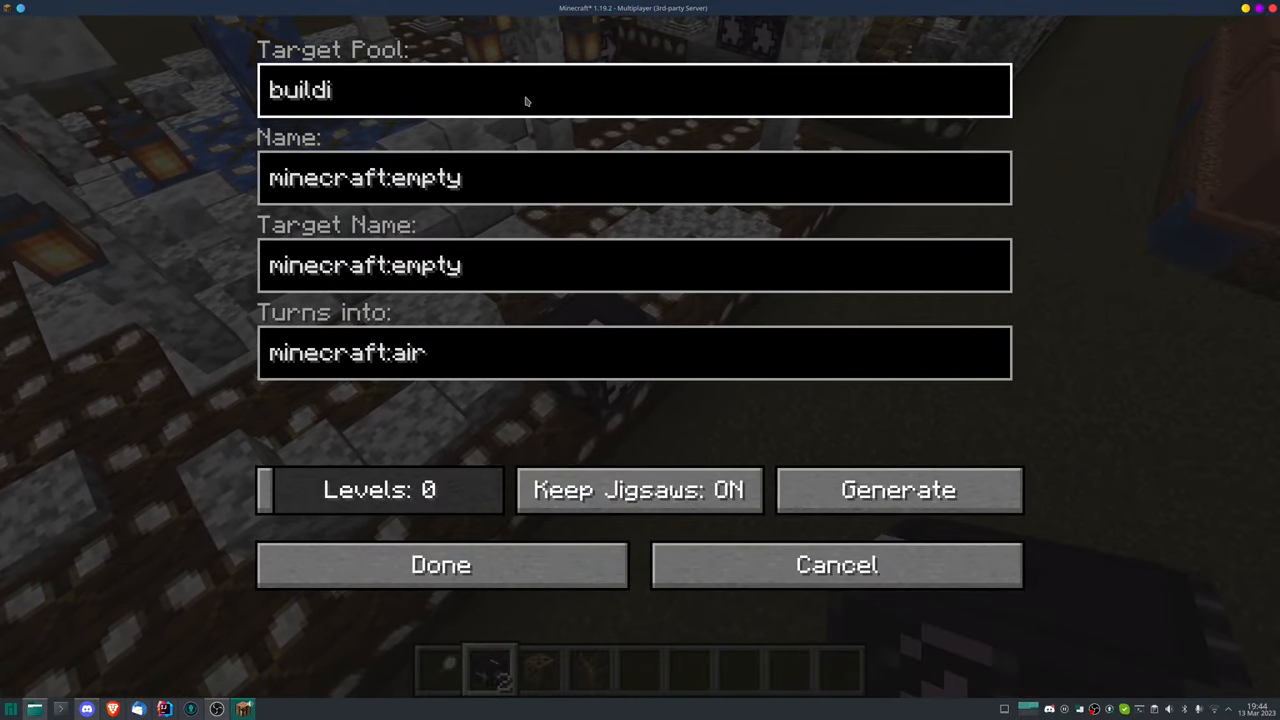
pyautogui.click(440, 564)
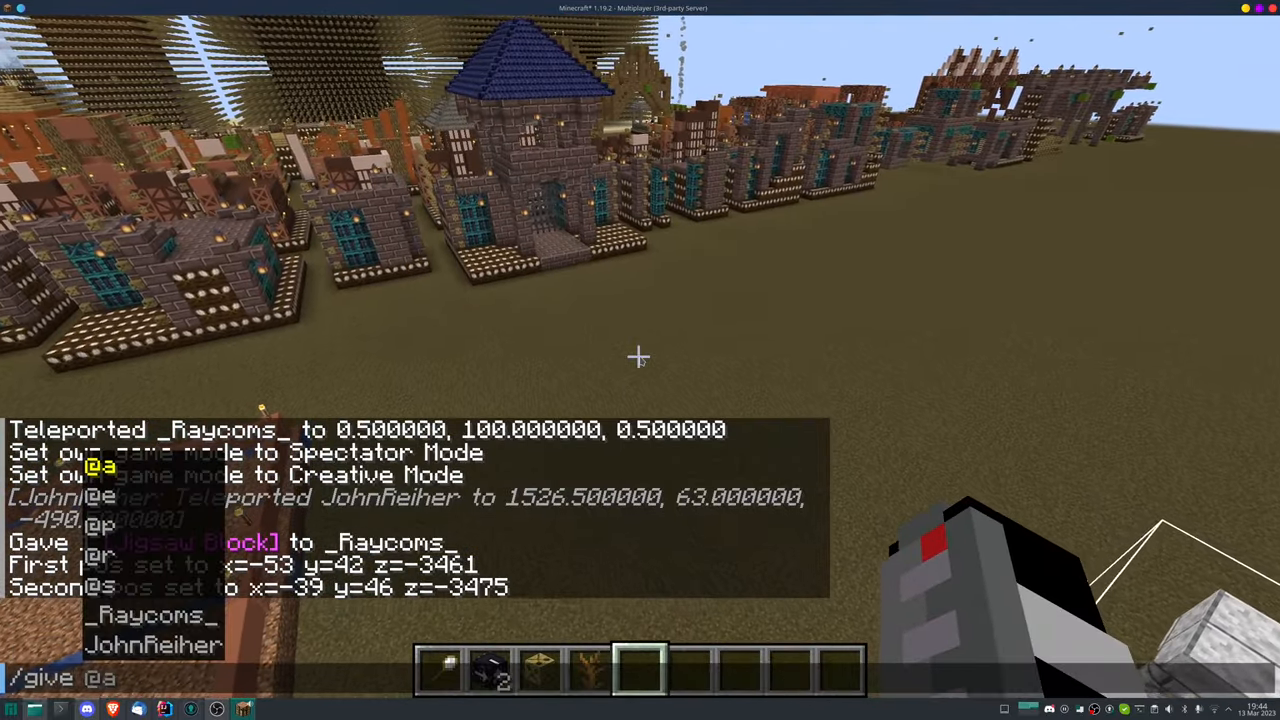
# - Set the scan tool's first and second corner positions around the park
pyautogui.write('c')
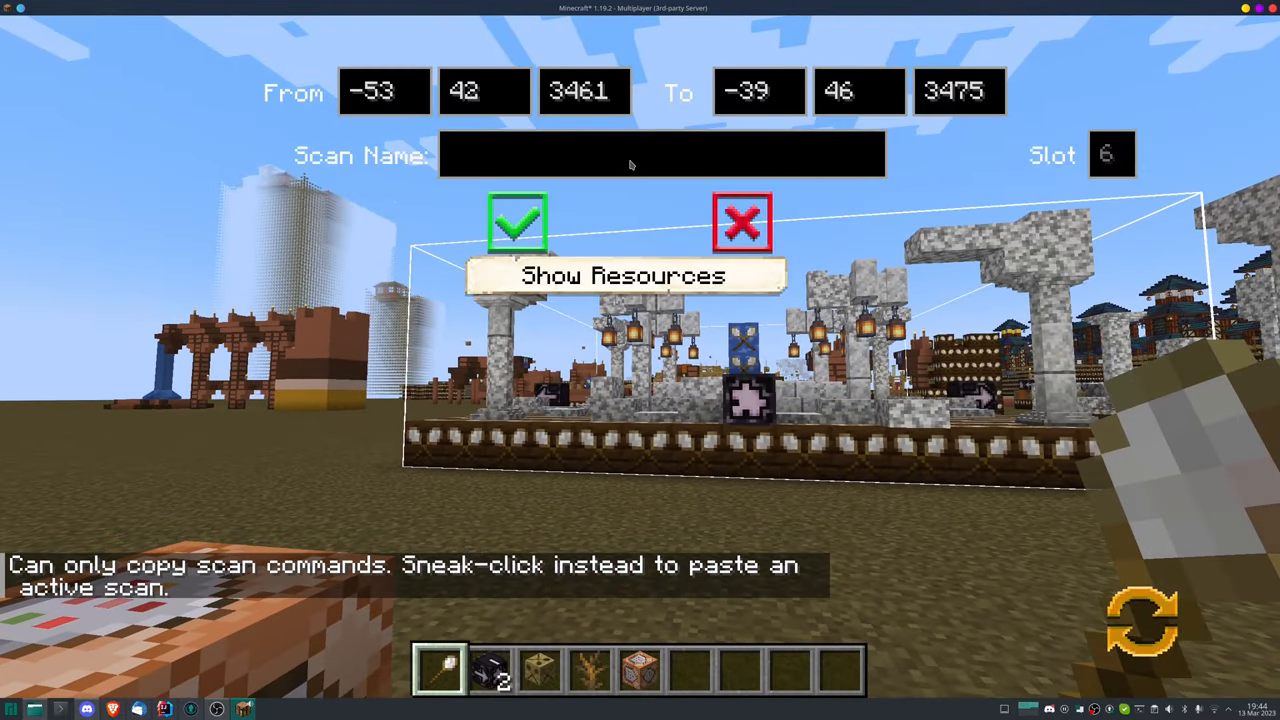
# - Enter lostcity/park1 as the Scan Name and confirm it
pyautogui.write('lostcity/pa')
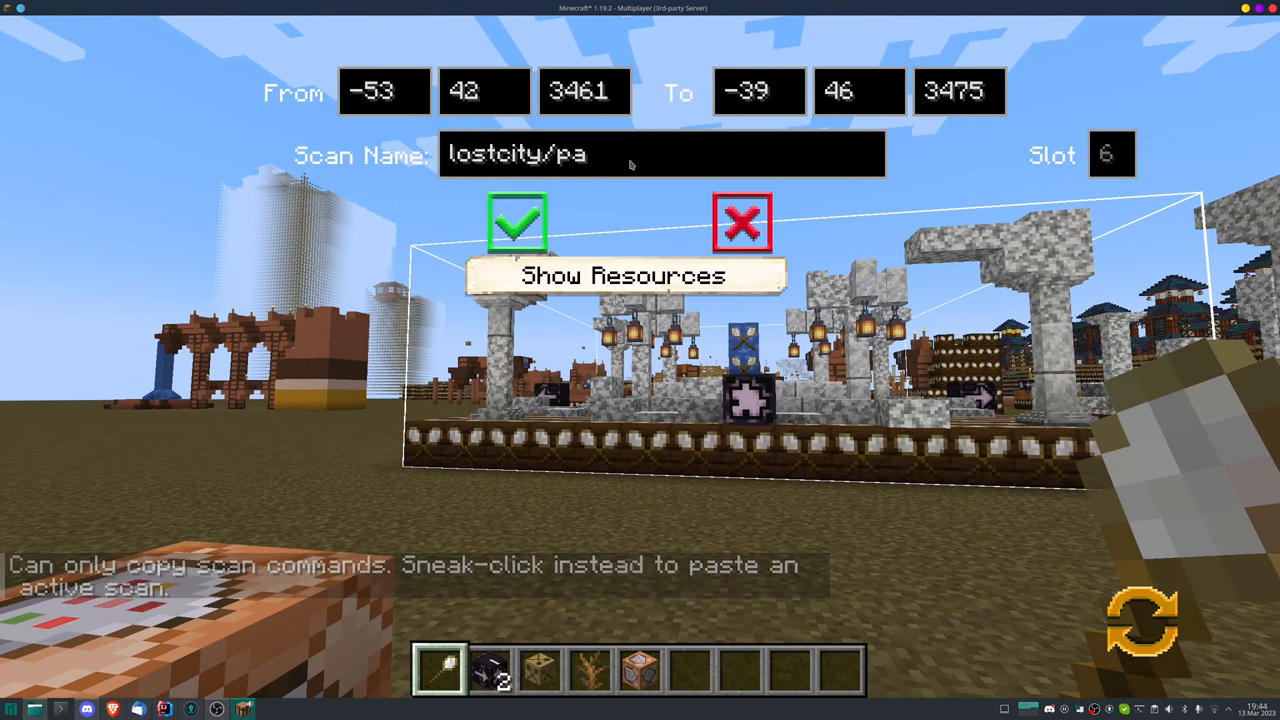
pyautogui.write('rk1')
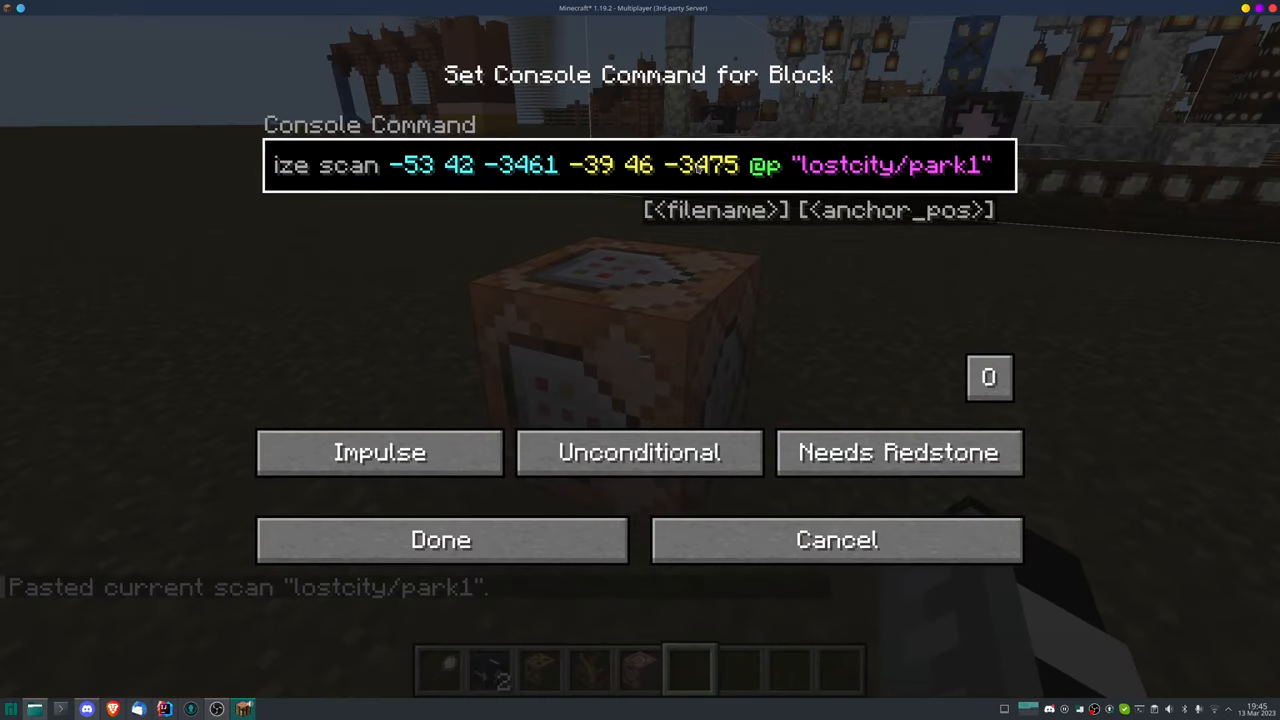
# - Run the pasted /minecolonies scan command to save the park as lostcity/park1
pyautogui.doubleClick(848, 164)
pyautogui.write('but')
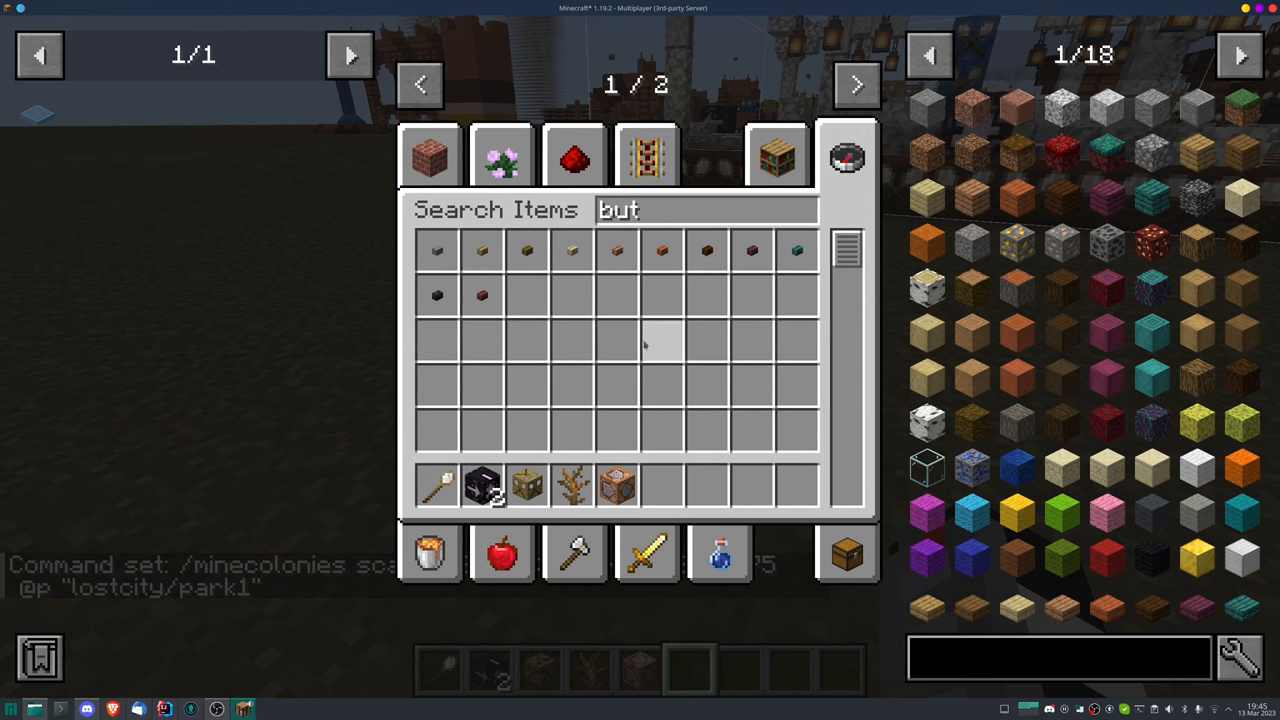
pyautogui.press('Escape')
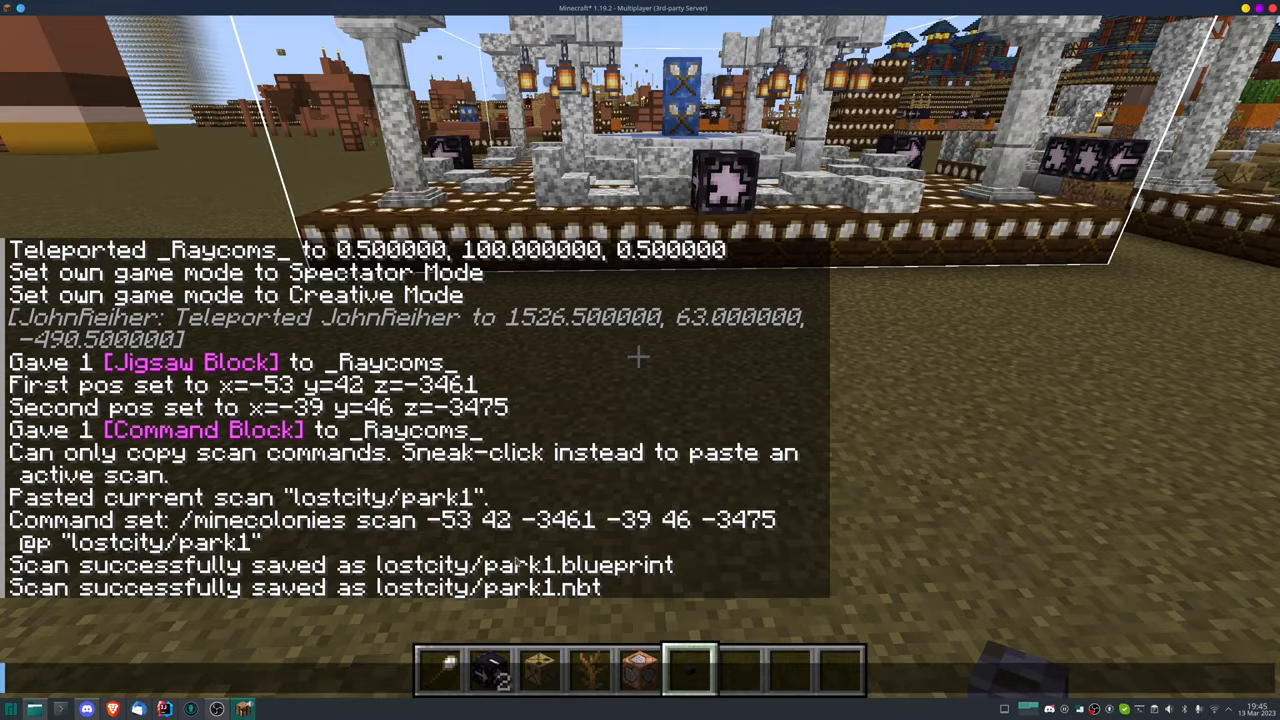
pyautogui.moveTo(848, 550)
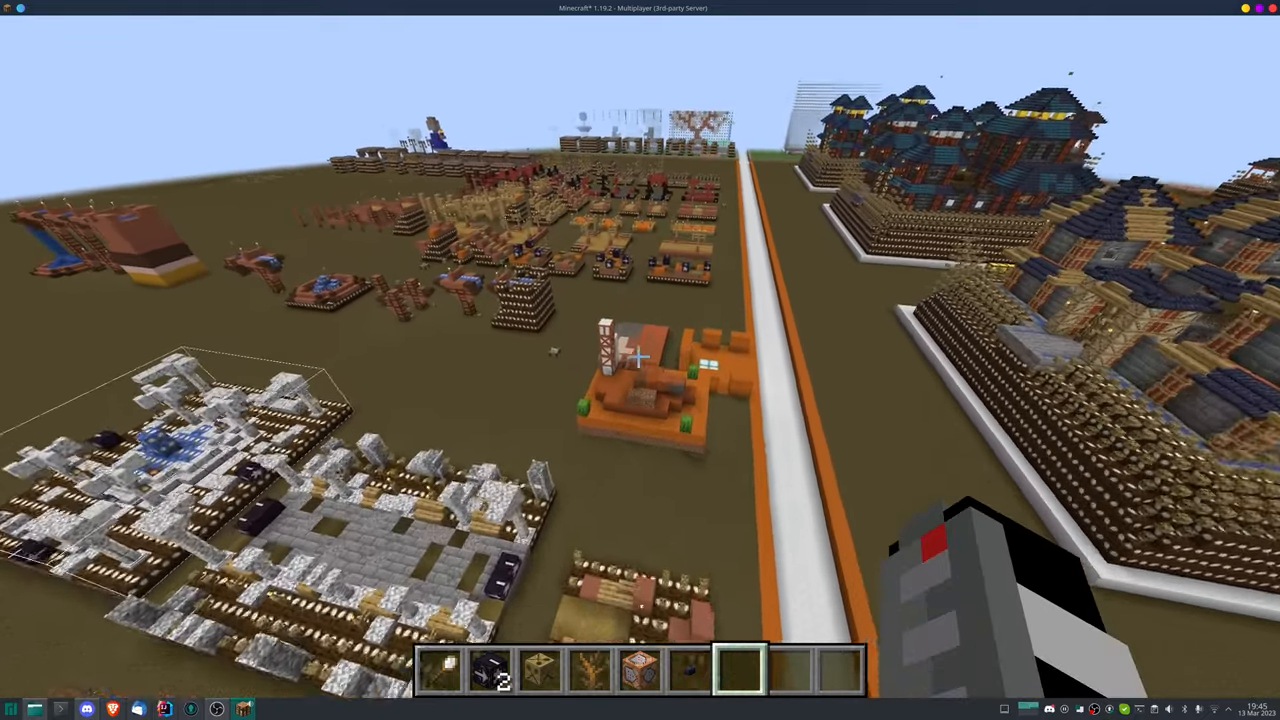
# - Switch gamemode to fly into the tunnel and prefix the lumberjack file name with lostcity/
pyautogui.write('/gamemode')
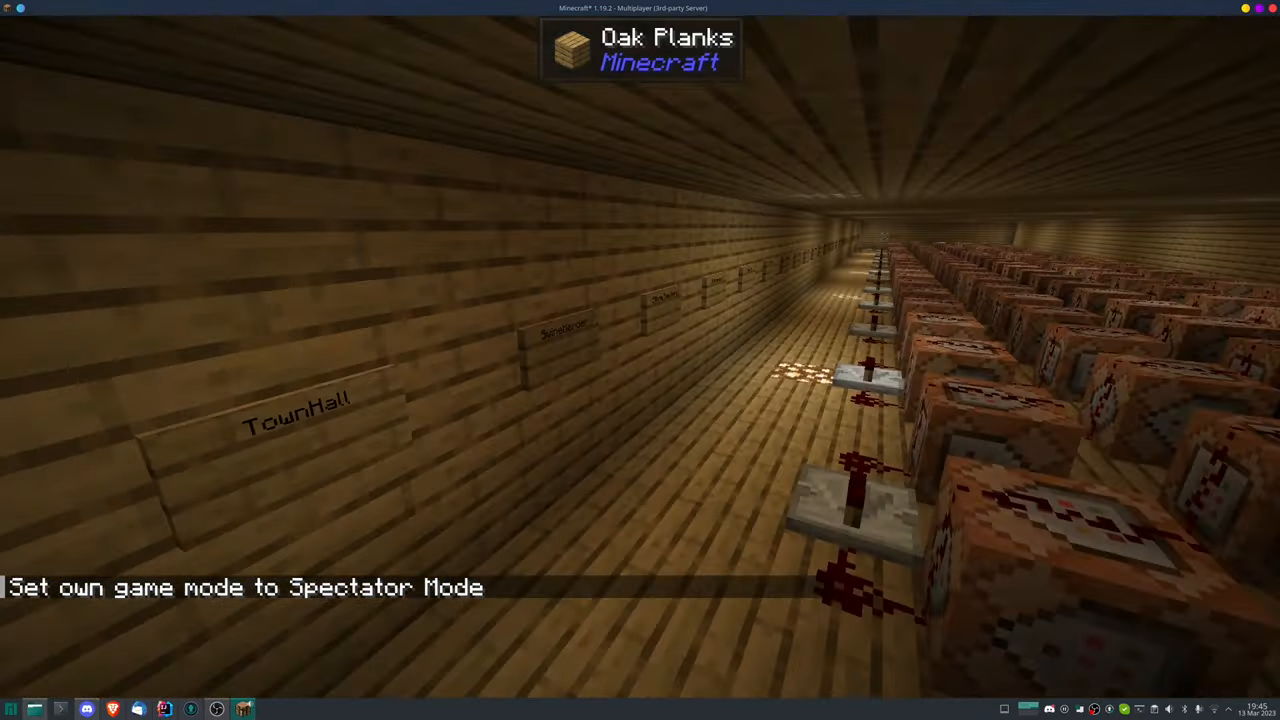
pyautogui.write('/gamemode')
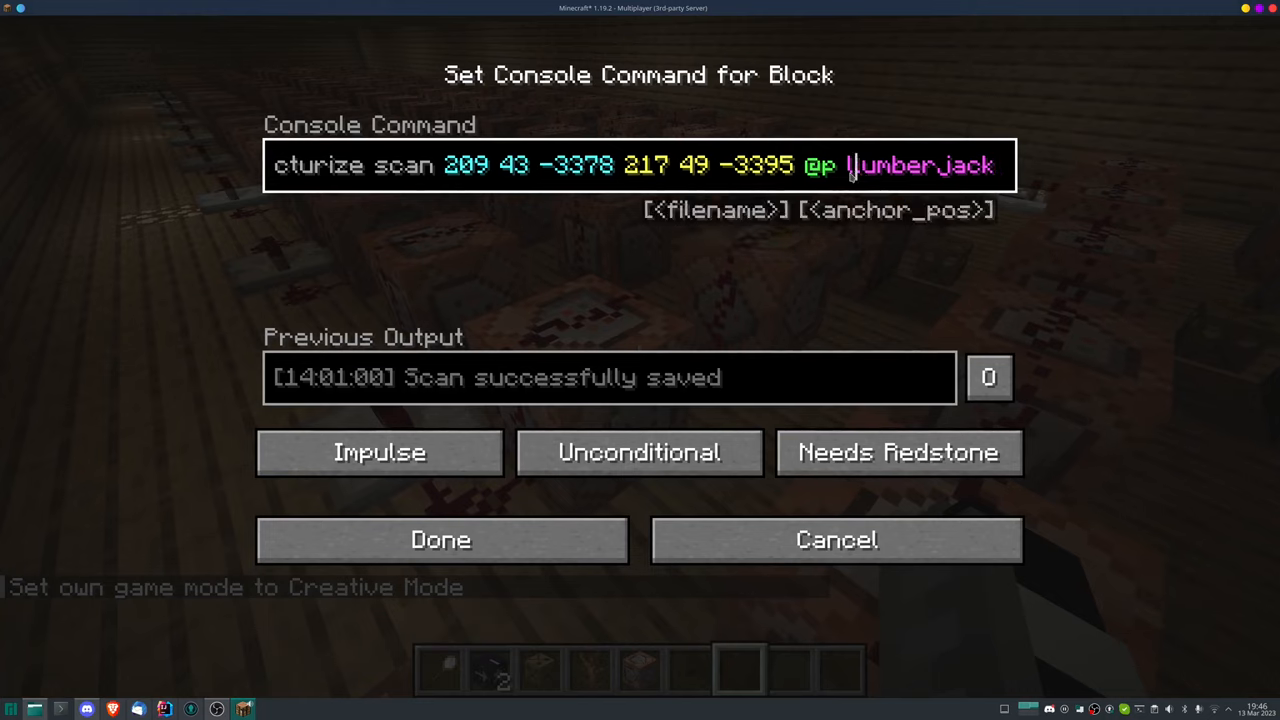
pyautogui.write('lostcity/lum')
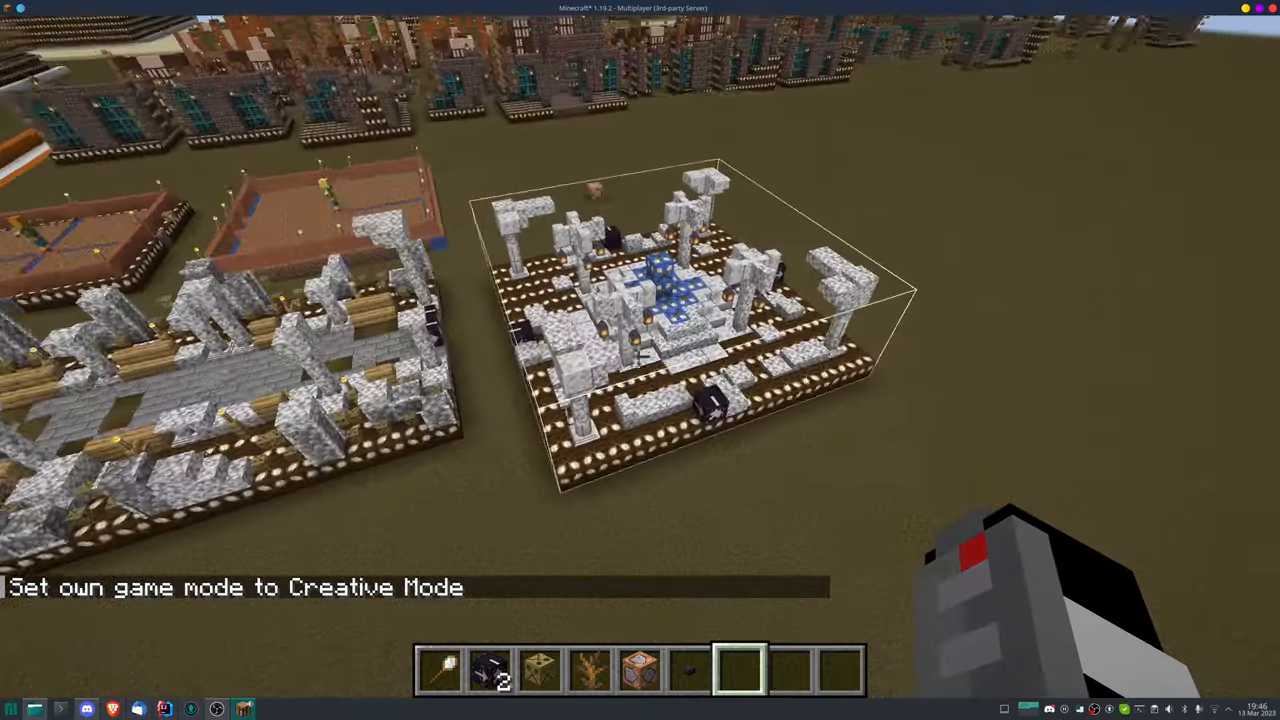
pyautogui.moveTo(640, 360)
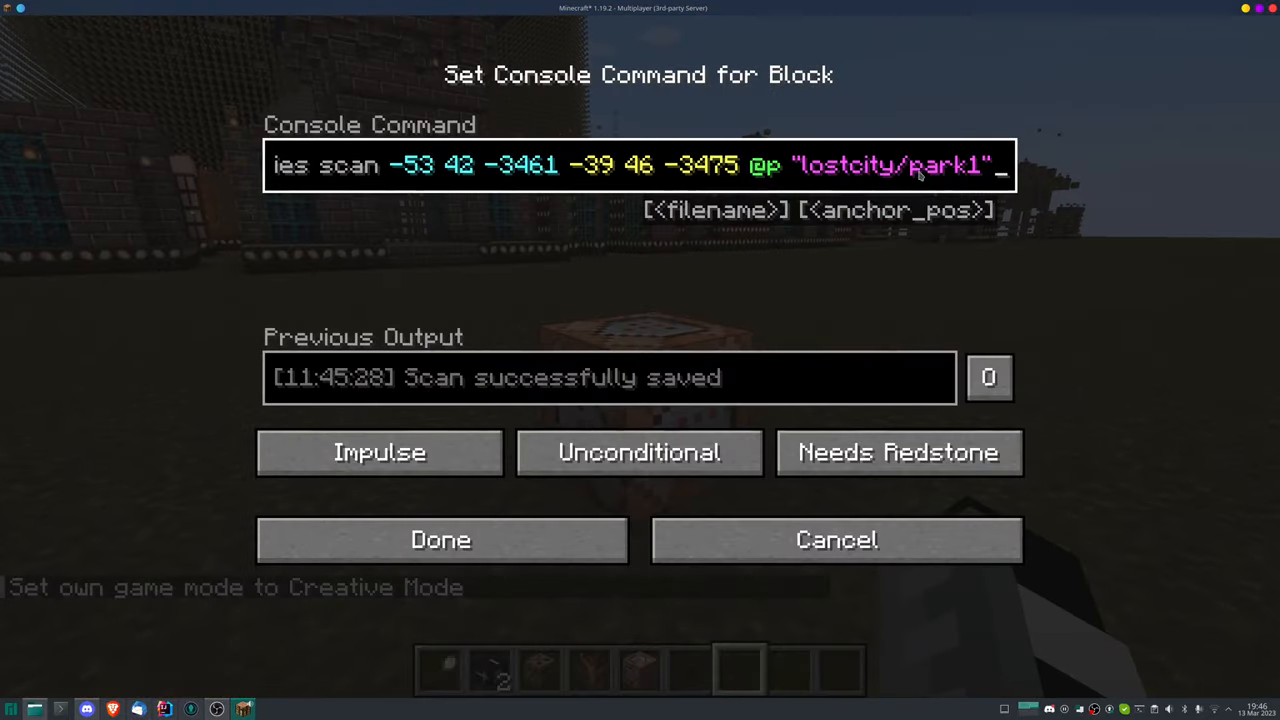
# - Reopen the park command block holding the lostcity/park1 scan command
pyautogui.click(440, 540)
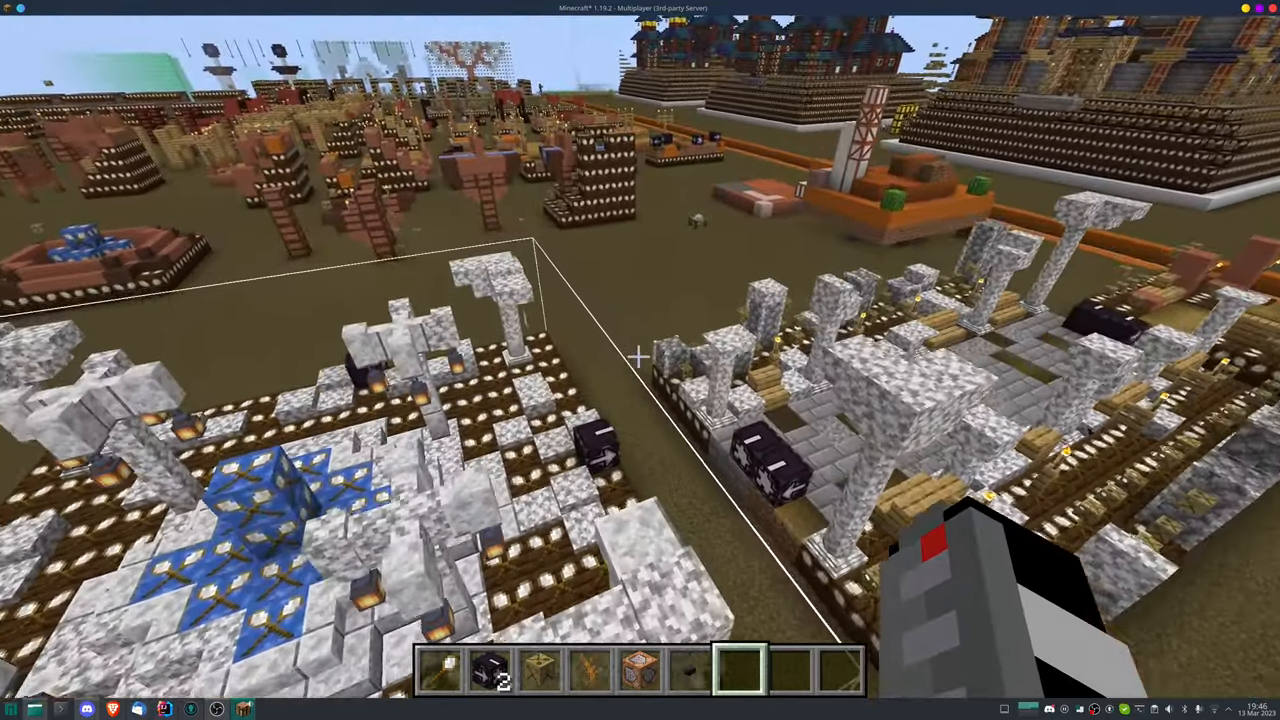
pyautogui.moveTo(640, 400)
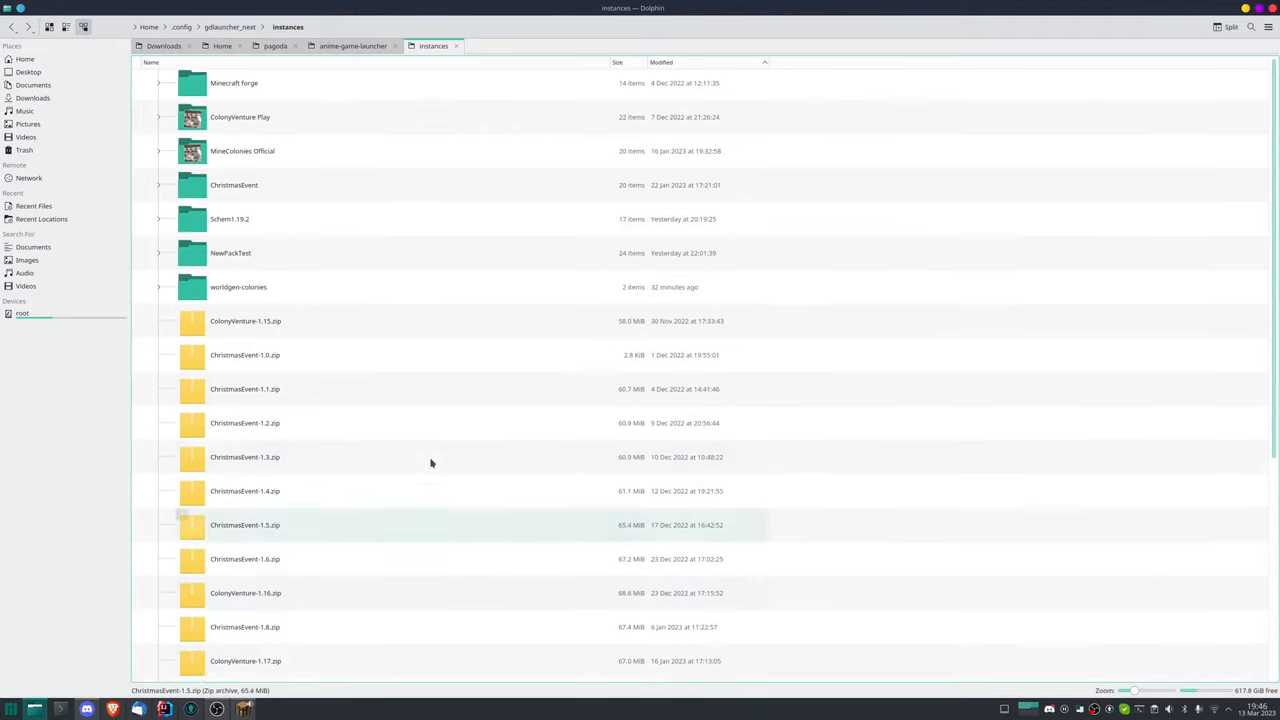
# - Open the worldgen-colonies datapack folder in Dolphin
pyautogui.doubleClick(238, 288)
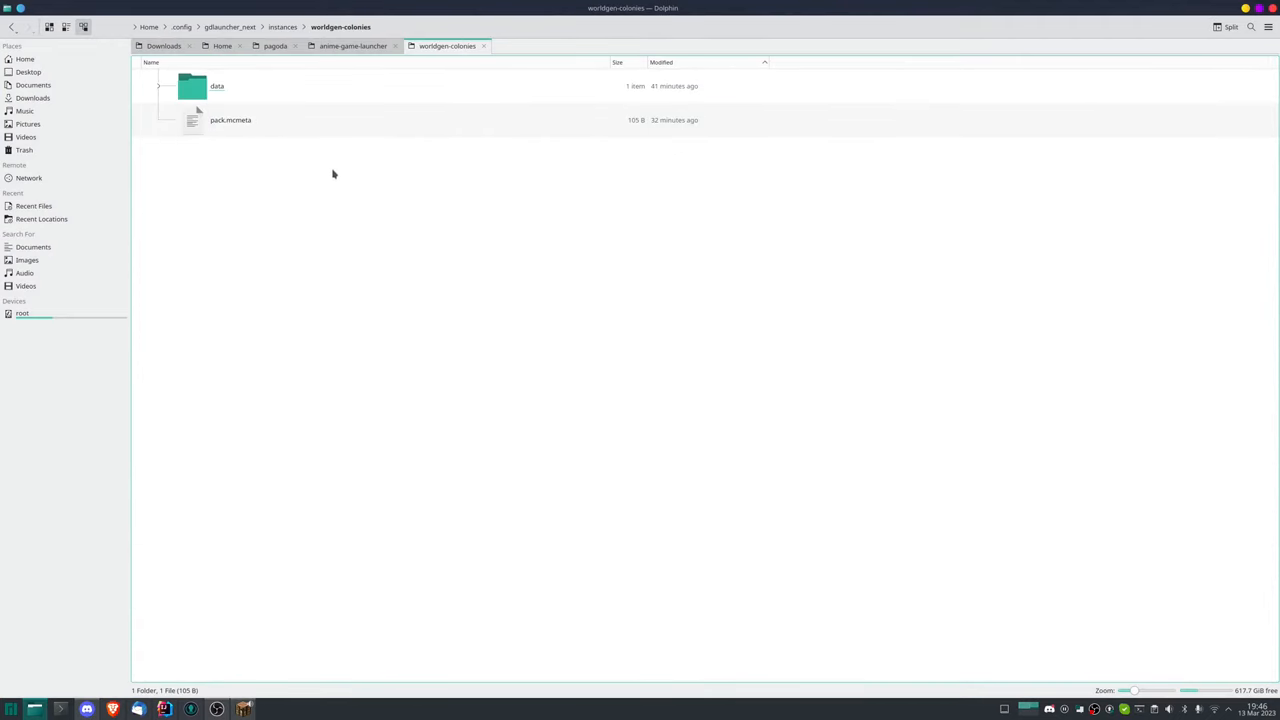
pyautogui.moveTo(232, 160)
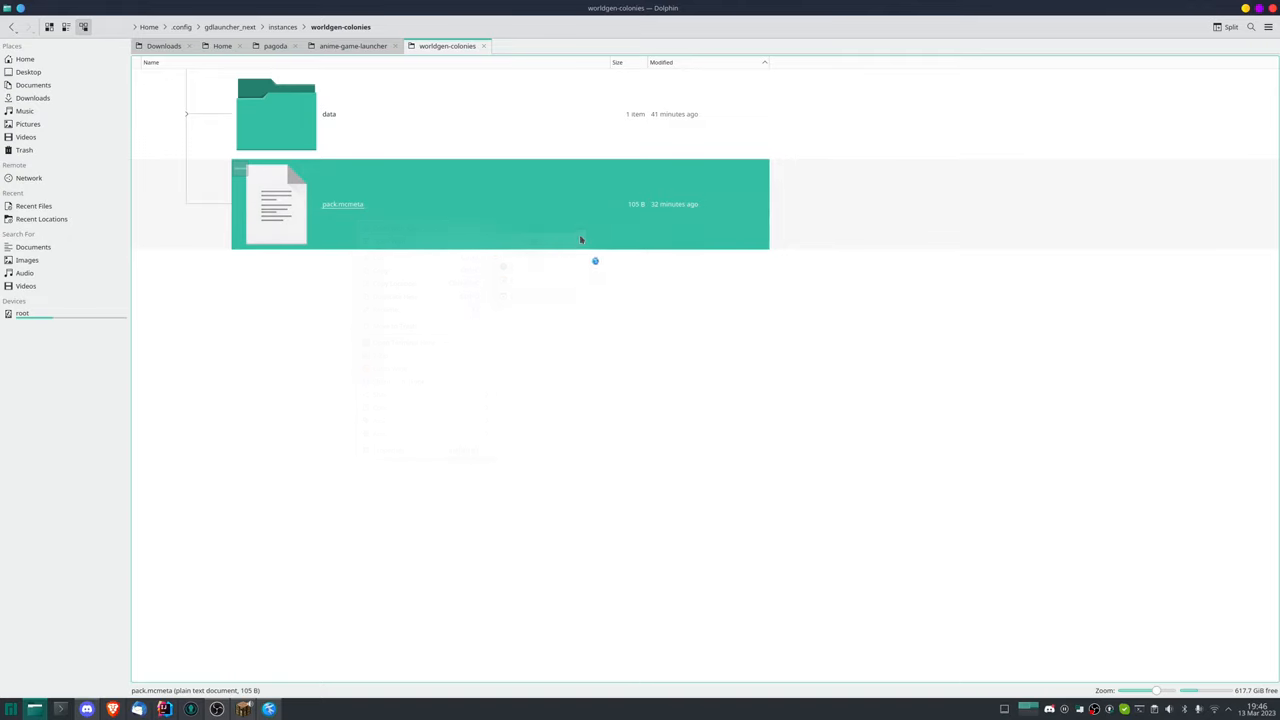
# - Inspect pack.mcmeta's pack_format 10 in Kate, then close the file
pyautogui.doubleClick(342, 204)
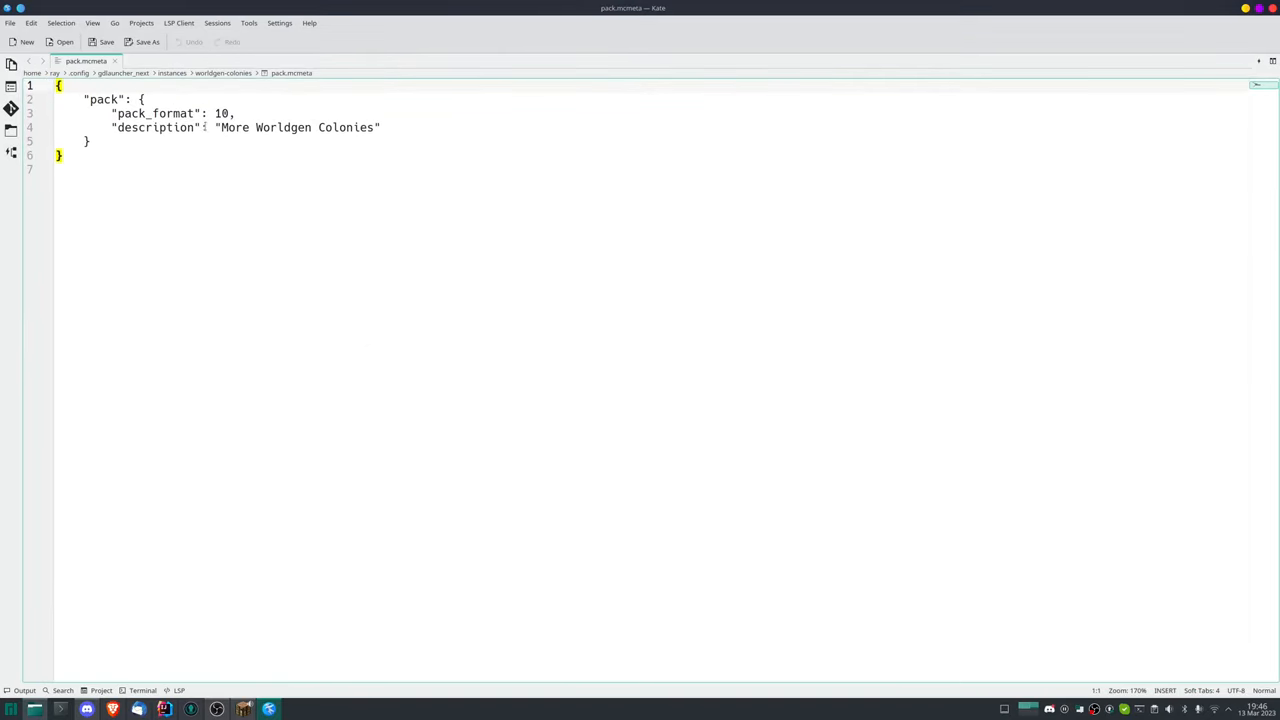
pyautogui.click(104, 42)
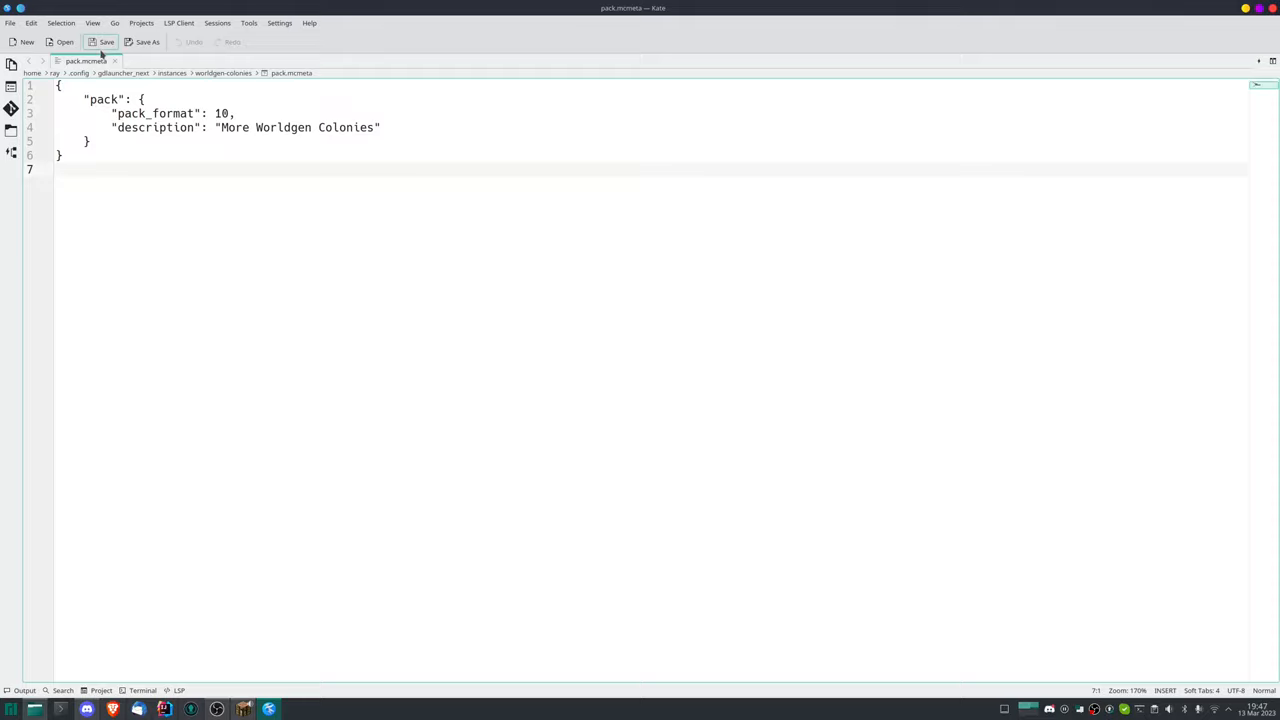
pyautogui.doubleClick(220, 112)
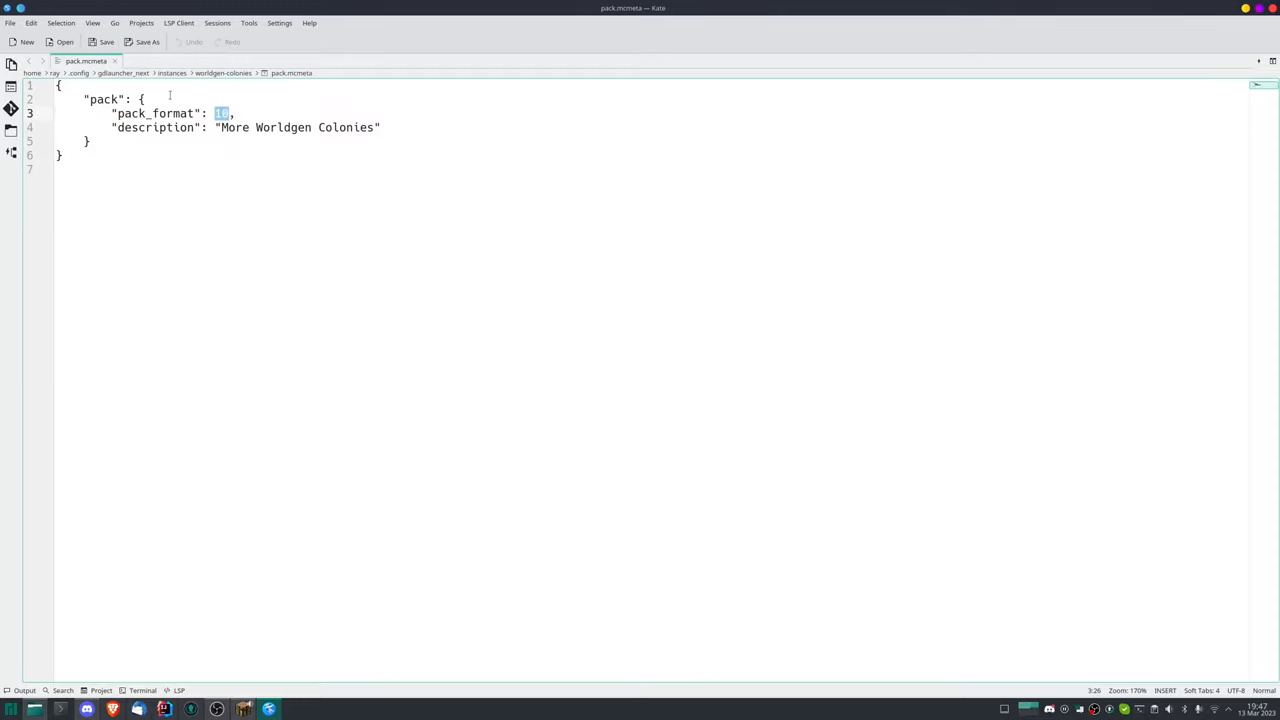
pyautogui.click(114, 60)
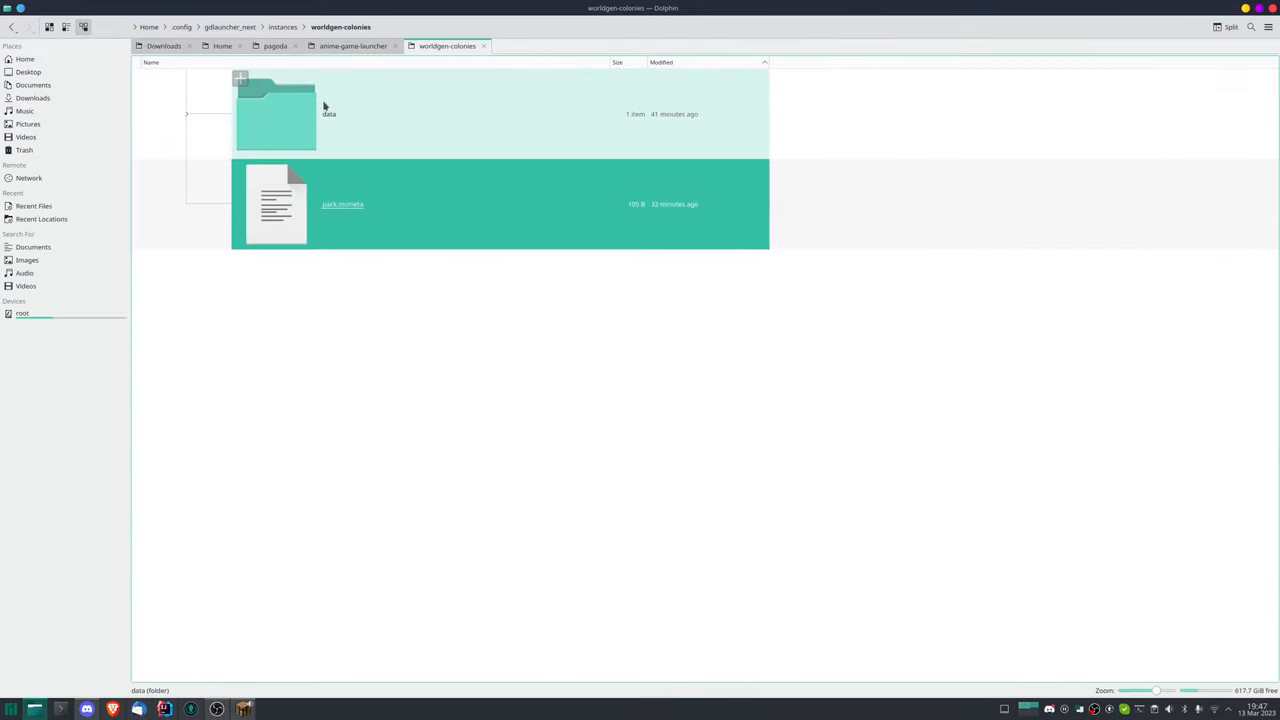
# - Descend through the datapack's data, tags and worldgen folders
pyautogui.doubleClick(276, 112)
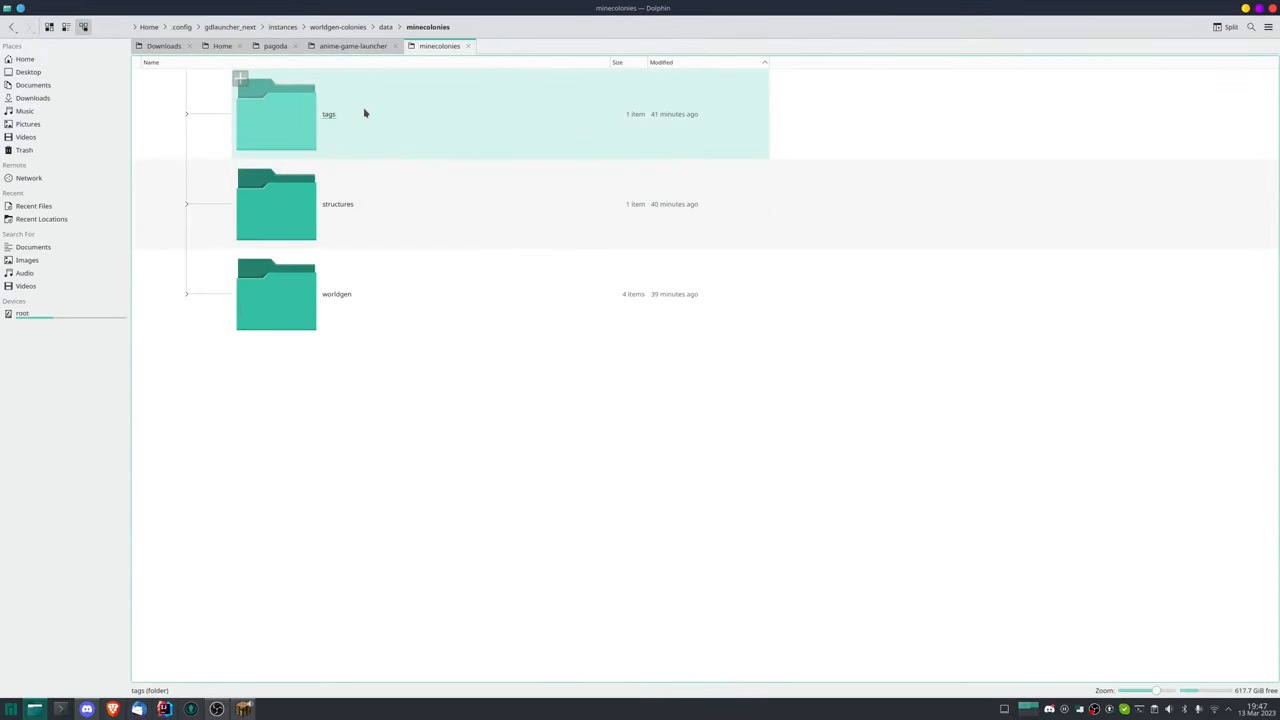
pyautogui.doubleClick(276, 112)
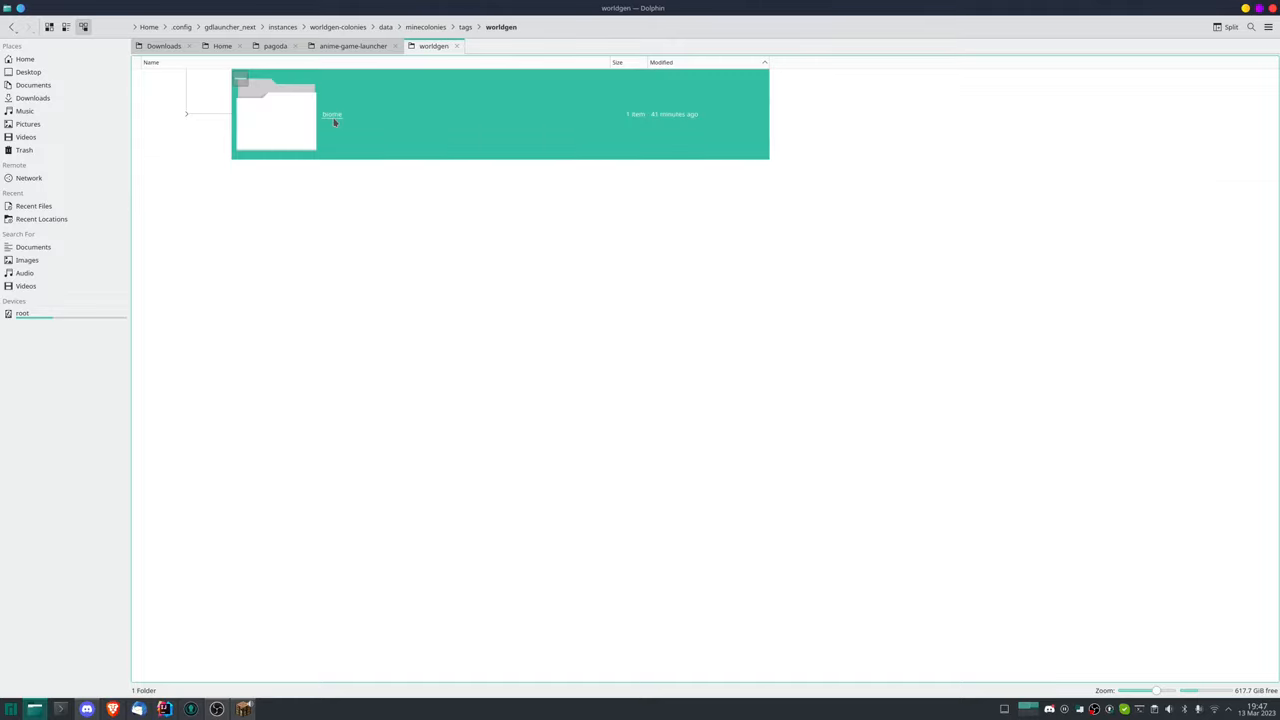
pyautogui.doubleClick(276, 110)
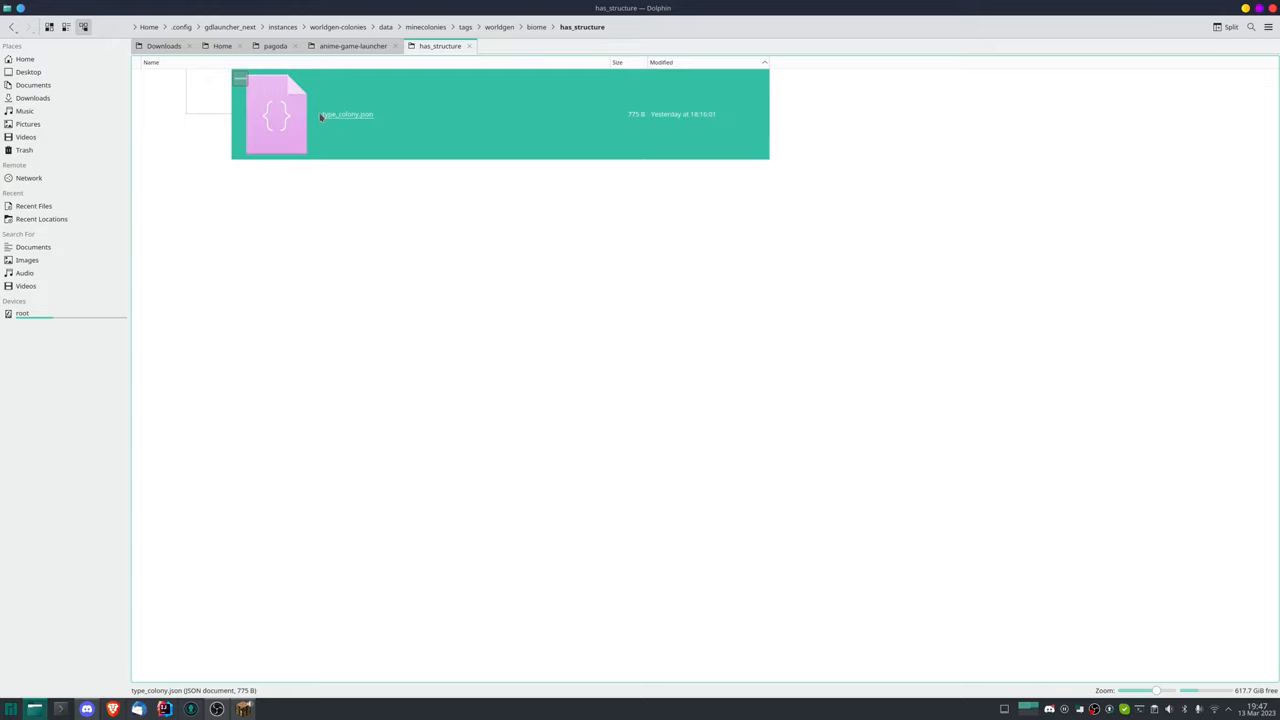
pyautogui.moveTo(320, 118)
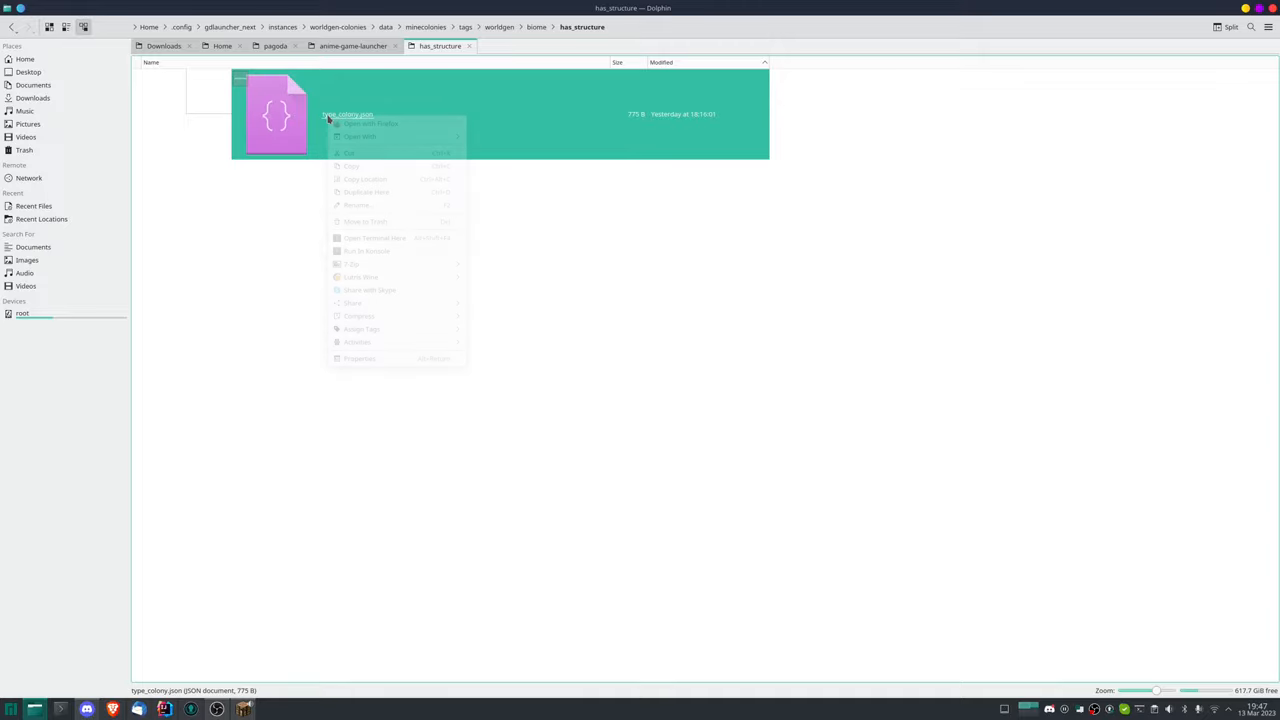
# - Start renaming type_colony.json in has_structure and bring up its actions
pyautogui.click(356, 204)
pyautogui.write('lostcity_colony.json')
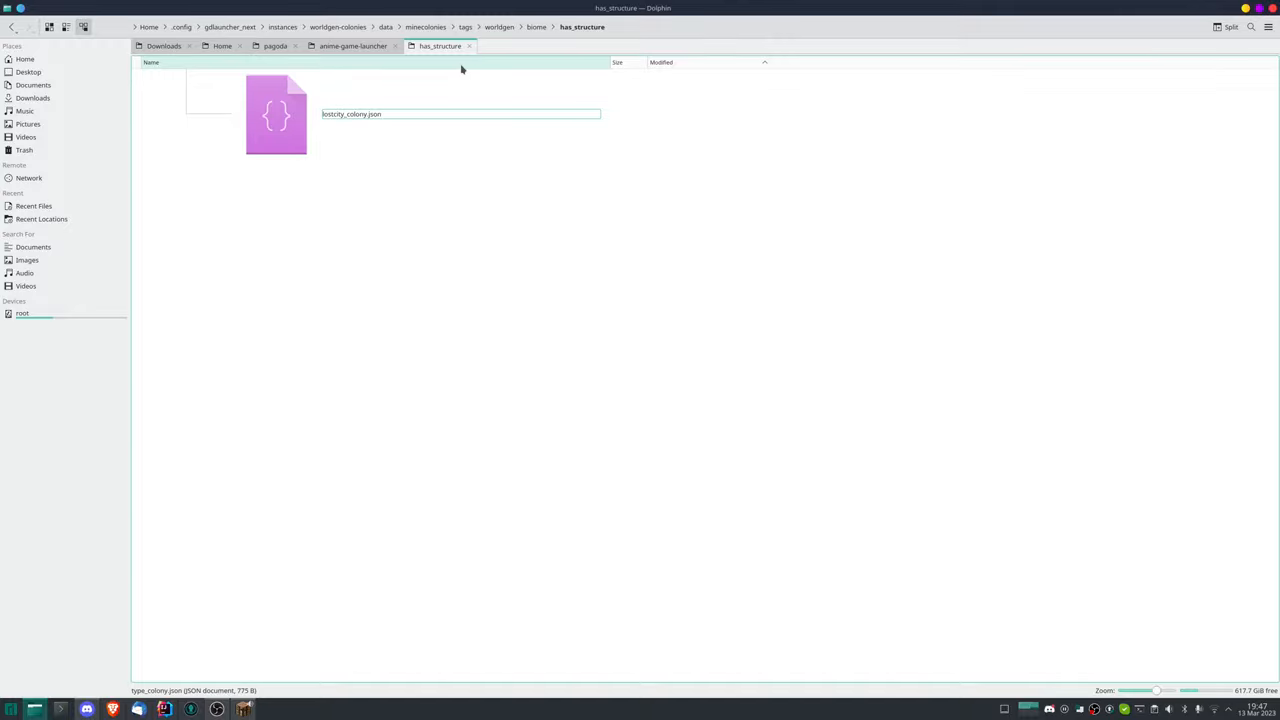
pyautogui.rightClick(276, 114)
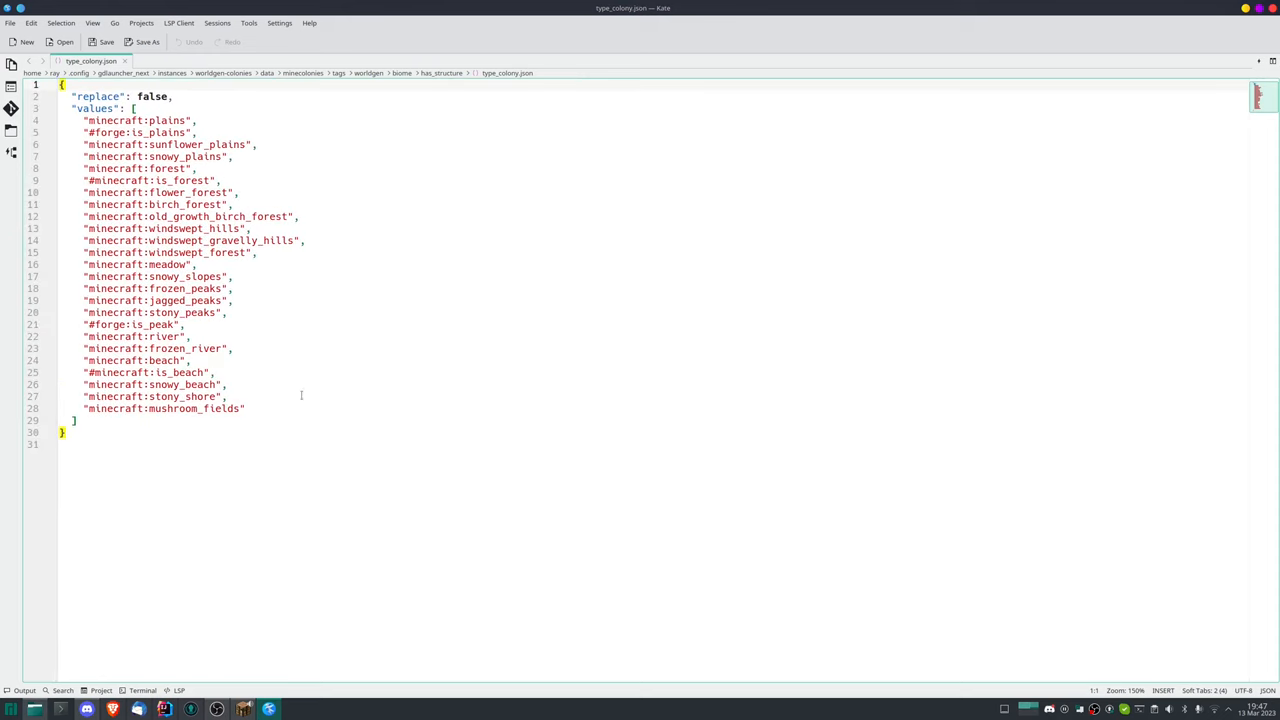
# - Select all of type_colony.json's biome list, then deselect it
pyautogui.press('ctrl+a')
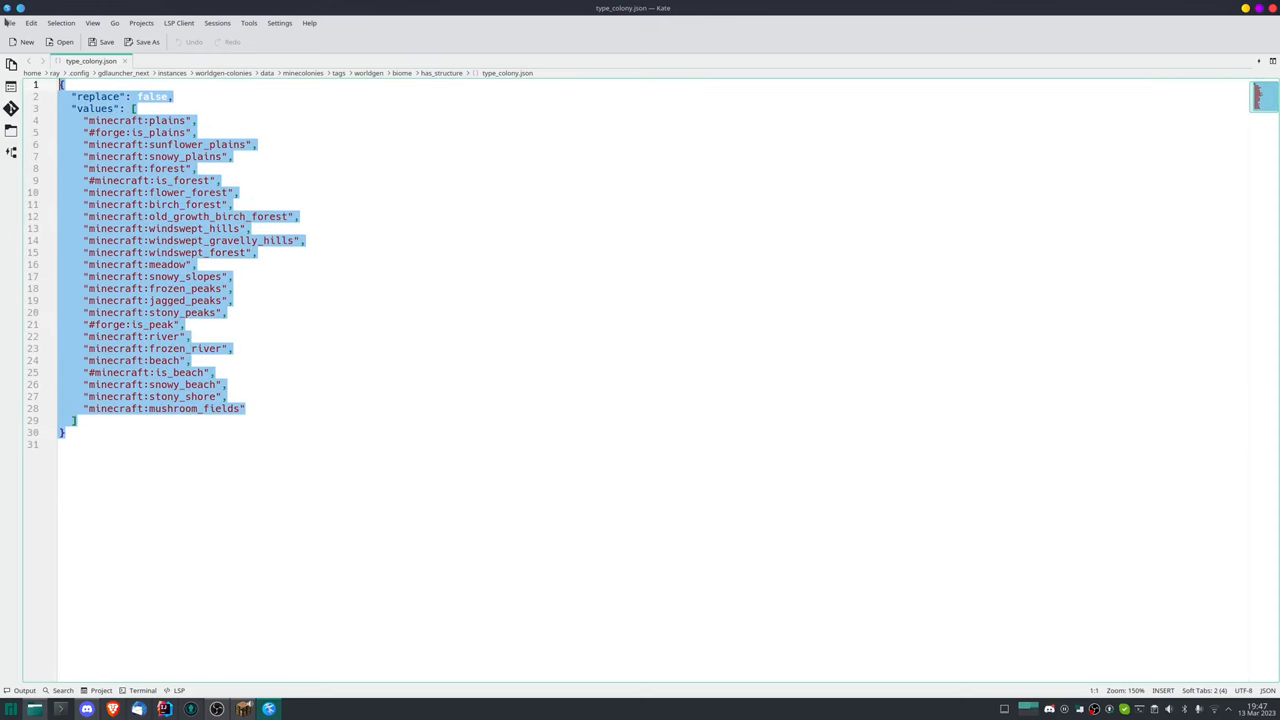
pyautogui.click(192, 276)
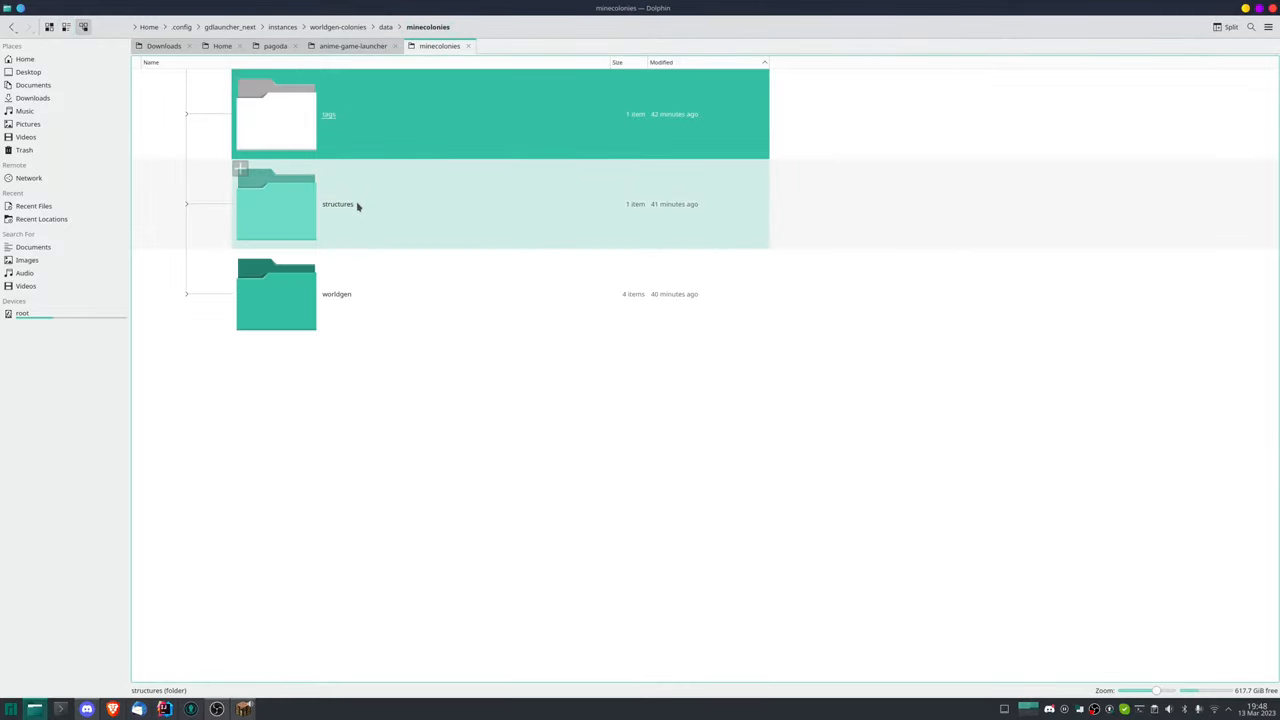
# - Pass through structures/types, then go back to minecolonies and into worldgen/structure_set
pyautogui.doubleClick(276, 204)
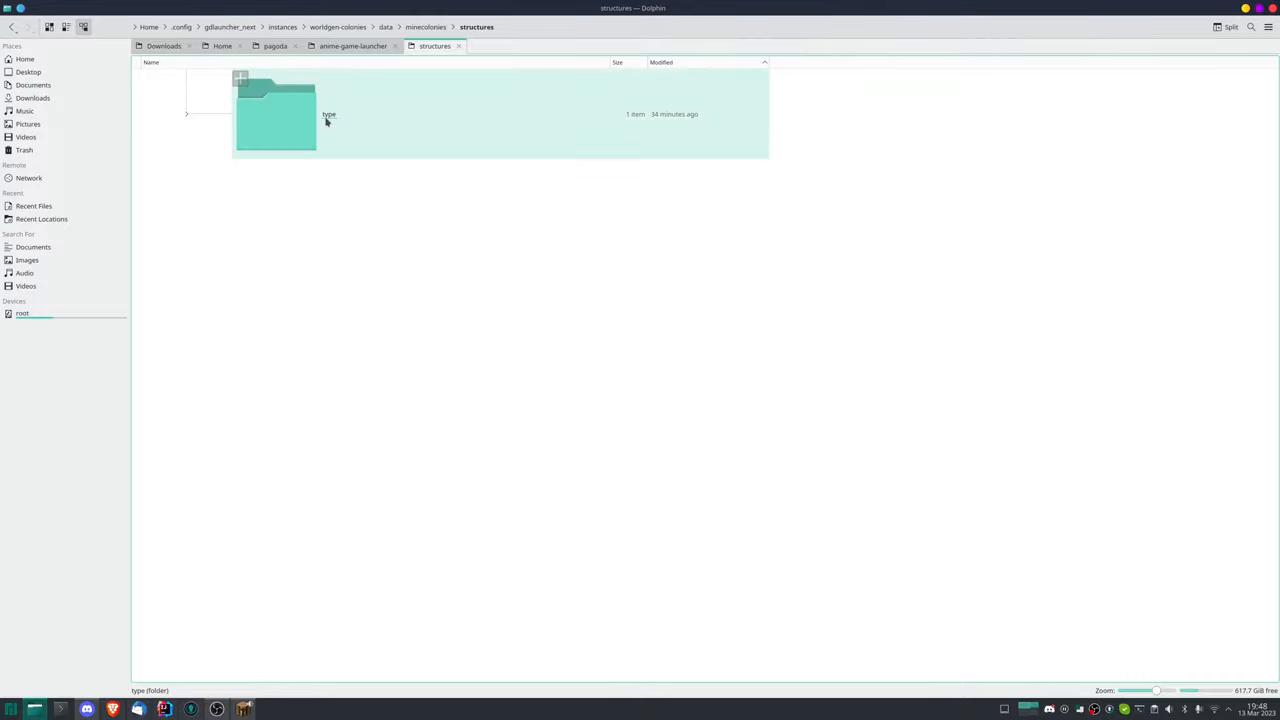
pyautogui.rightClick(276, 112)
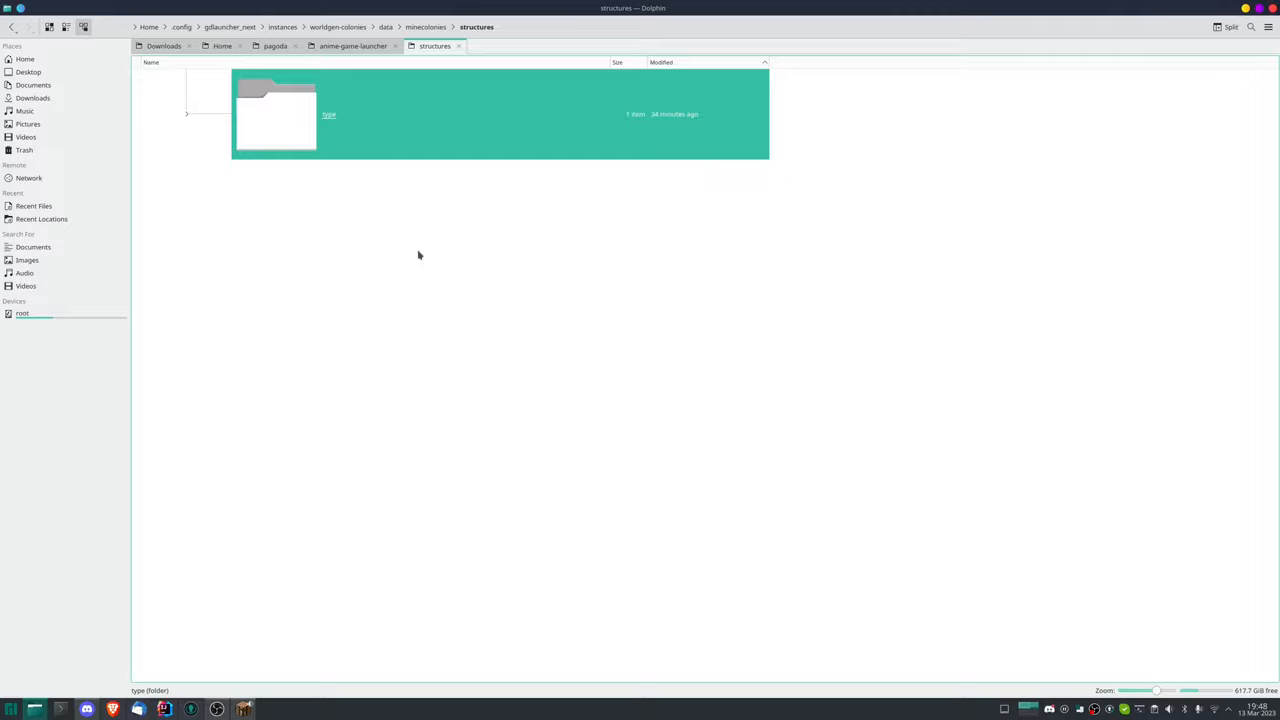
pyautogui.doubleClick(276, 108)
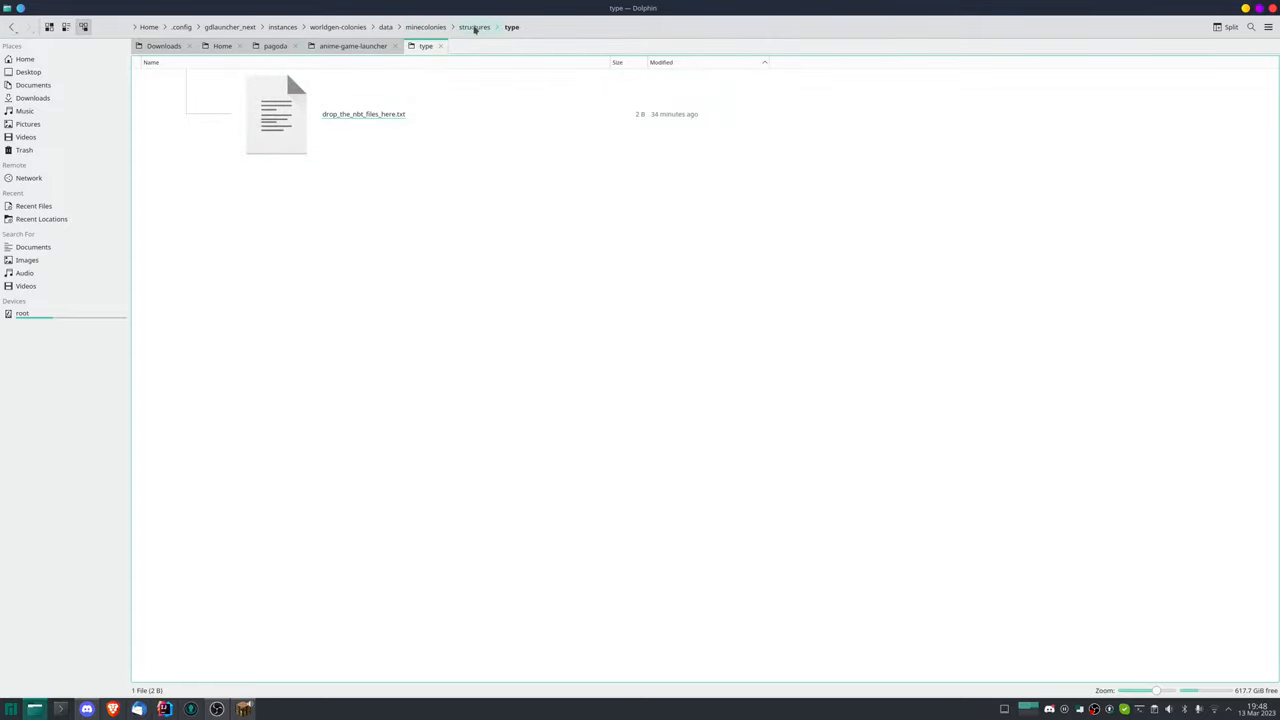
pyautogui.click(428, 28)
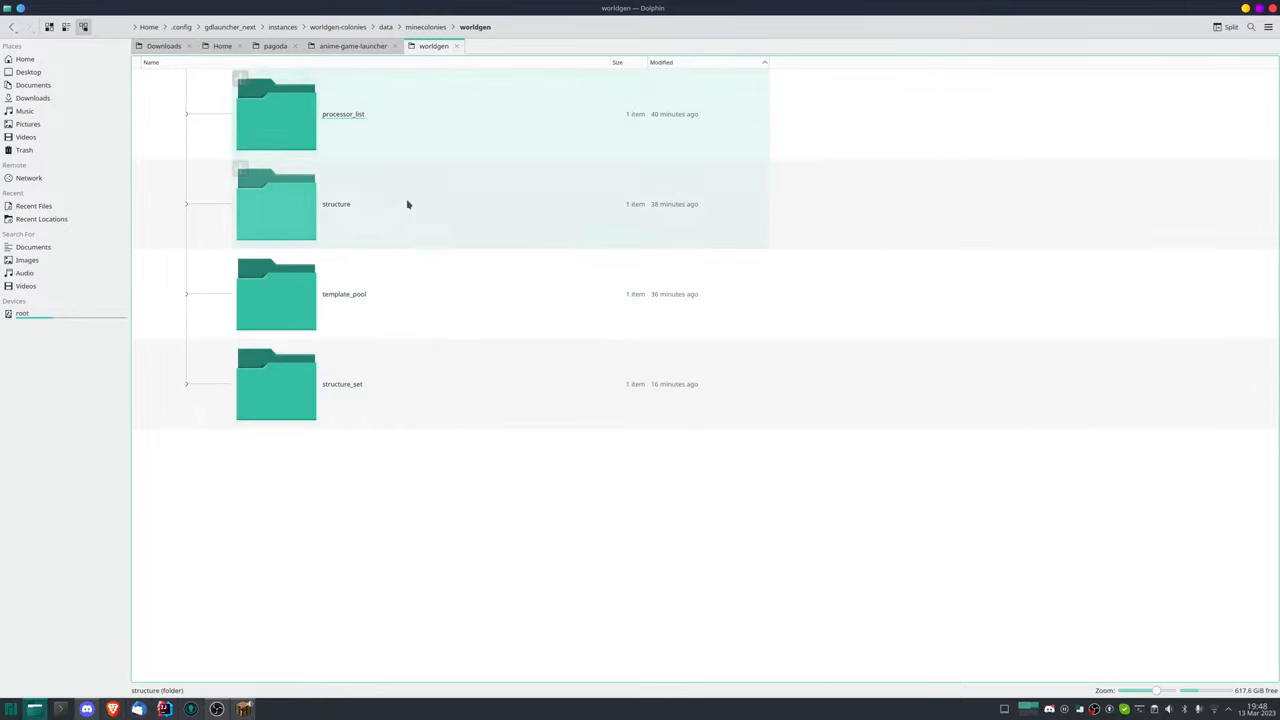
pyautogui.click(342, 384)
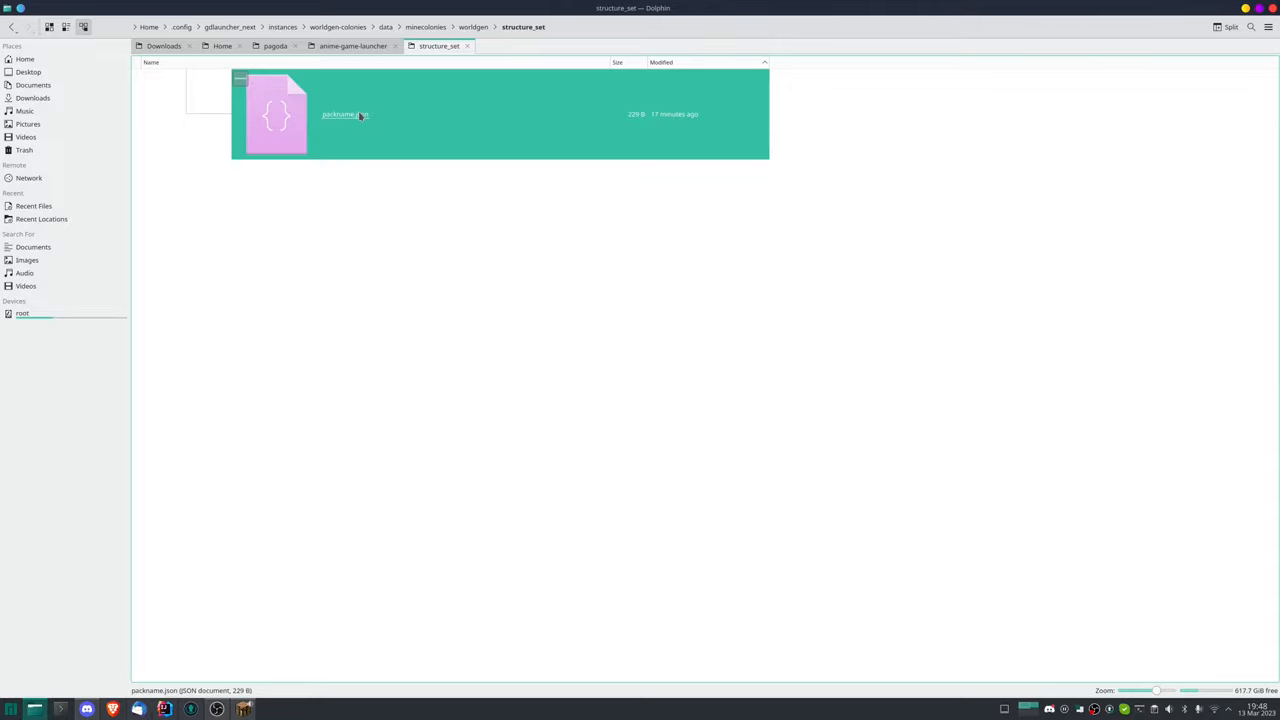
pyautogui.moveTo(322, 106)
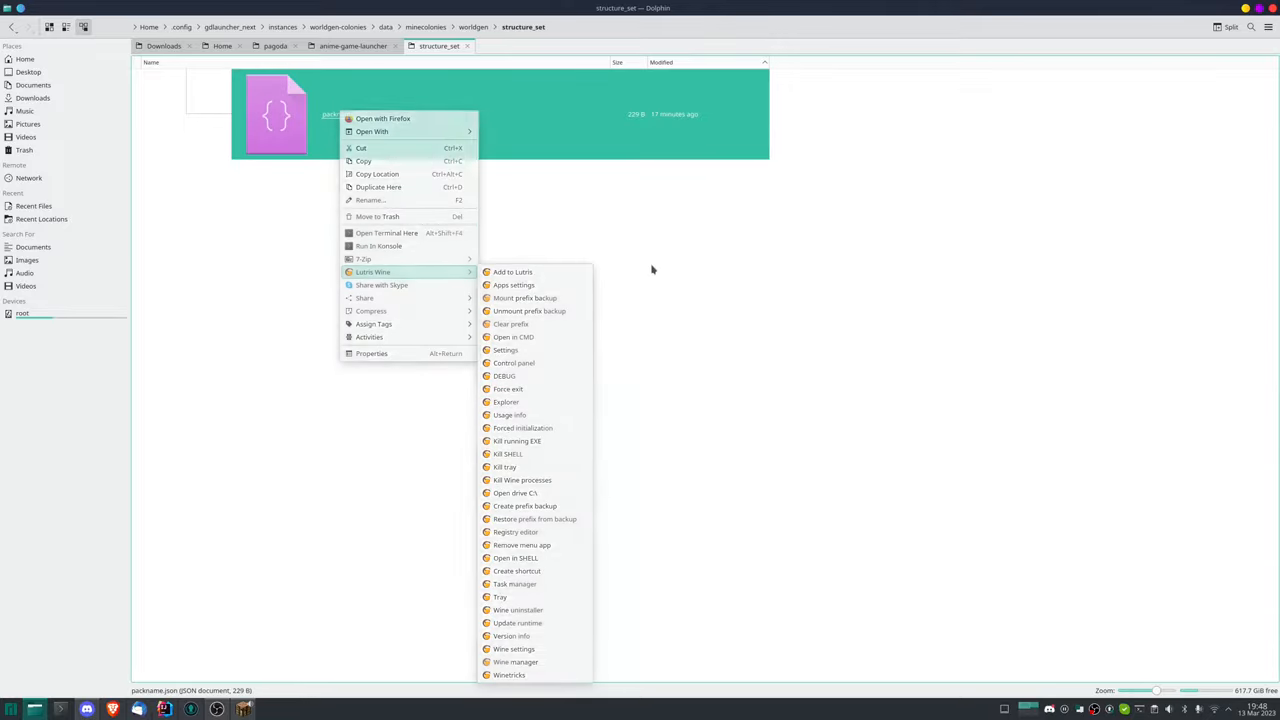
# - Open pantheme.json with Kate via the Open With menu
pyautogui.click(652, 268)
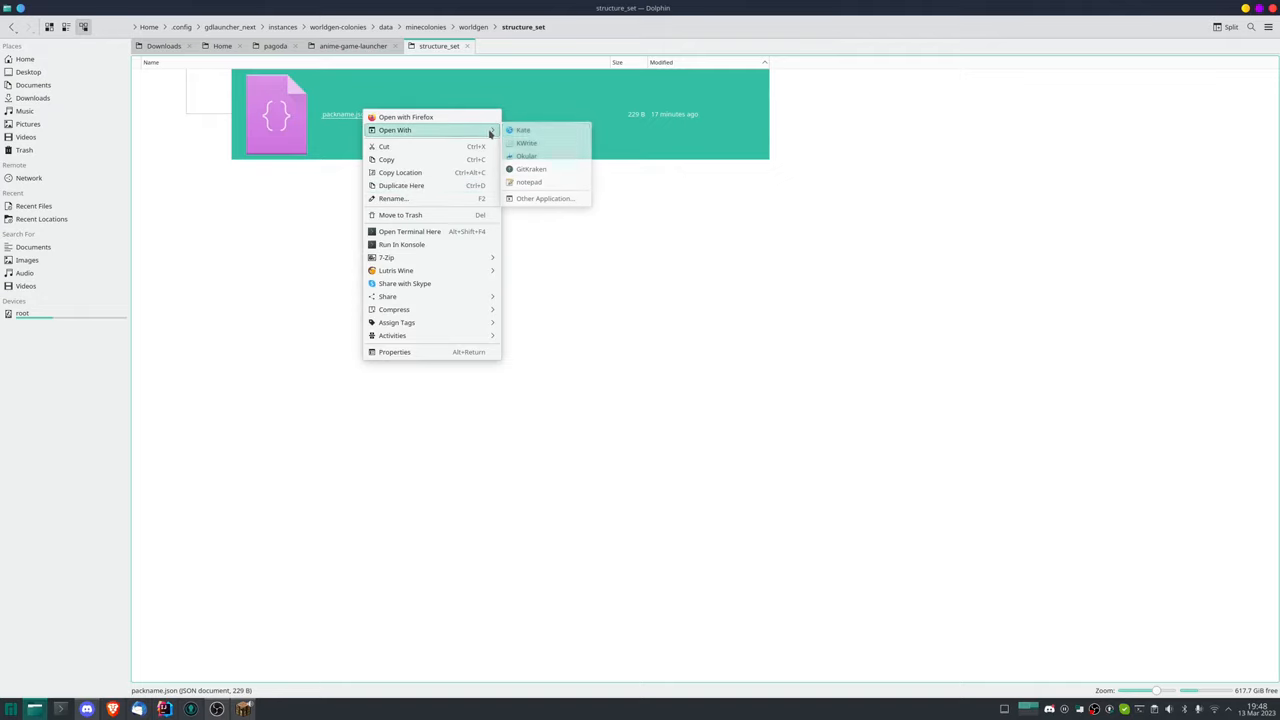
pyautogui.click(524, 130)
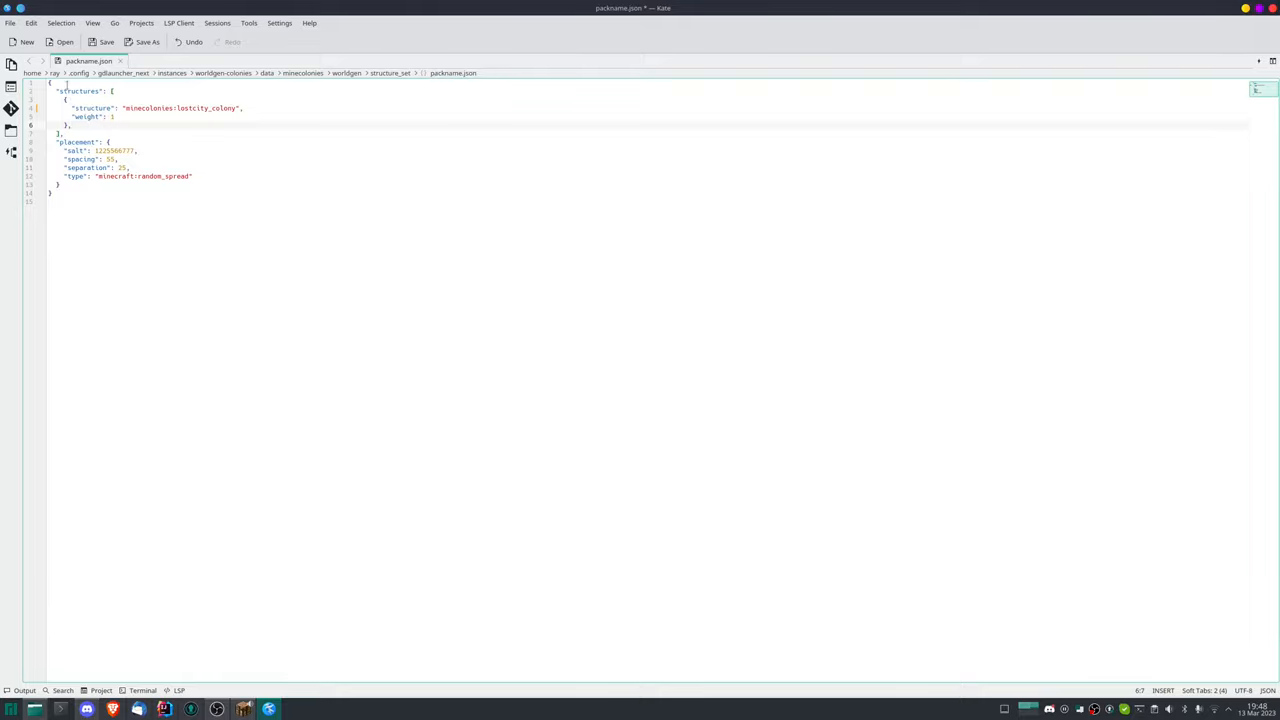
# - Save and close pantheme.json, returning to the structure_set folder
pyautogui.click(120, 60)
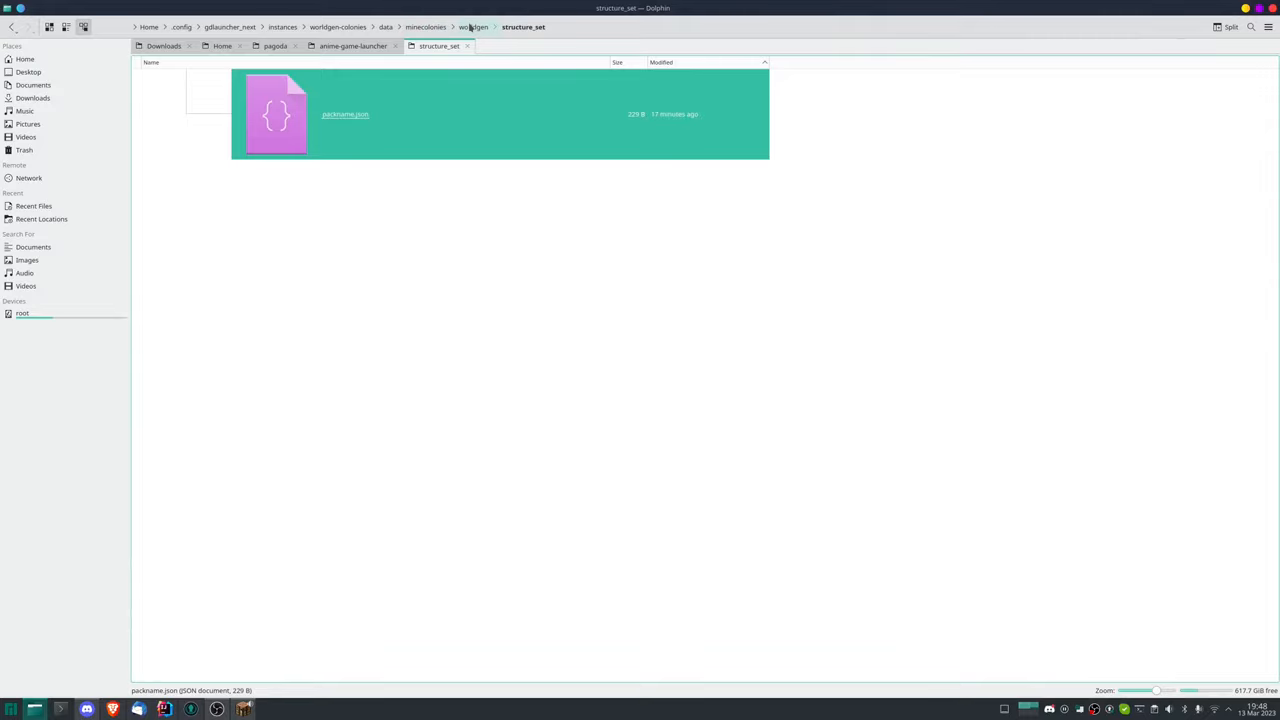
# - Go into worldgen/template_pool/type and inspect a building name and weight in buildings.json
pyautogui.click(476, 28)
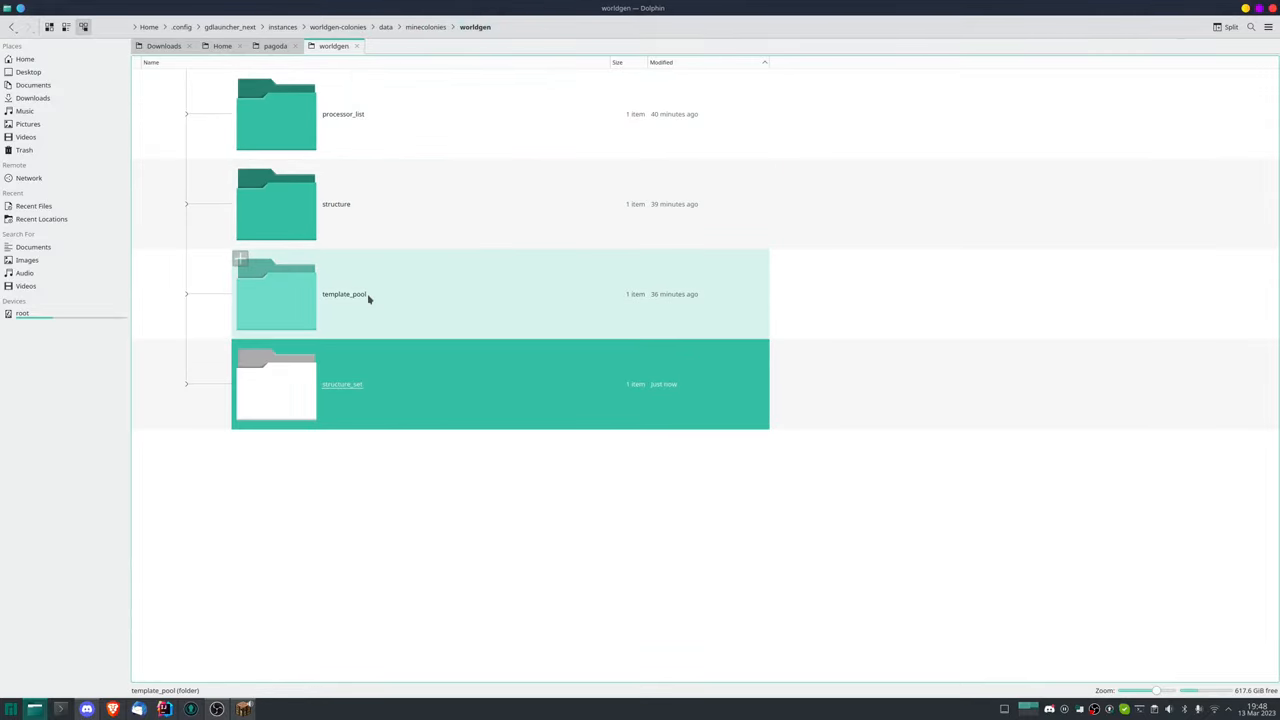
pyautogui.moveTo(364, 296)
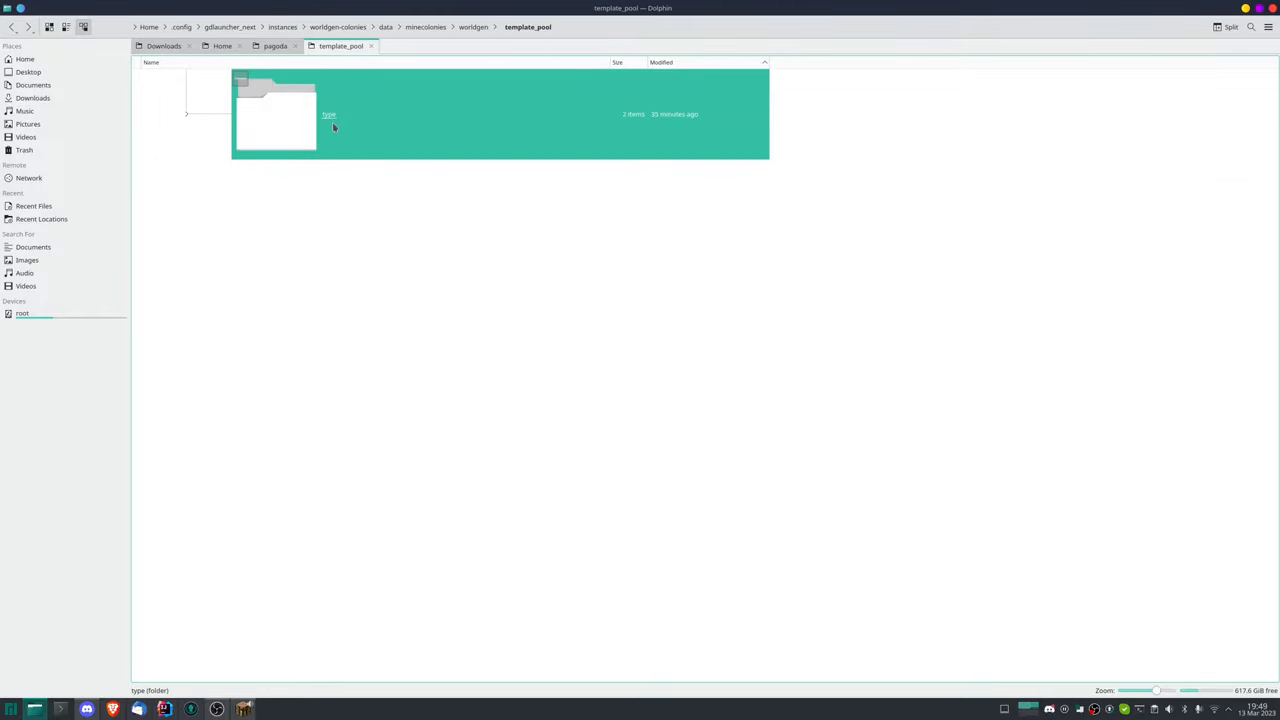
pyautogui.doubleClick(328, 114)
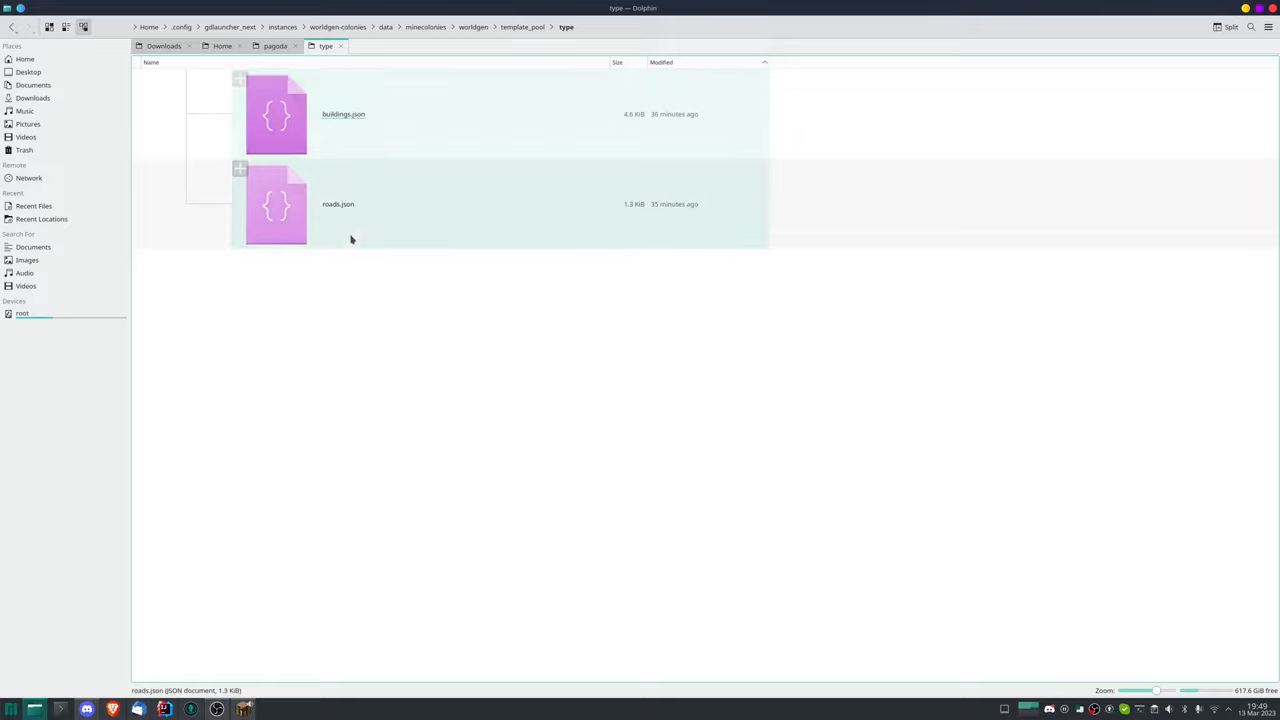
pyautogui.moveTo(360, 216)
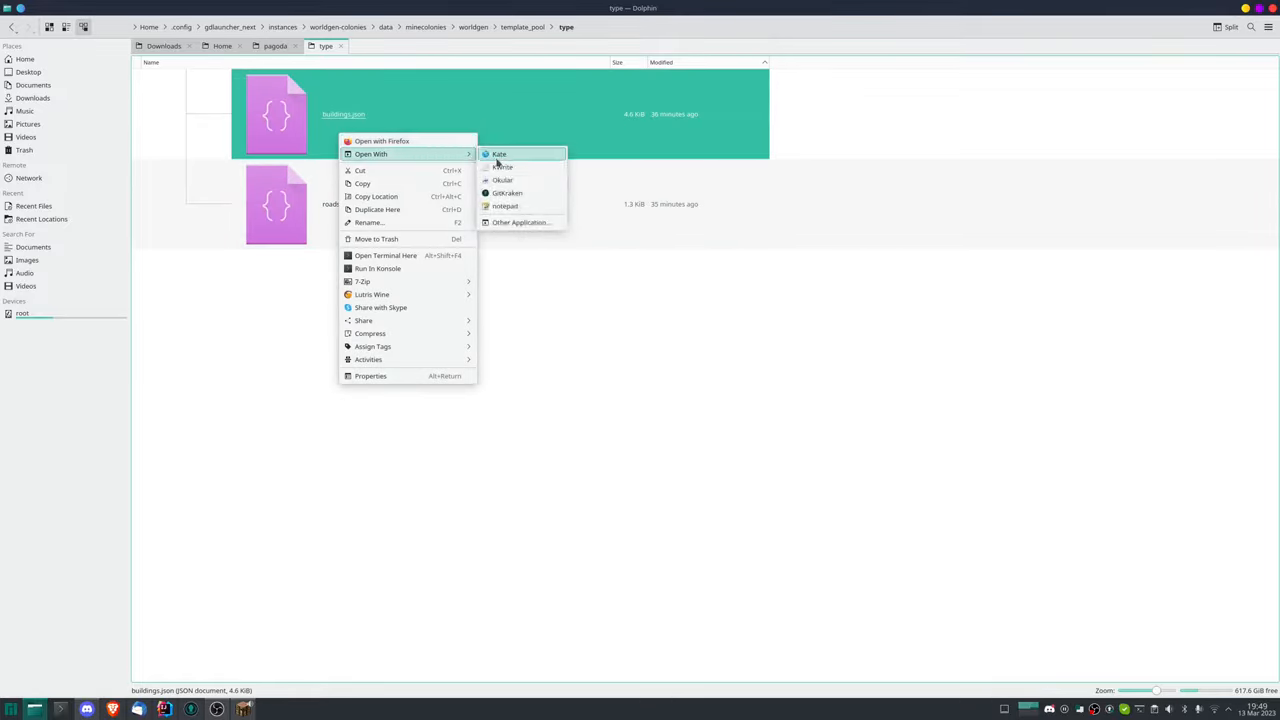
pyautogui.click(500, 154)
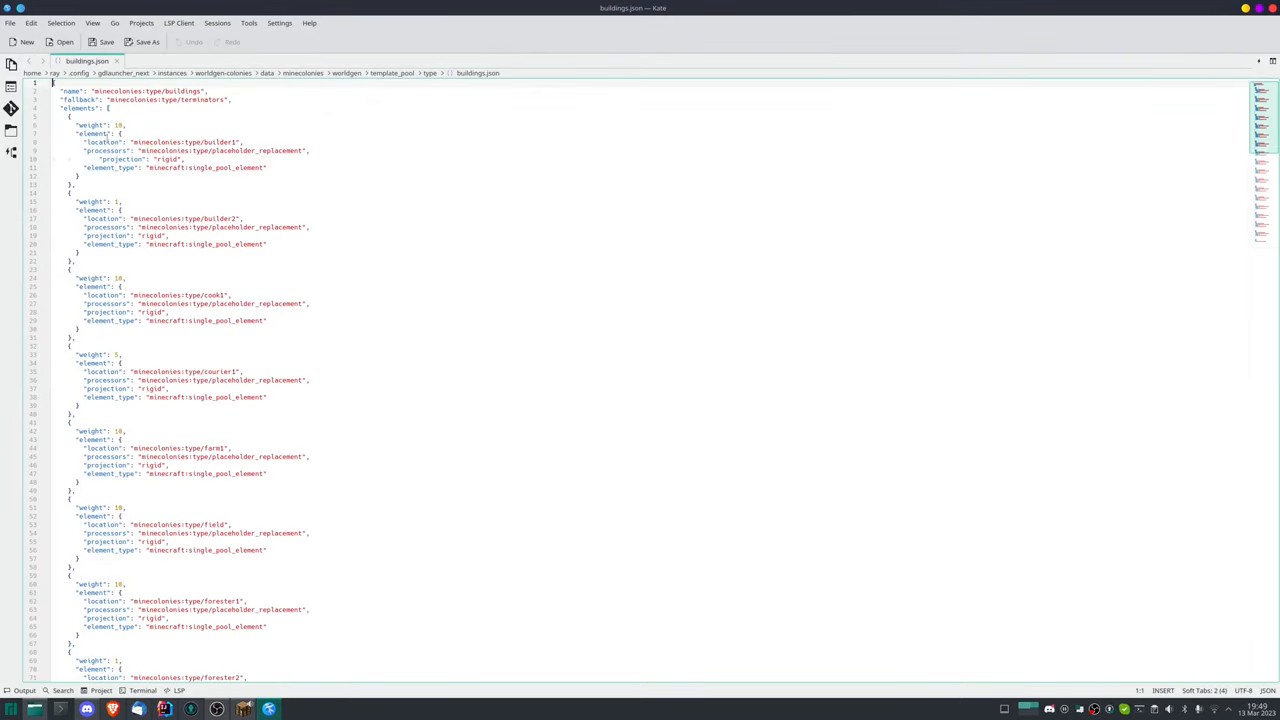
pyautogui.doubleClick(220, 218)
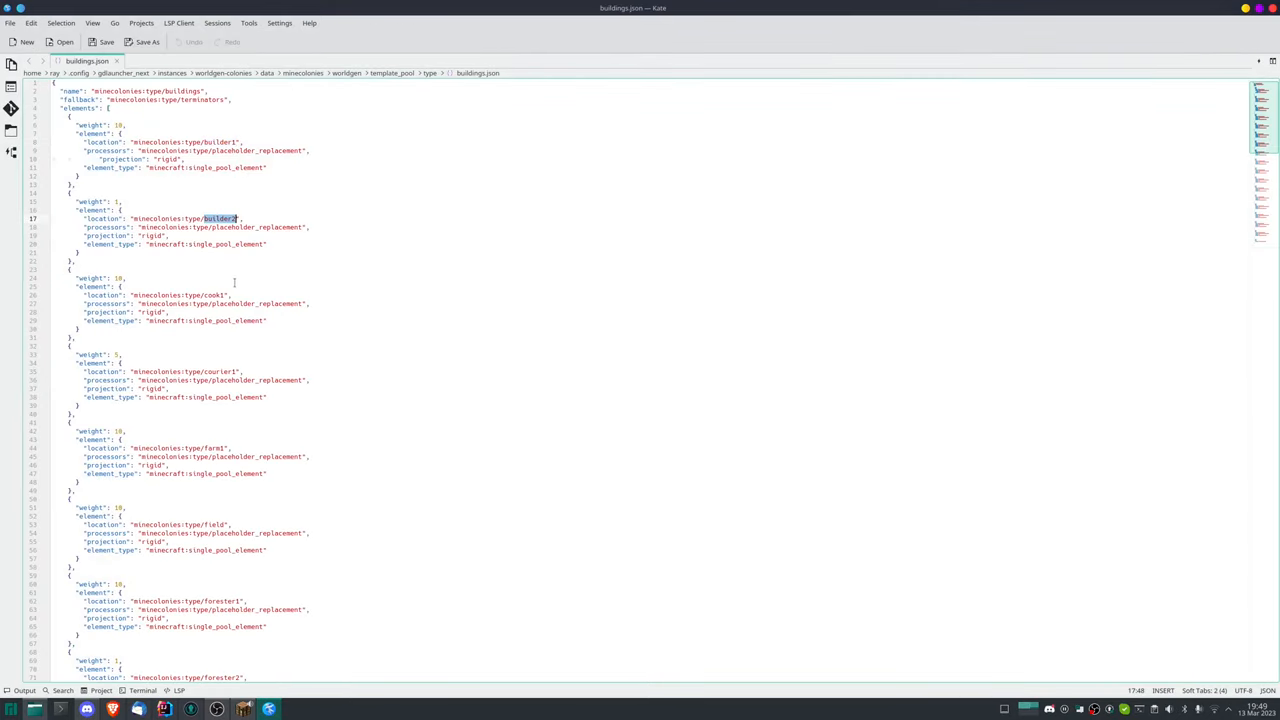
pyautogui.doubleClick(220, 370)
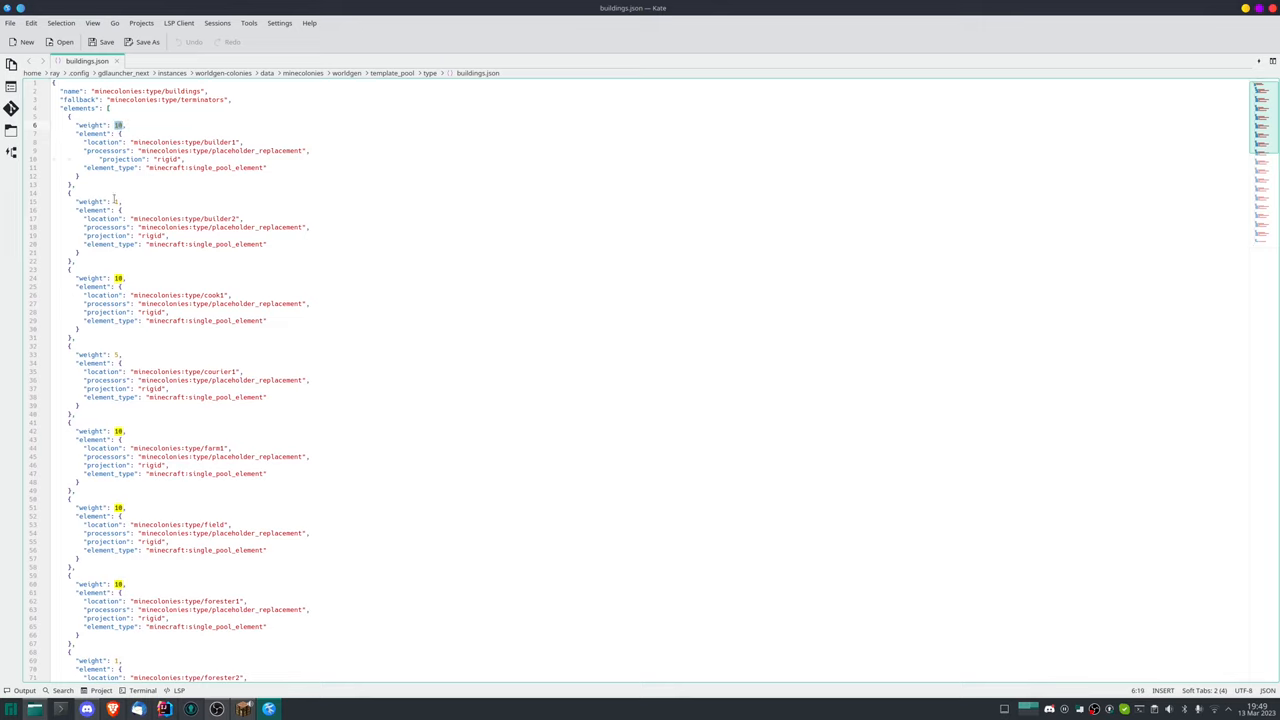
# - Select one building element block in buildings.json, then bring up actions for roads.json
pyautogui.scroll(-3)
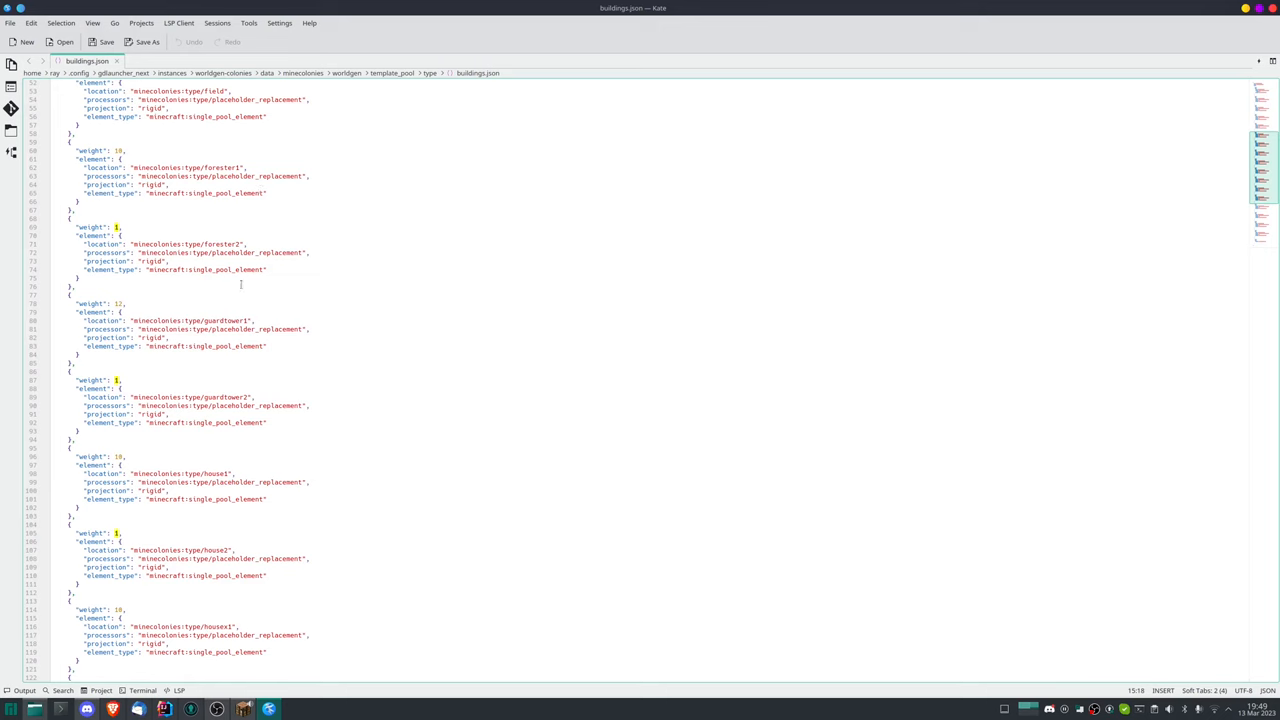
pyautogui.scroll(-3)
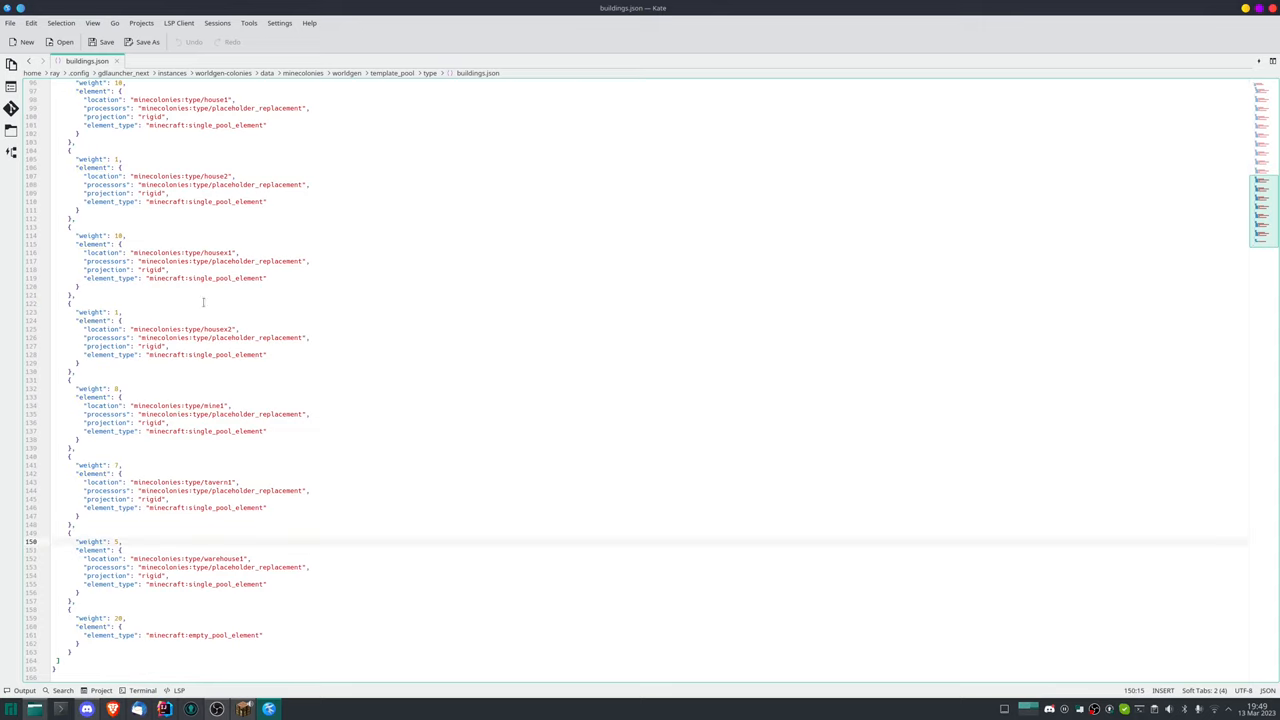
pyautogui.moveTo(84, 404); pyautogui.dragTo(82, 440)
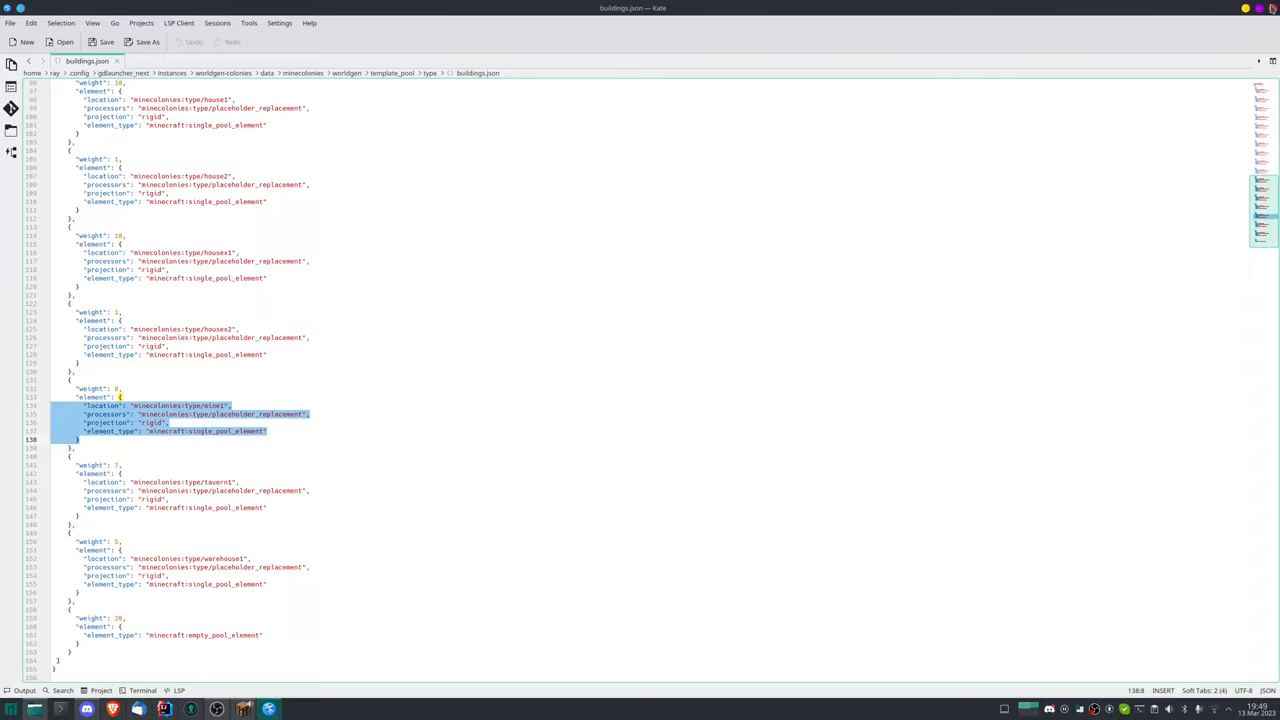
pyautogui.rightClick(336, 204)
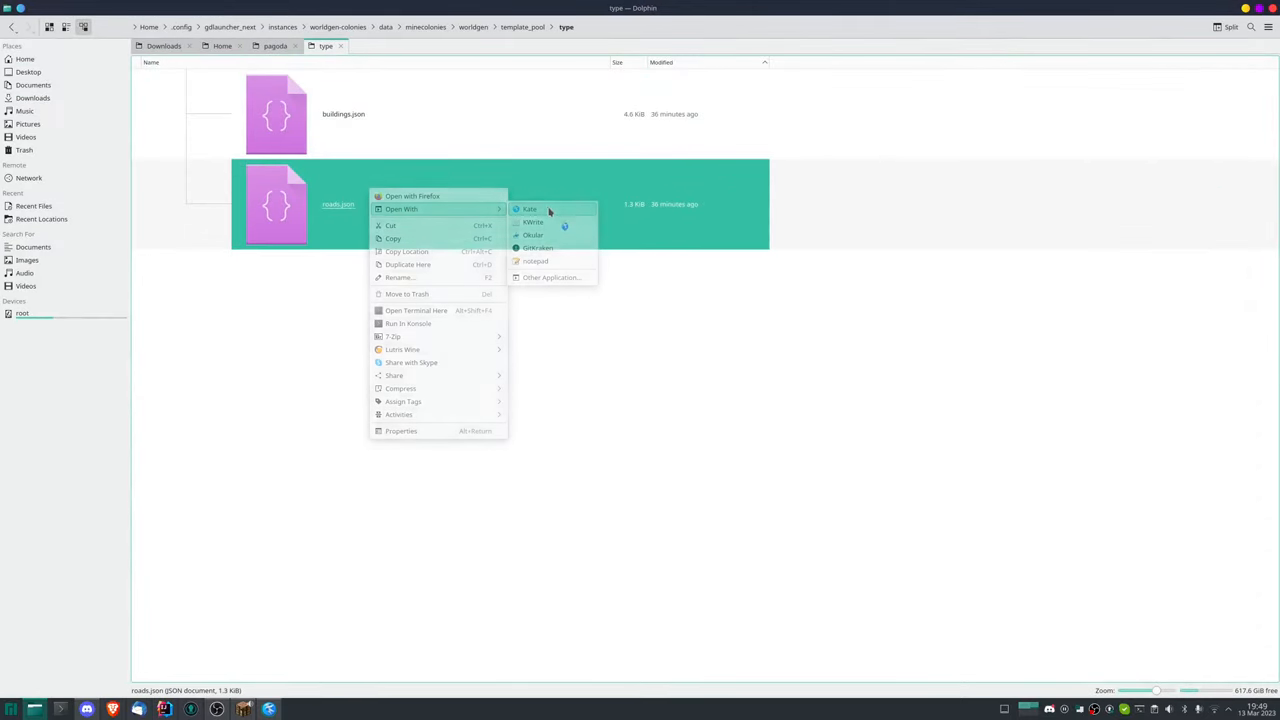
pyautogui.click(530, 210)
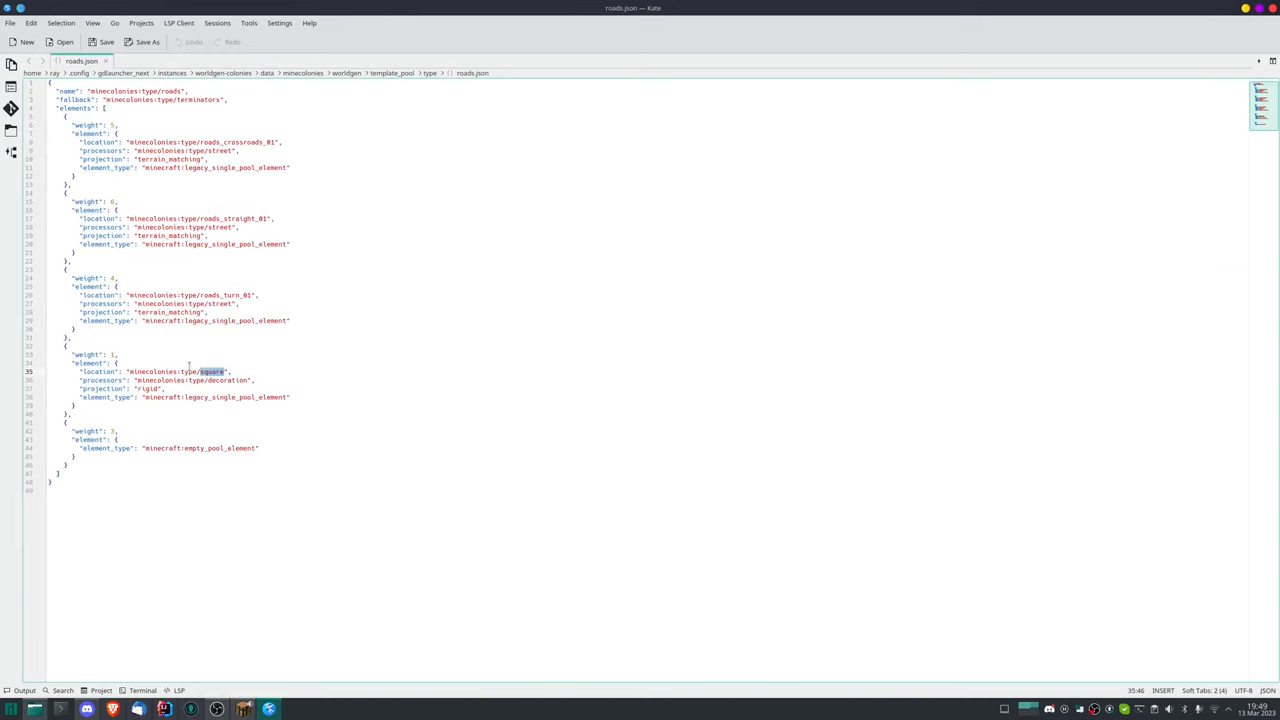
pyautogui.doubleClick(192, 370)
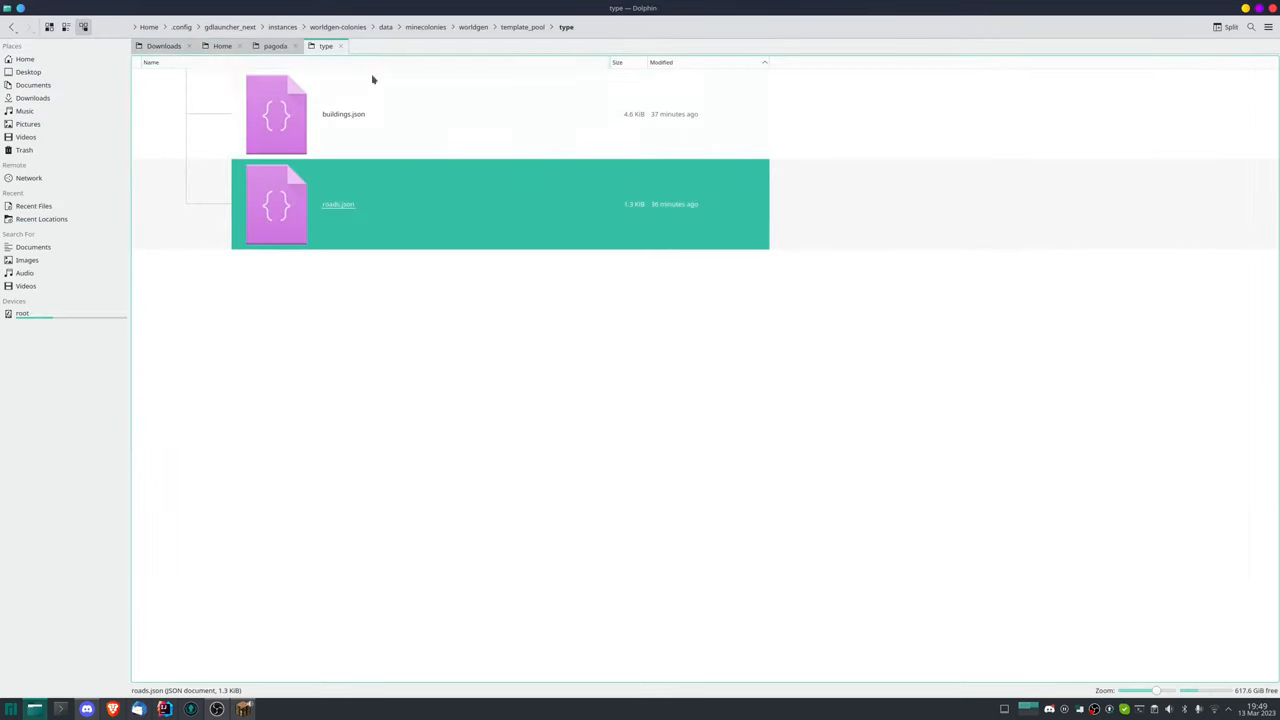
pyautogui.click(476, 28)
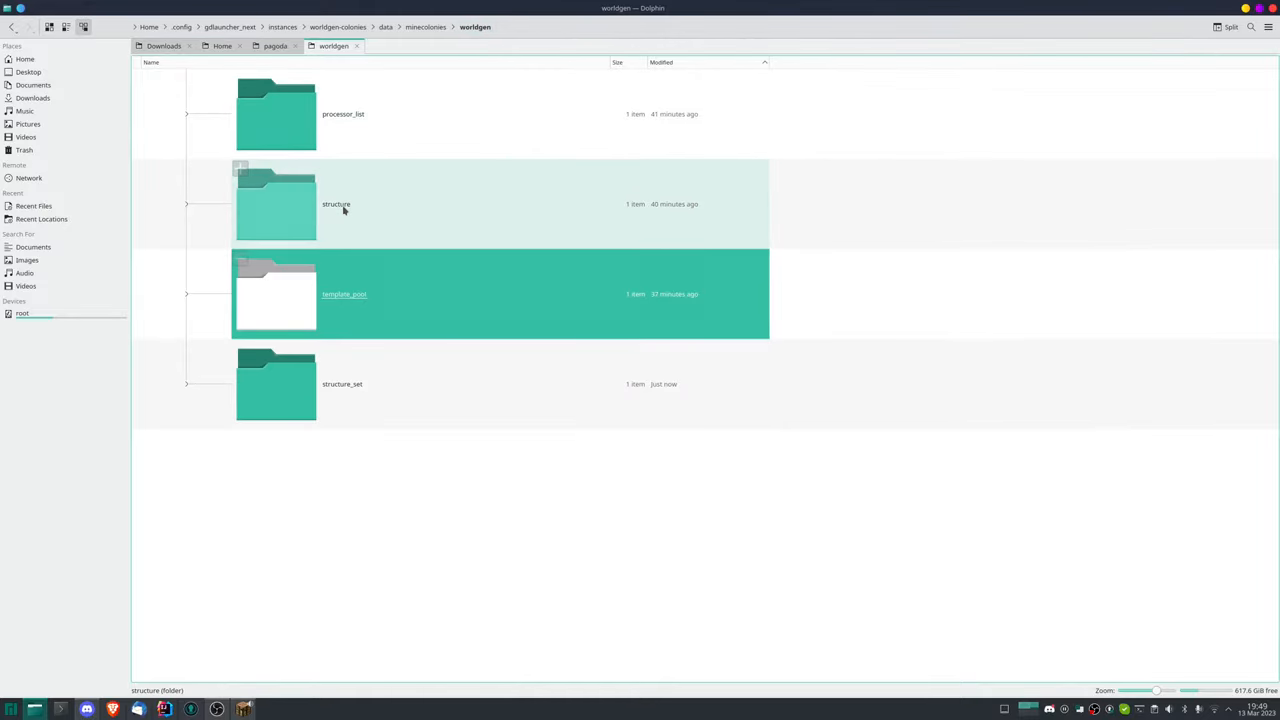
# - Navigate from structure_set back through worldgen and open type_colony.json in Kate
pyautogui.click(342, 384)
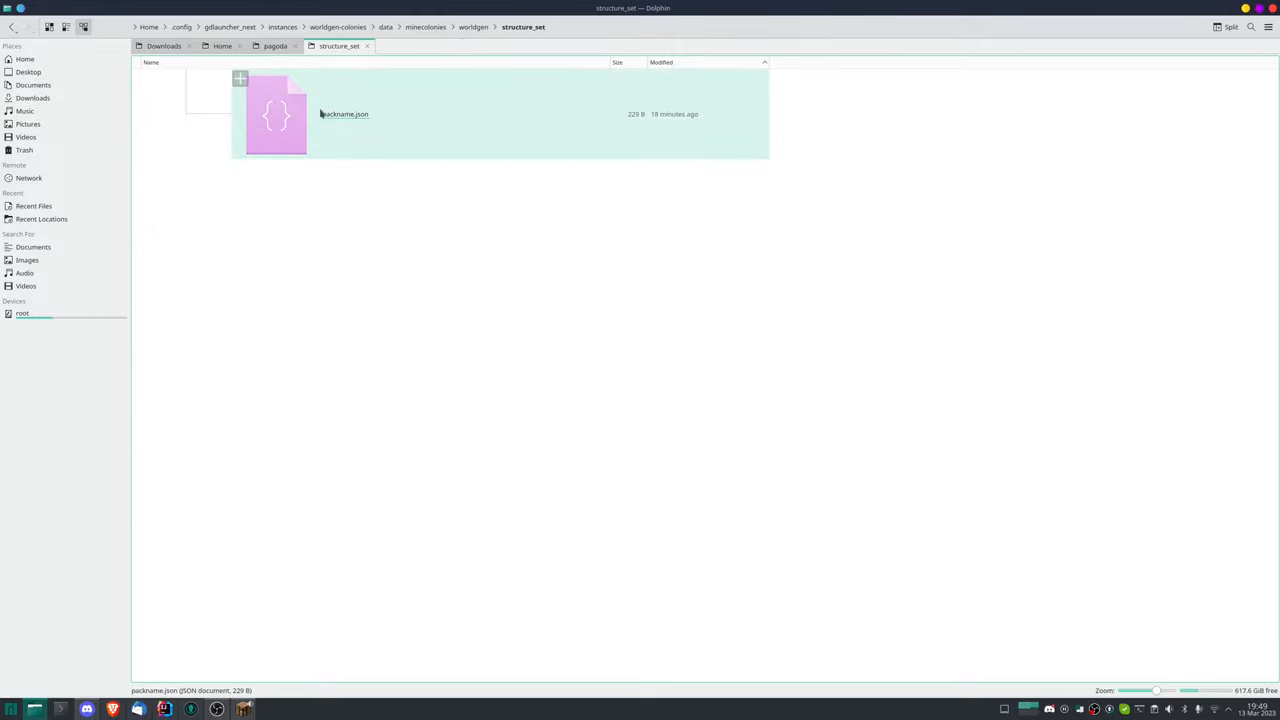
pyautogui.rightClick(344, 112)
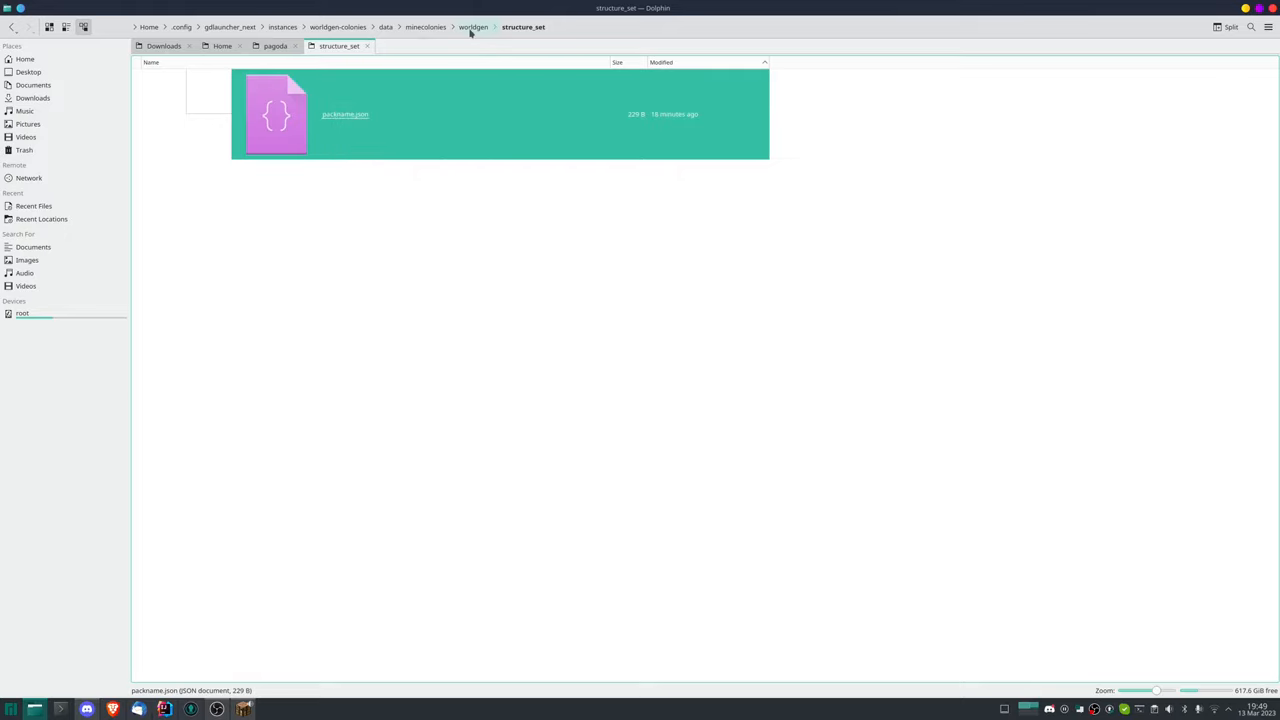
pyautogui.click(474, 28)
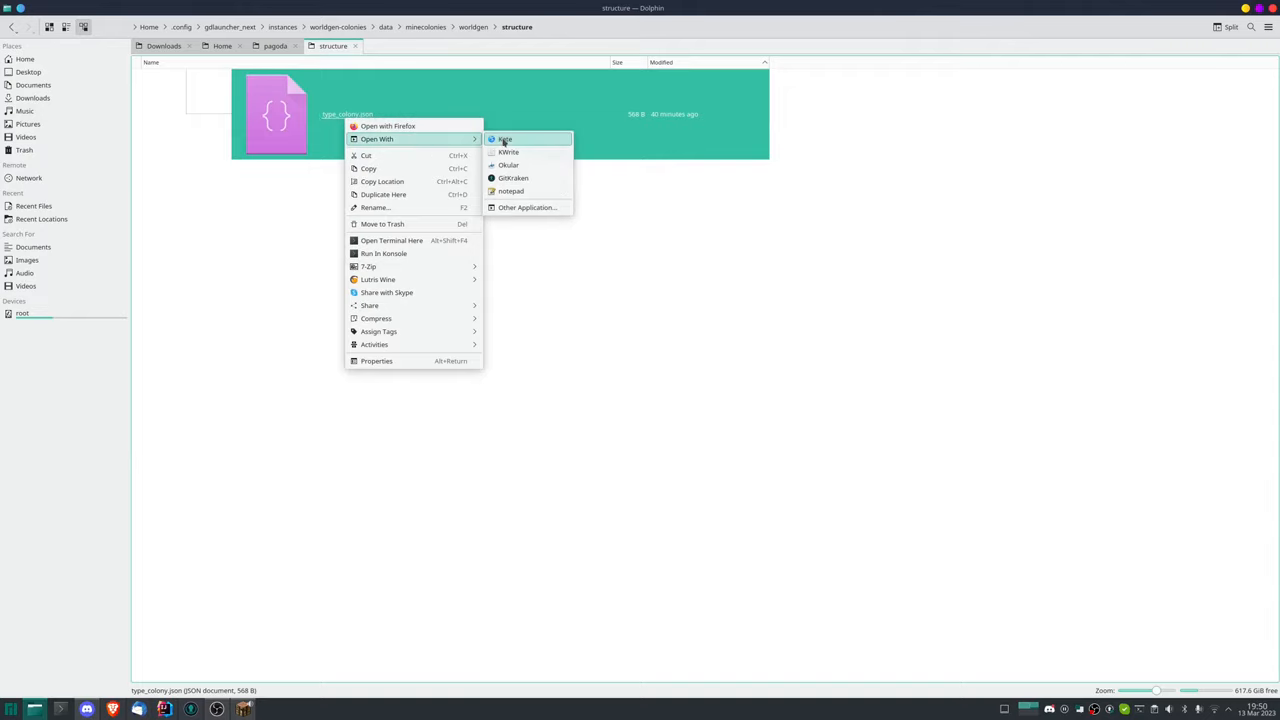
pyautogui.click(504, 140)
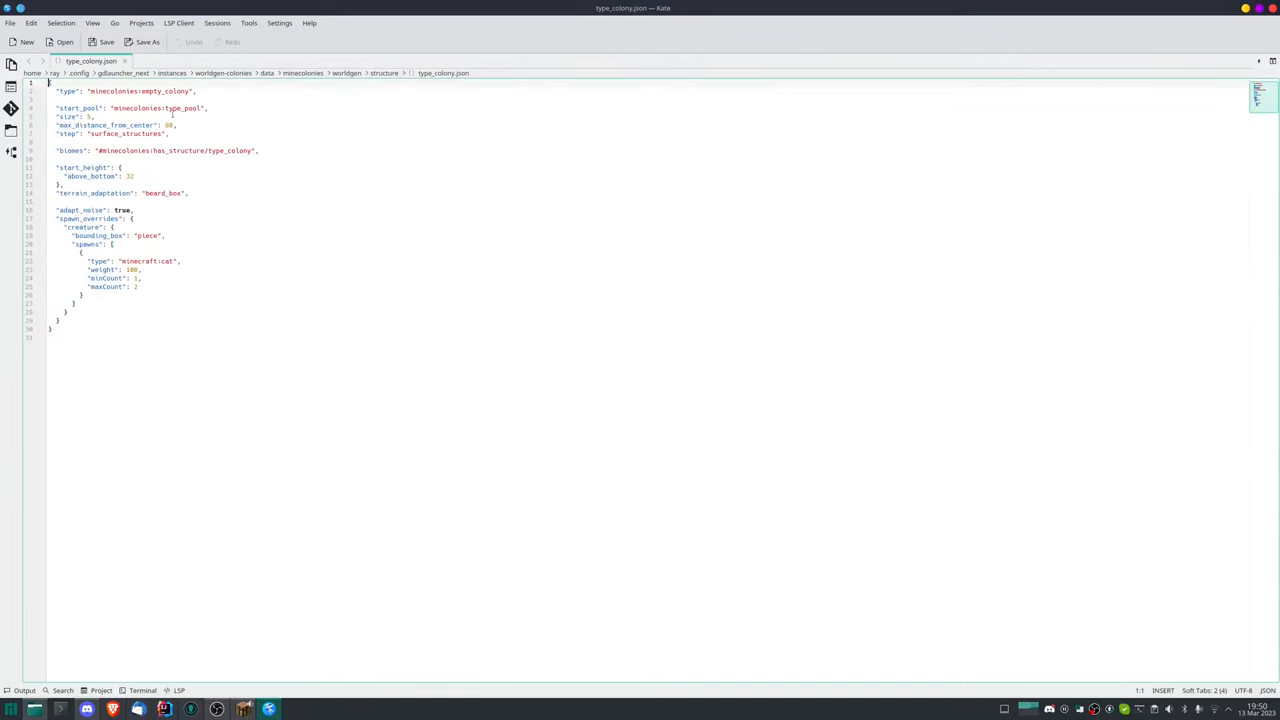
# - Replace the biomes tag name in type_colony.json and leave the editor
pyautogui.doubleClick(228, 150)
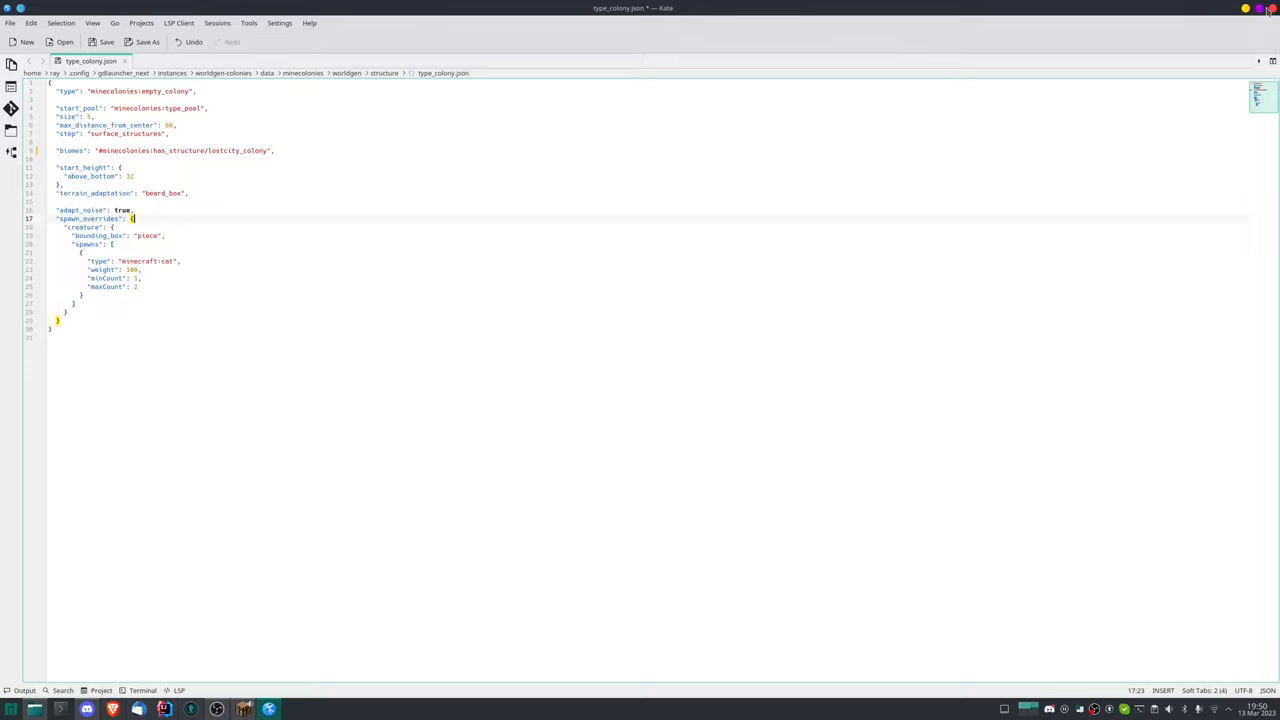
pyautogui.click(1272, 8)
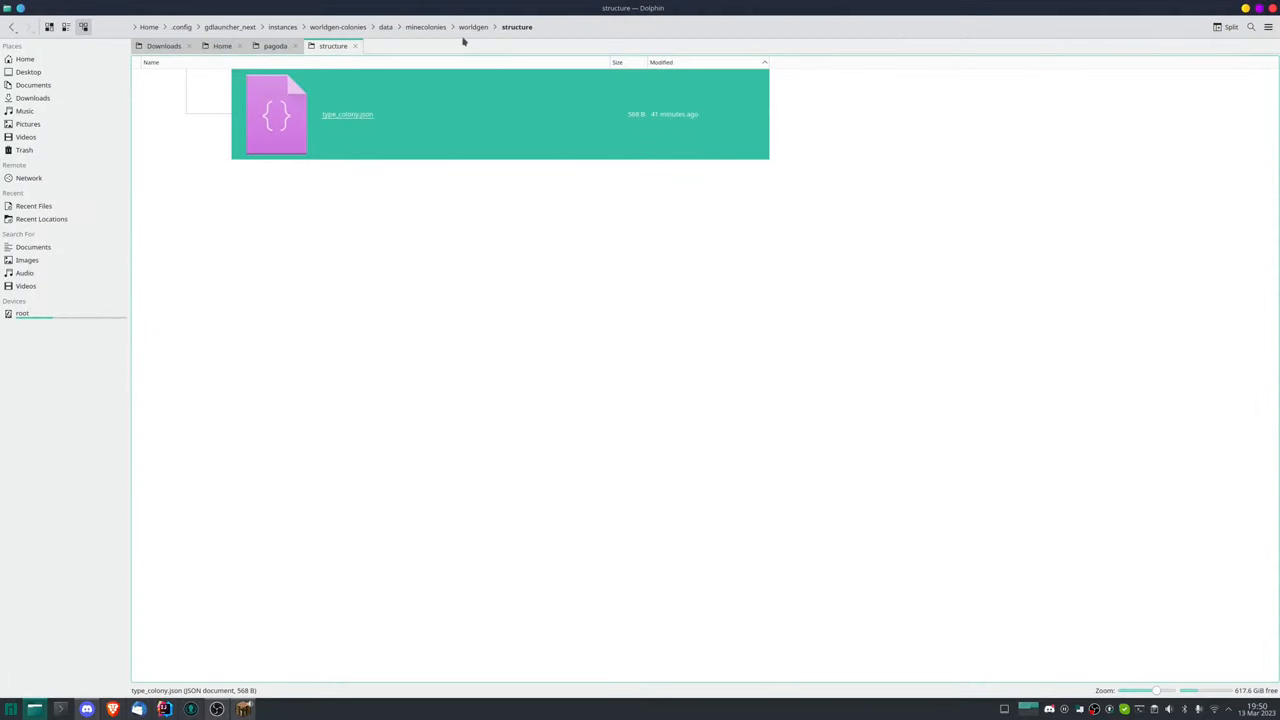
# - Go to processor_list/type and open decoration.json in Kate to review its rules
pyautogui.click(472, 28)
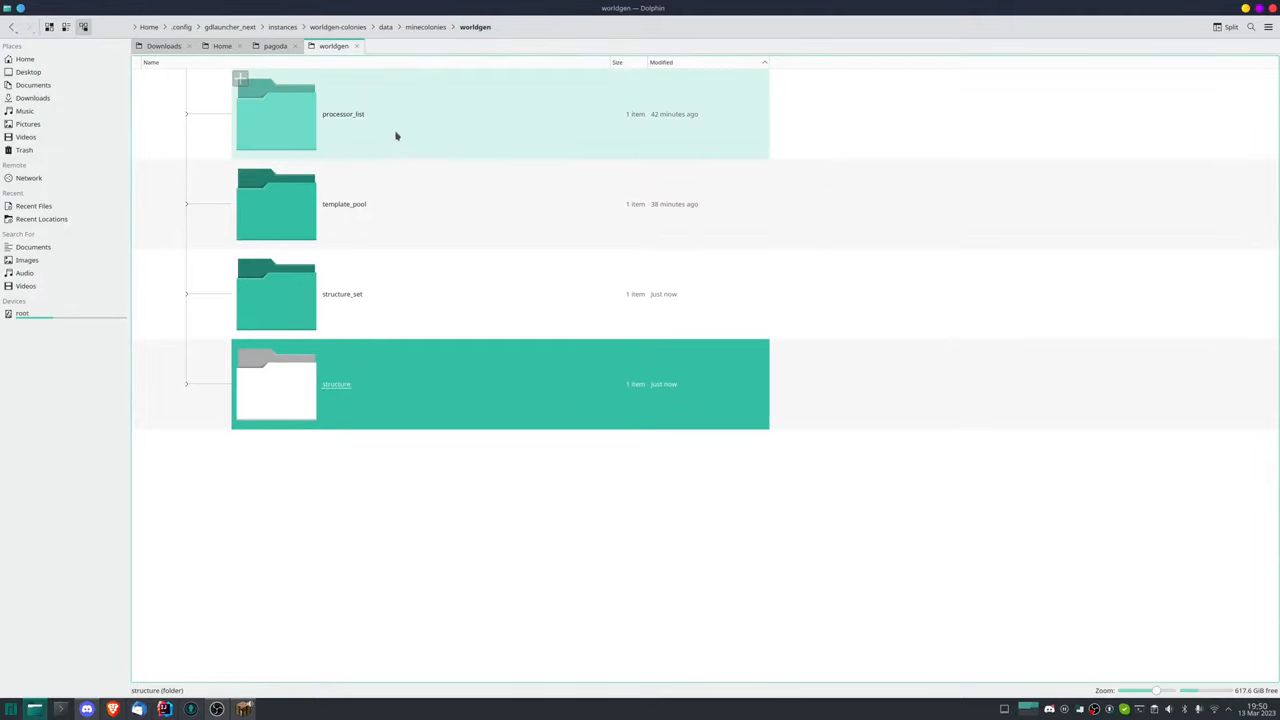
pyautogui.moveTo(382, 124)
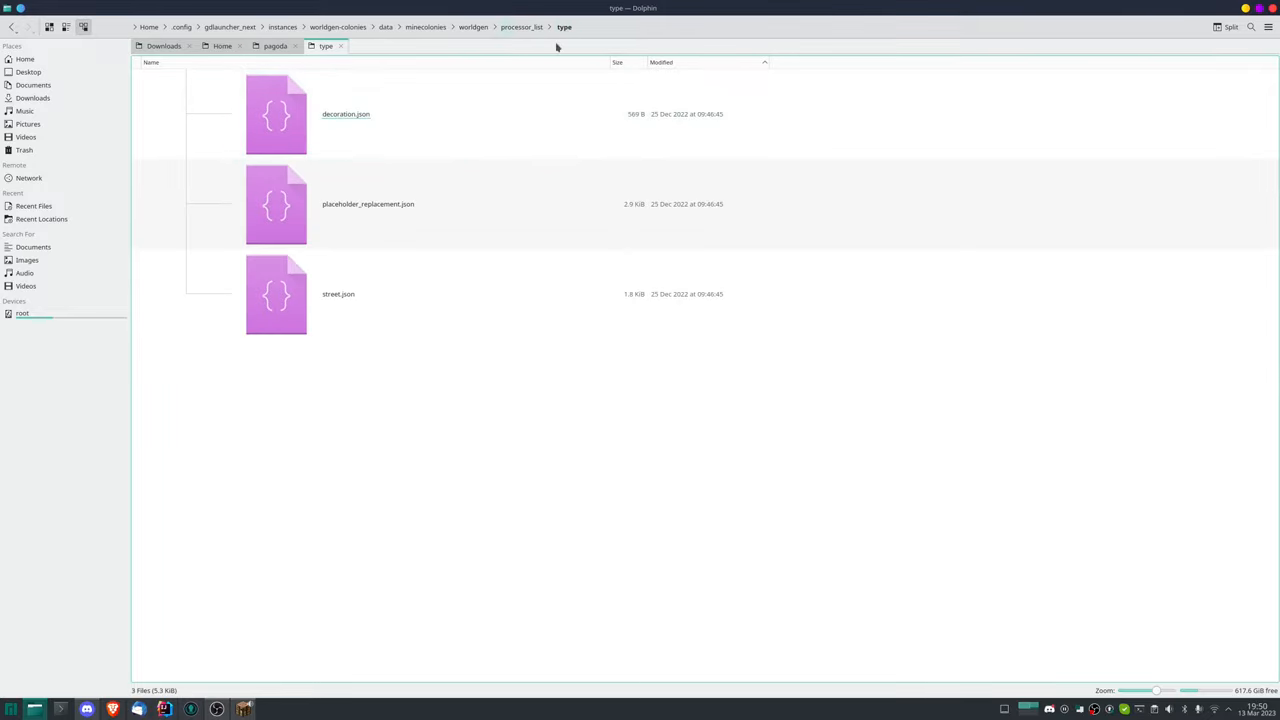
pyautogui.click(344, 112)
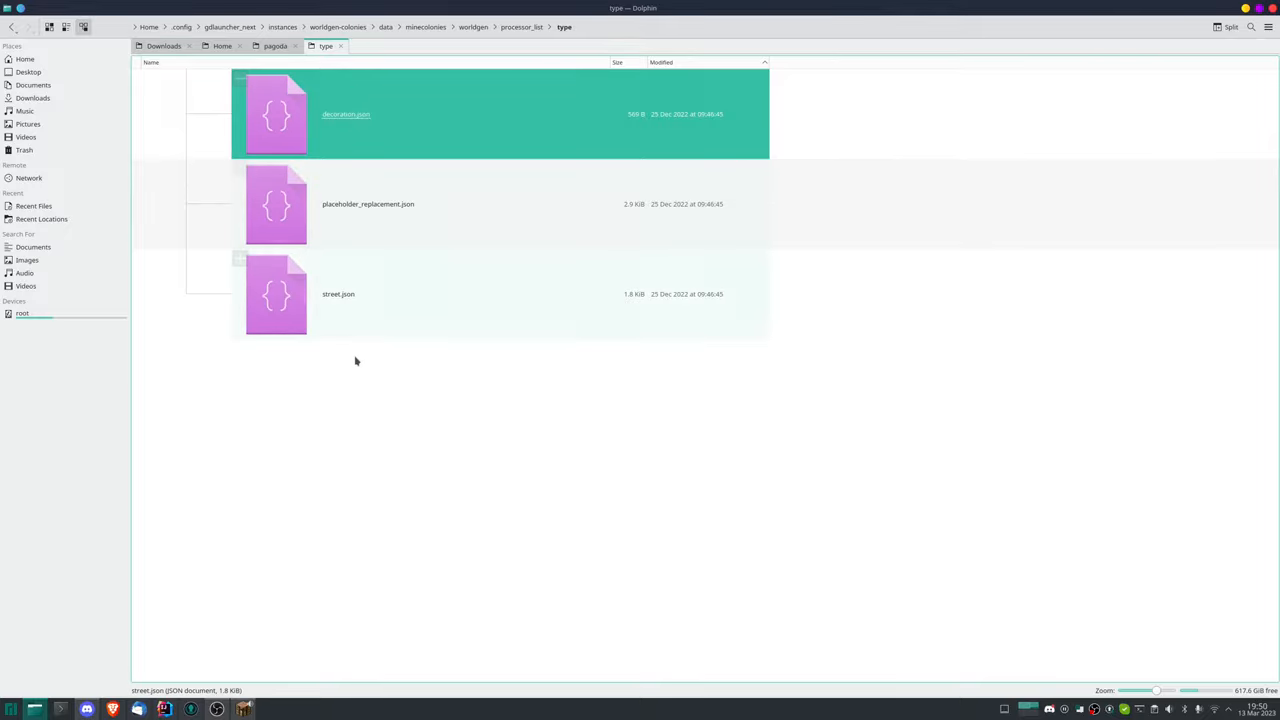
pyautogui.rightClick(344, 114)
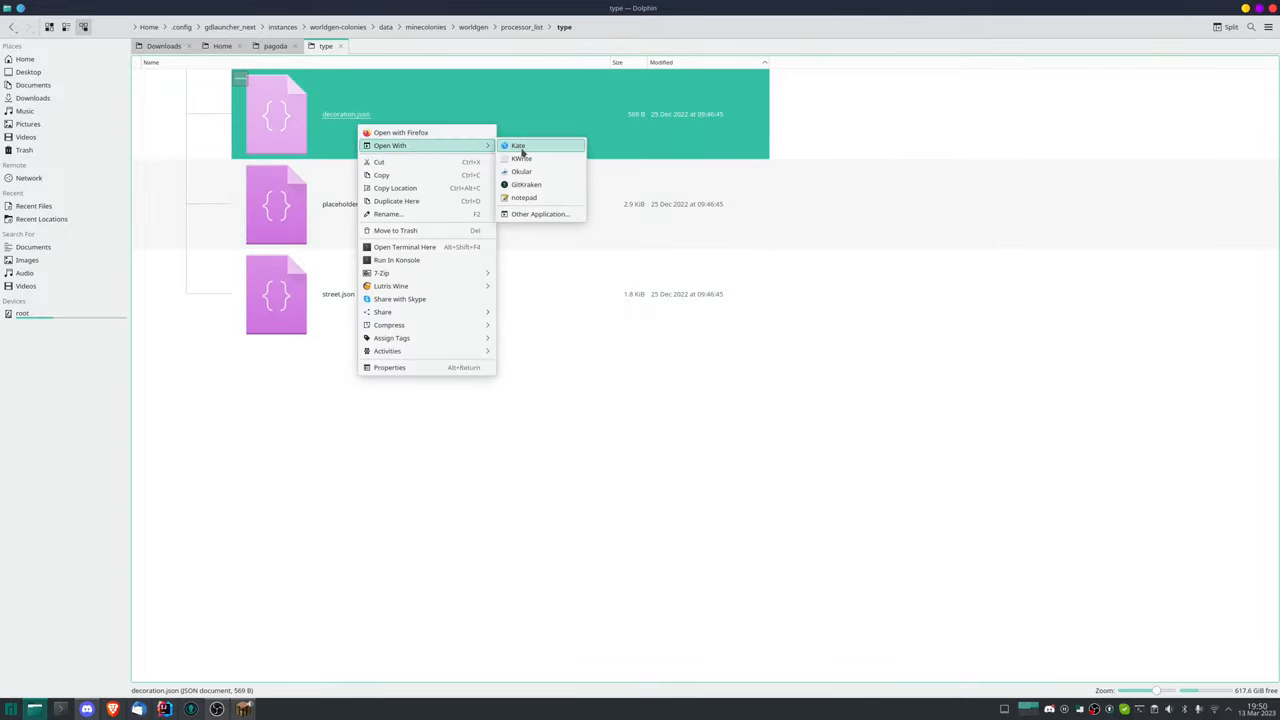
pyautogui.click(518, 146)
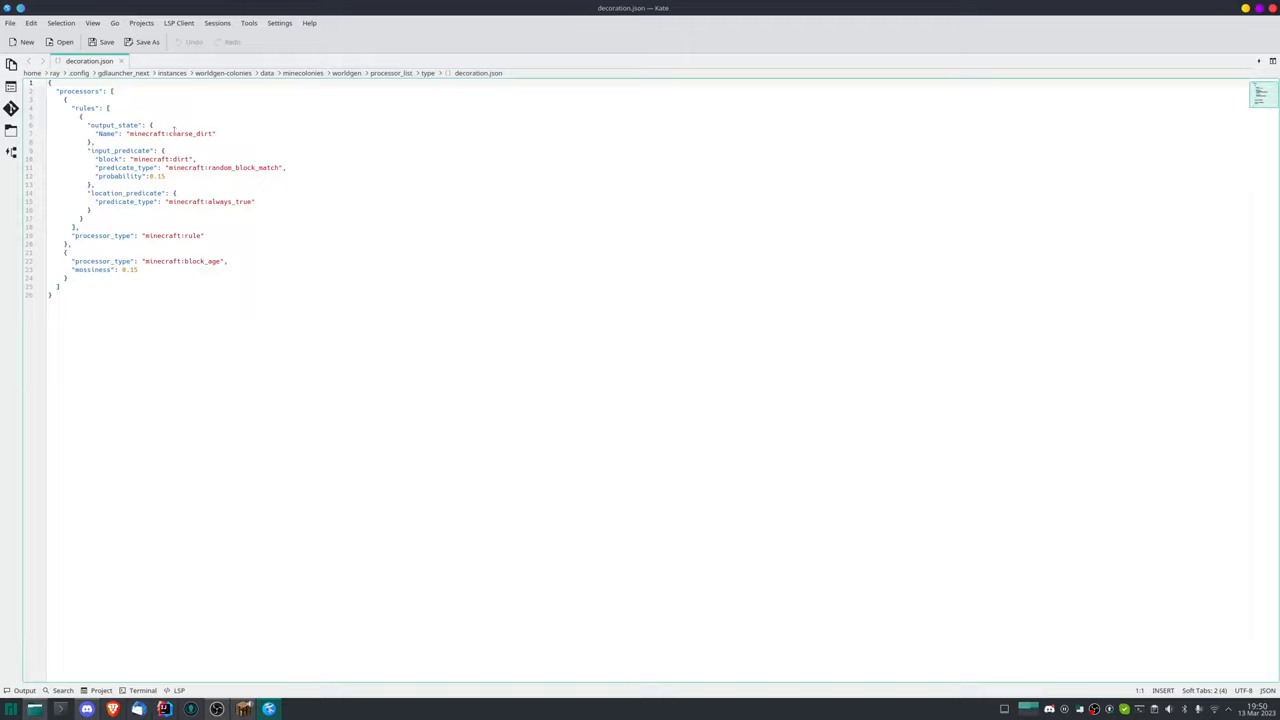
pyautogui.press('ctrl+a')
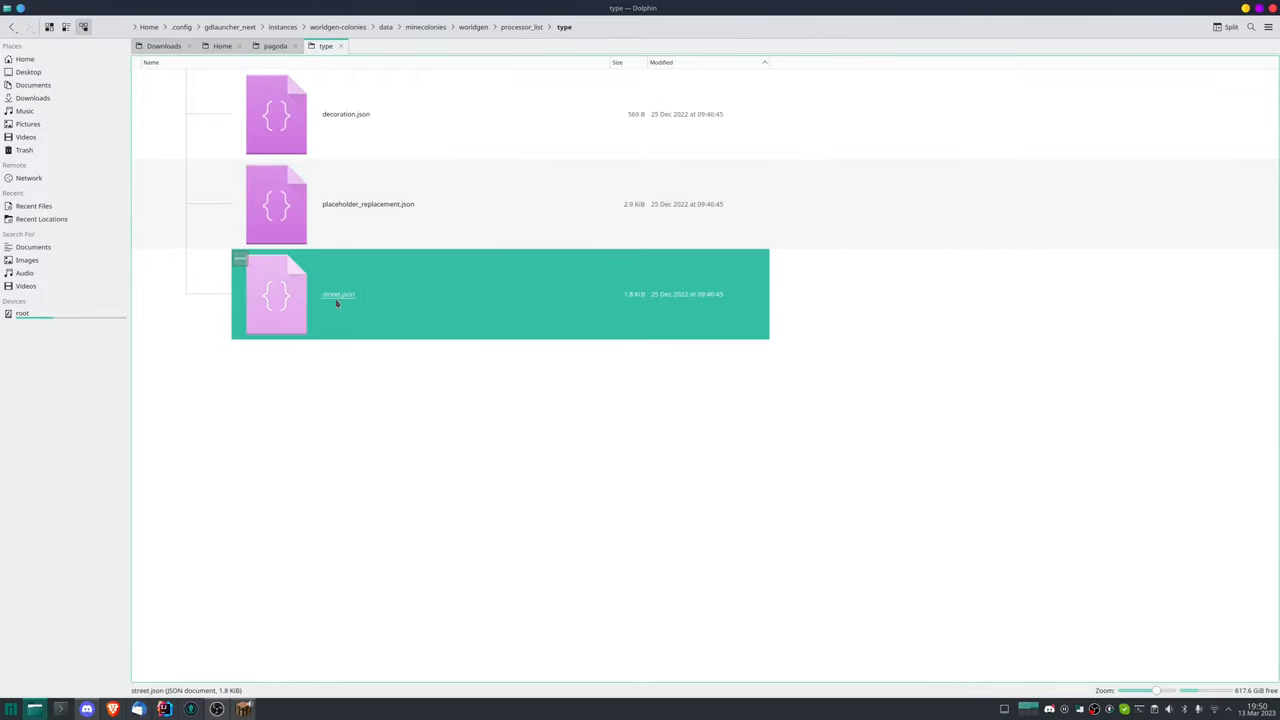
pyautogui.moveTo(344, 304)
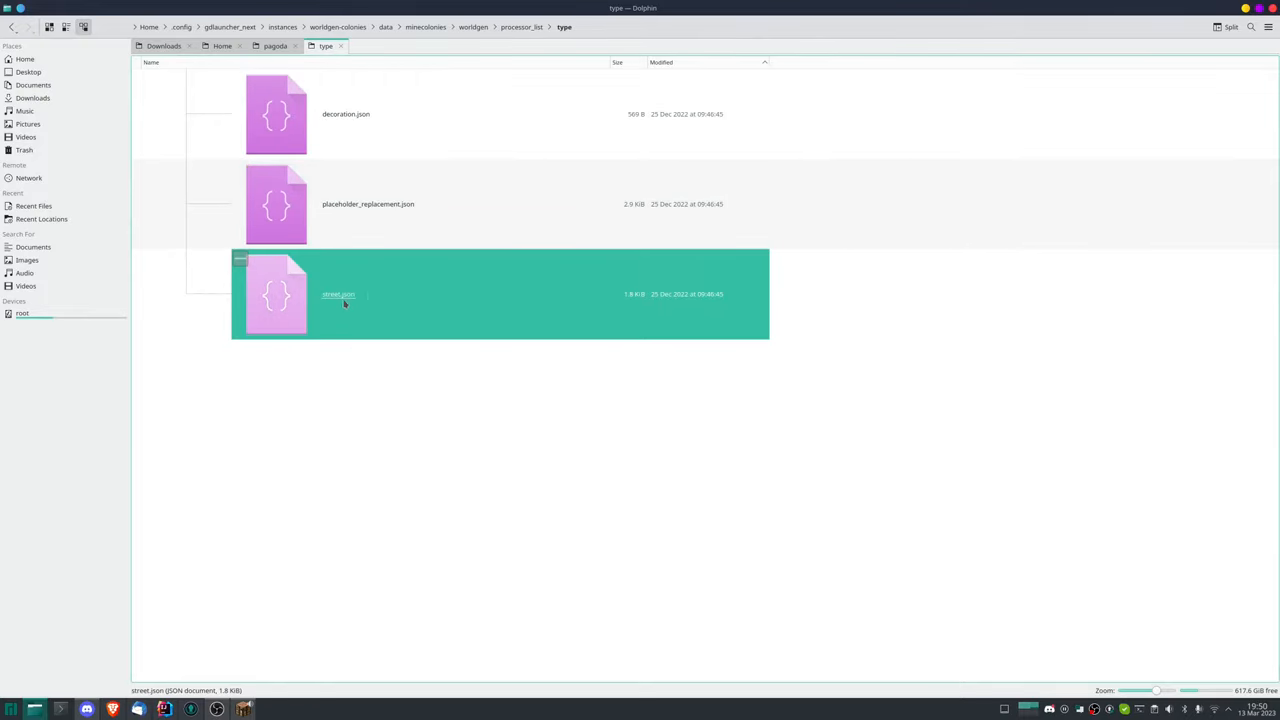
# - Open placeholder_replacement.json in Kate and select the first rule's placeholder block name
pyautogui.click(368, 204)
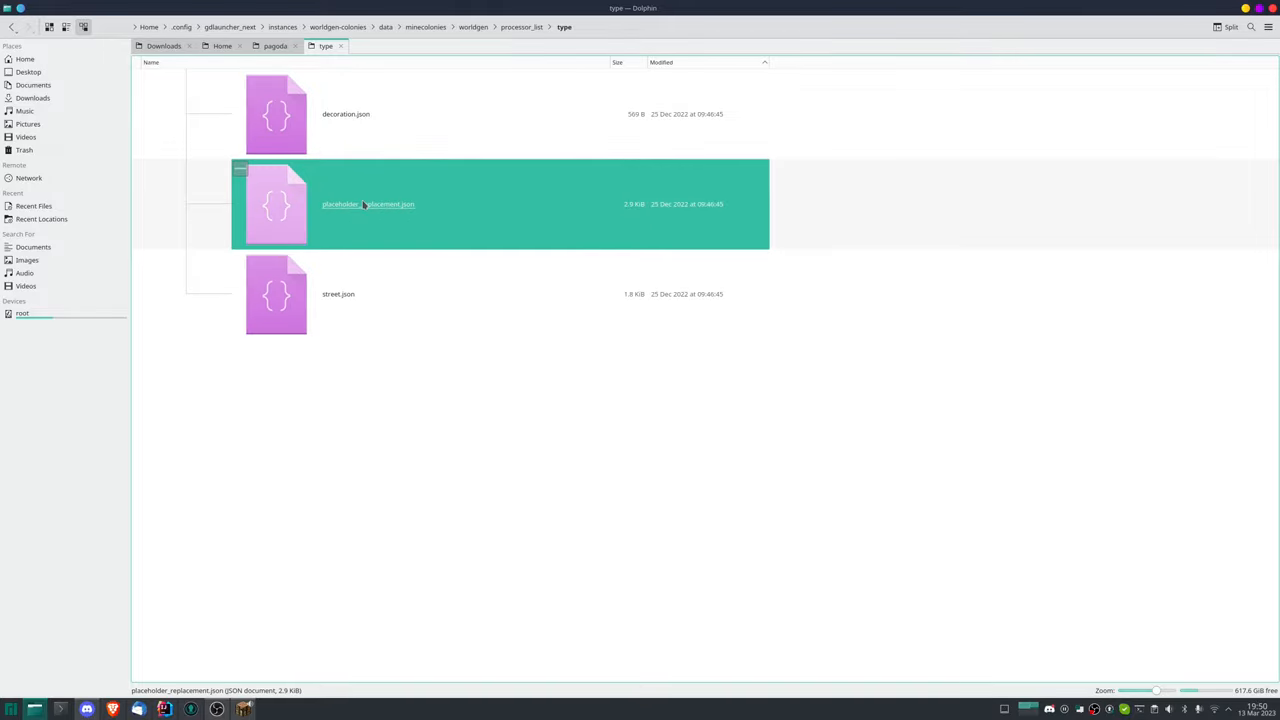
pyautogui.rightClick(368, 204)
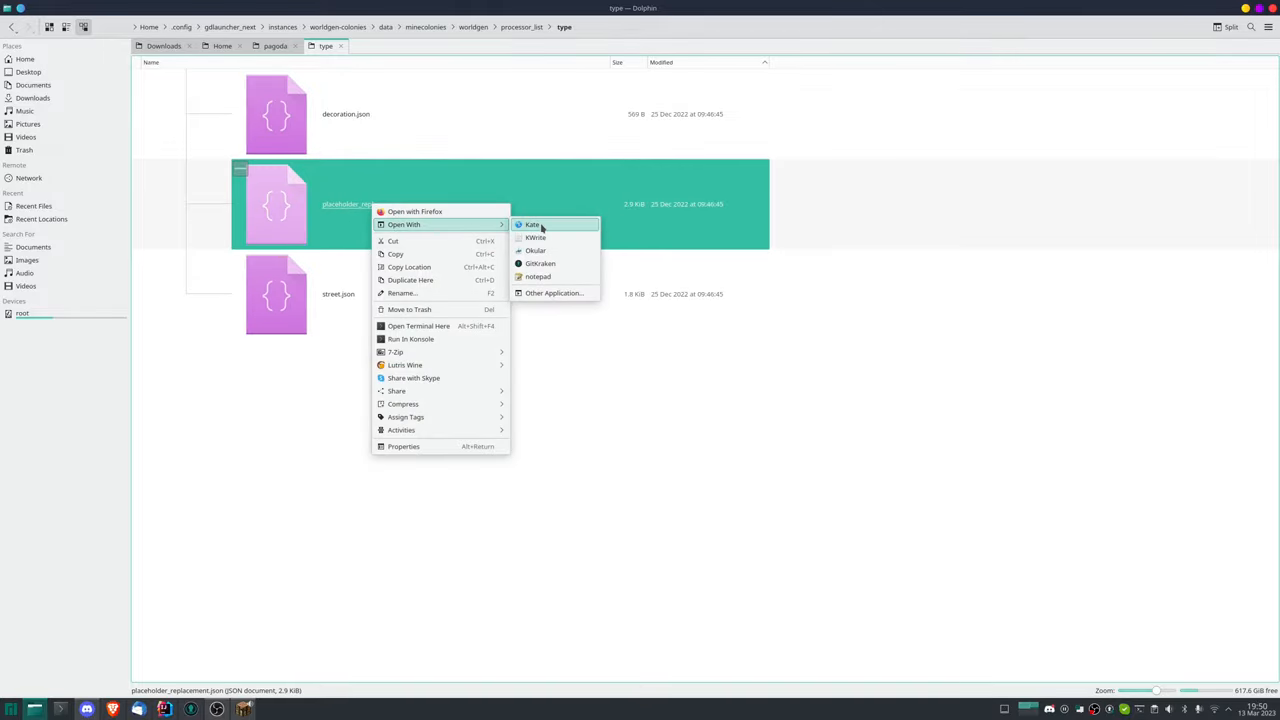
pyautogui.click(532, 224)
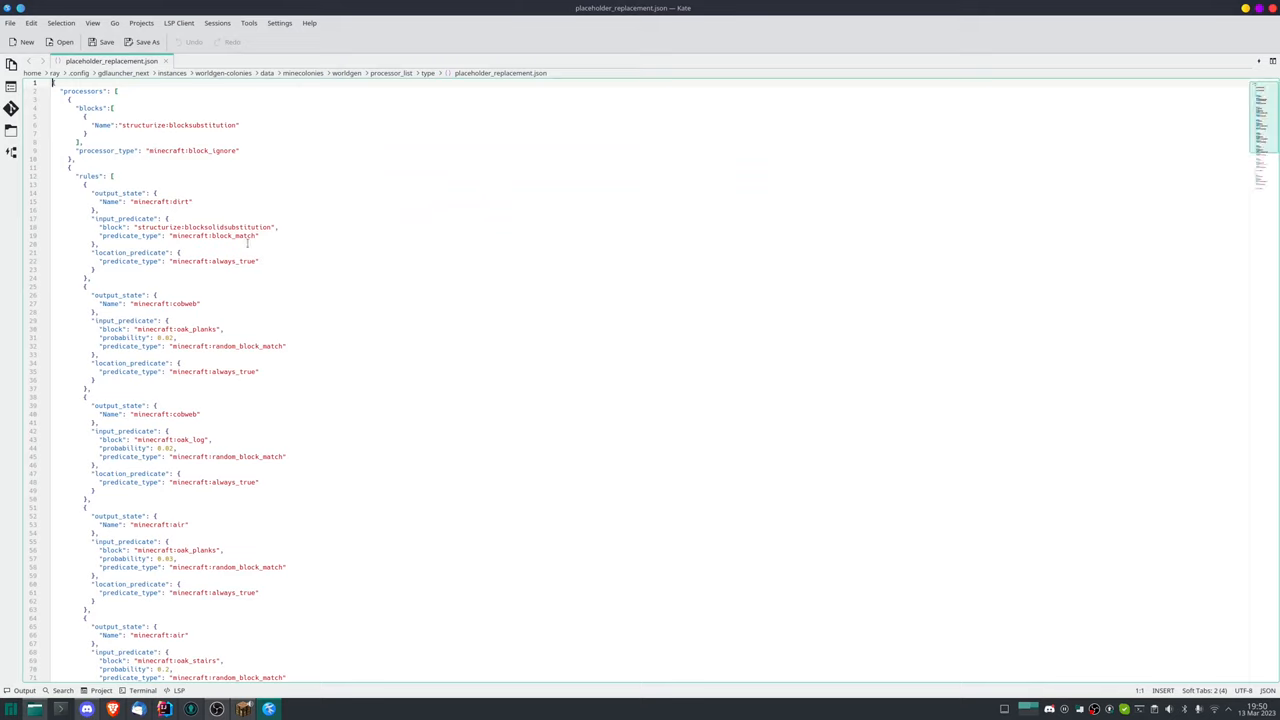
pyautogui.doubleClick(228, 228)
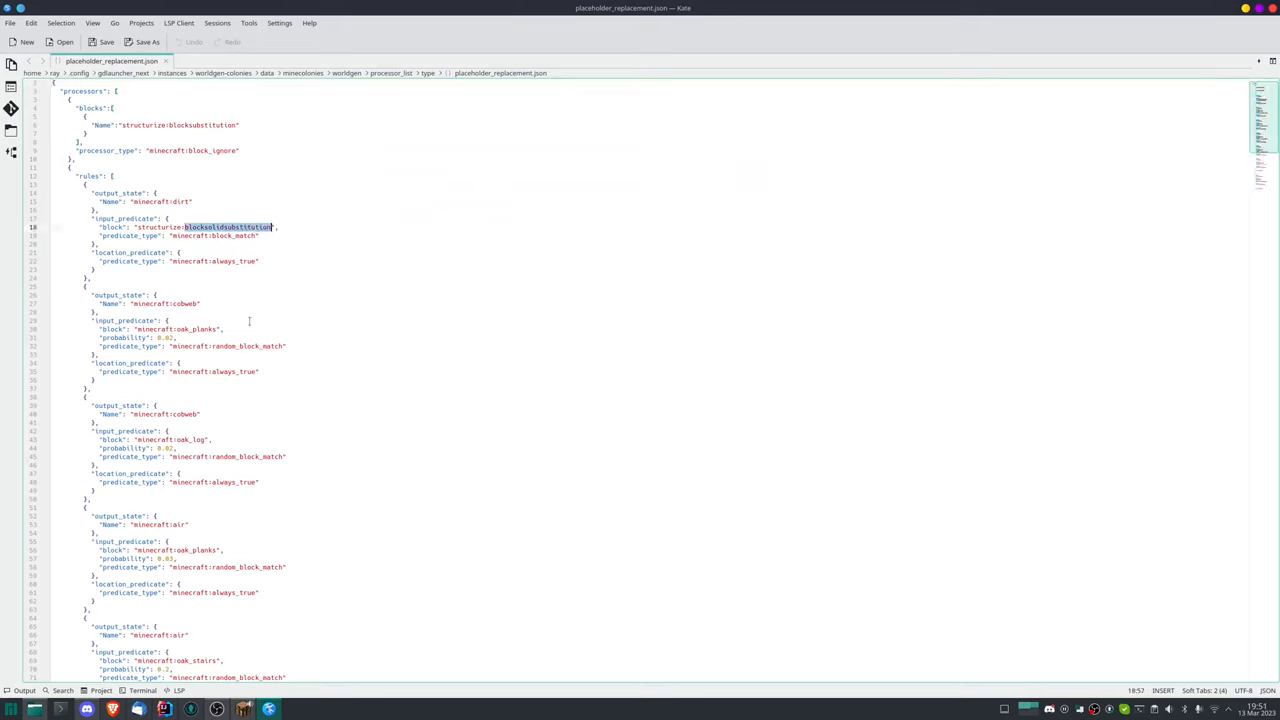
pyautogui.scroll(-3)
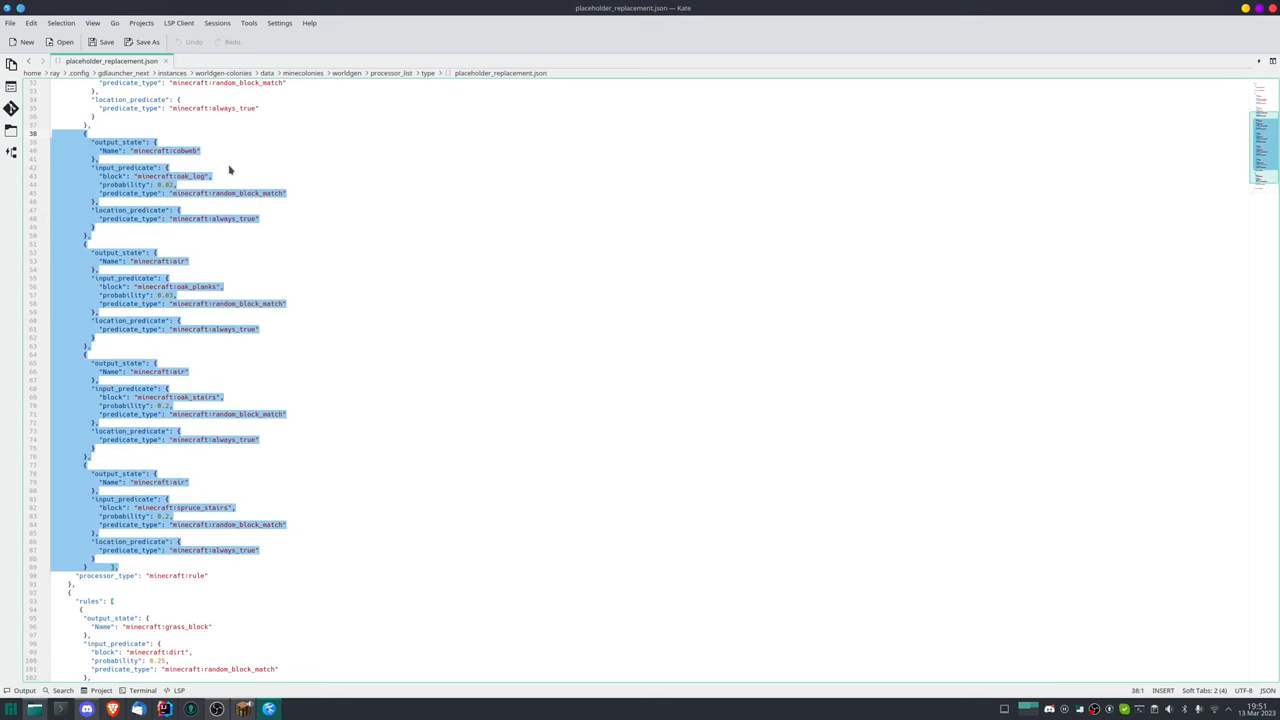
pyautogui.moveTo(298, 294)
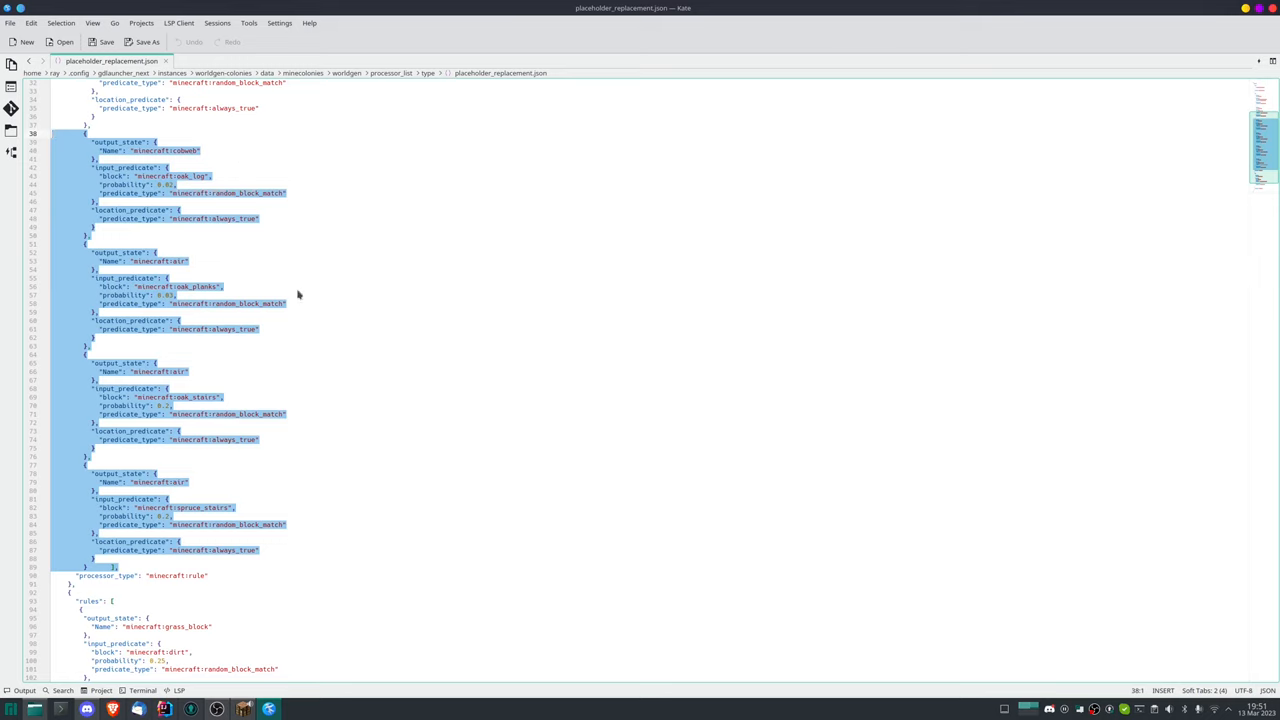